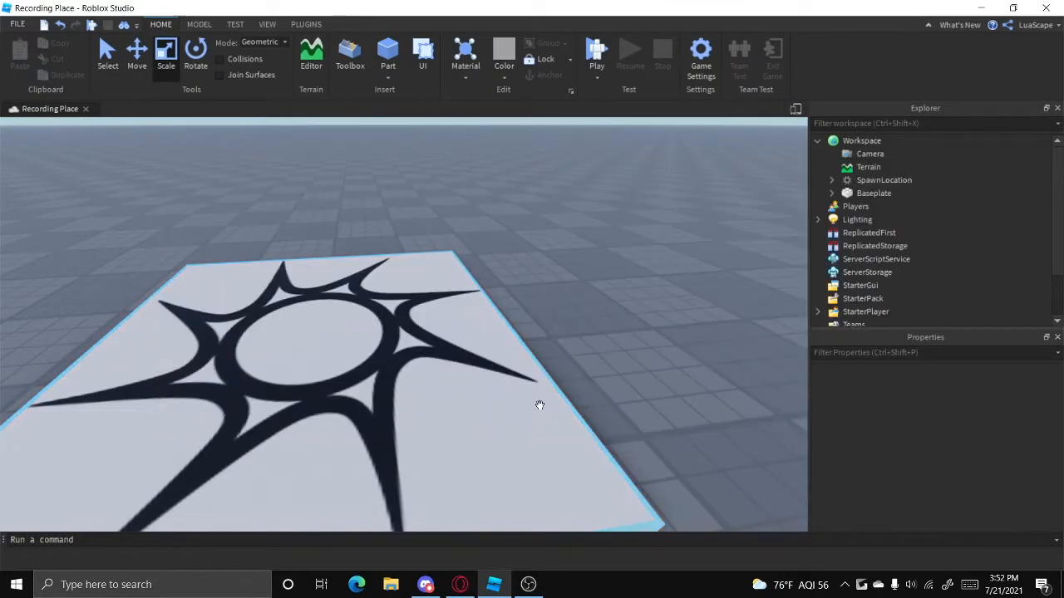
Step: Look around the baseplate and check the Discord server before building the GUI
left_click_drag(539, 406, 506, 343)
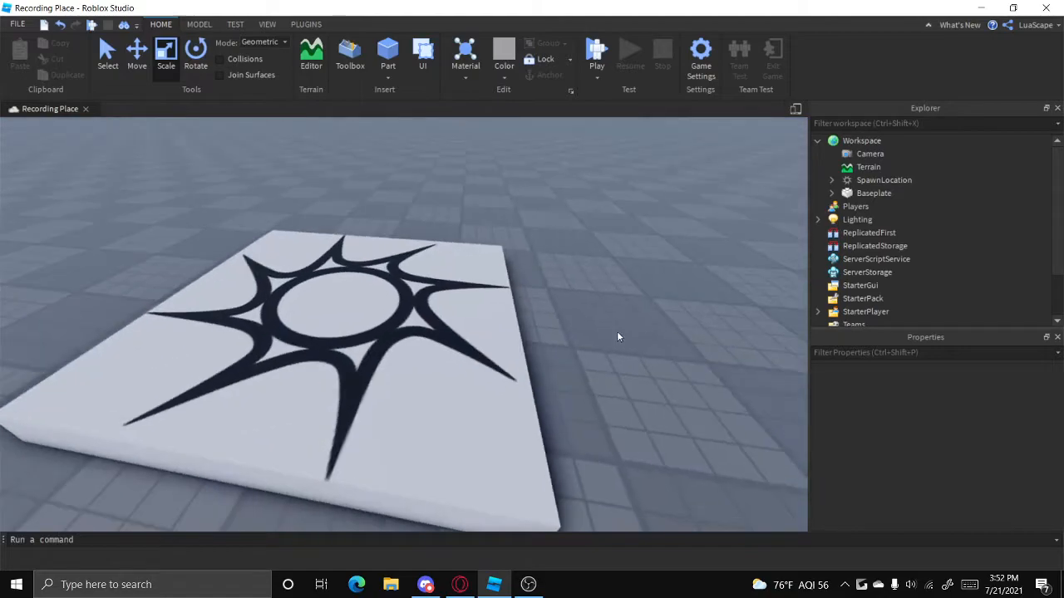
mouse_move(752, 334)
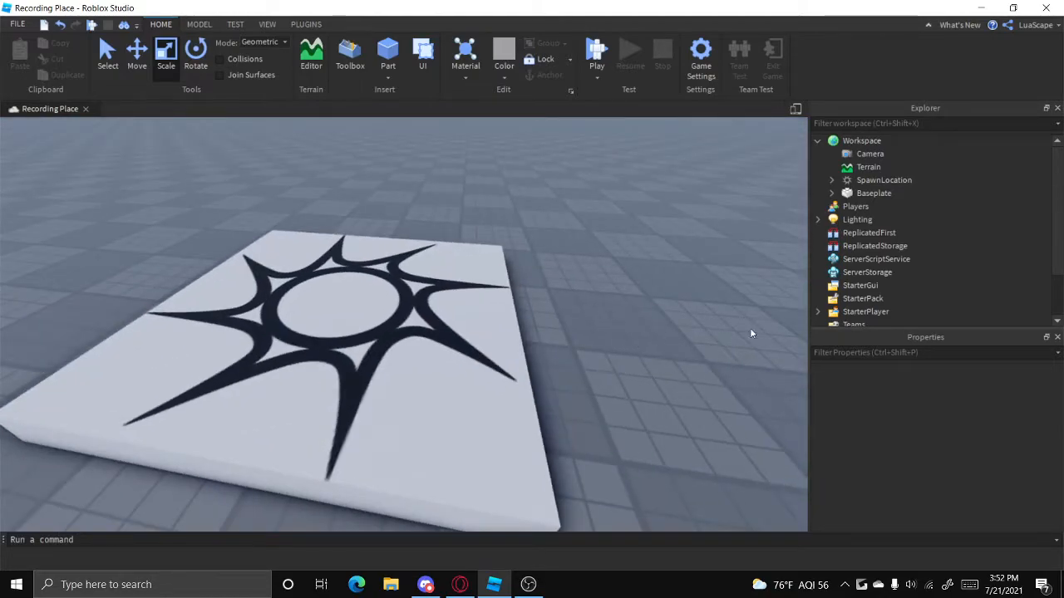
left_click(425, 585)
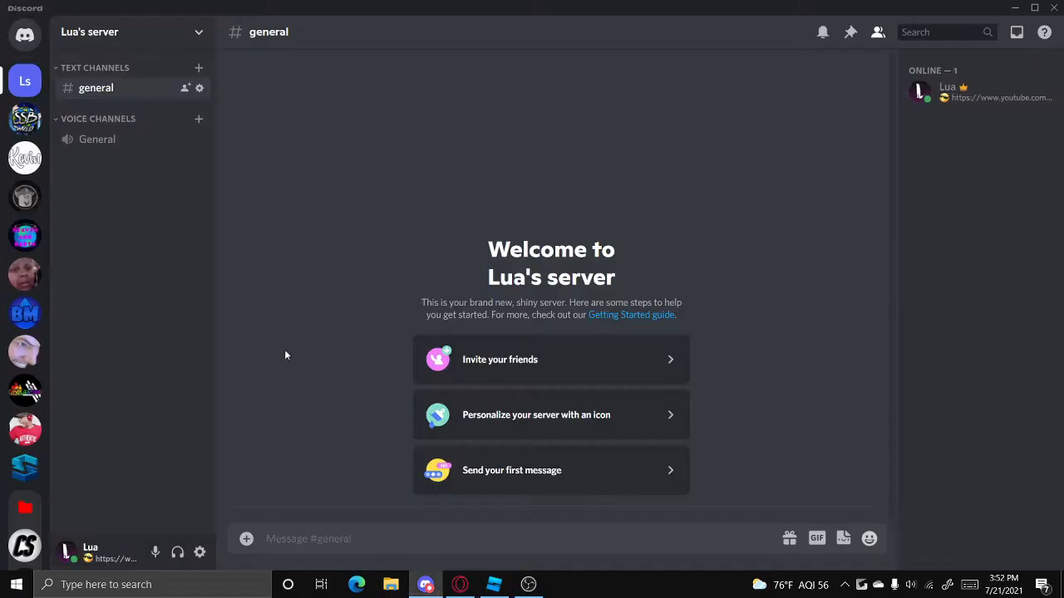
mouse_move(402, 370)
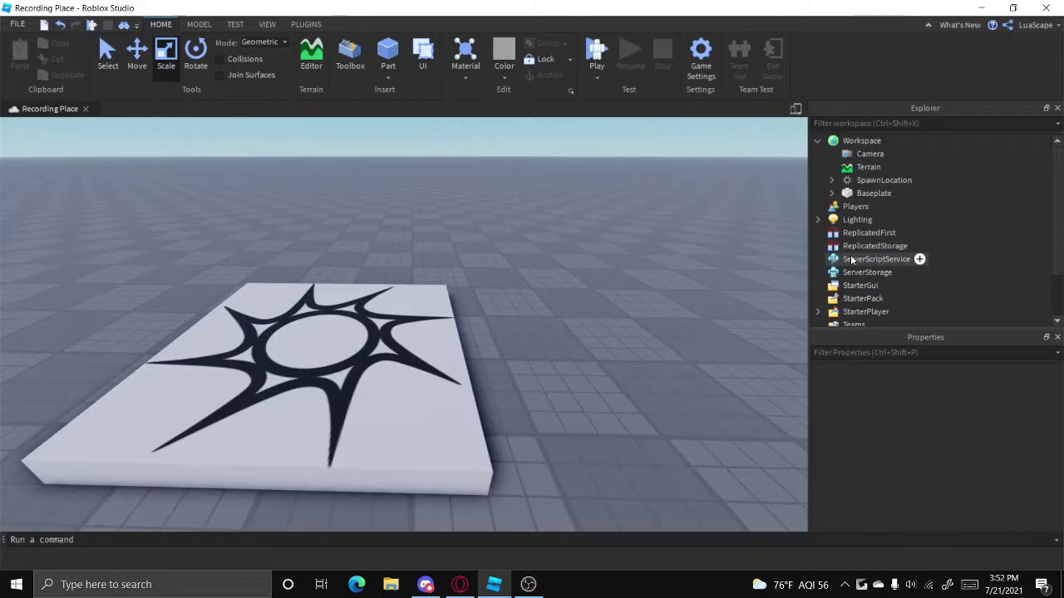
scroll("down", 3)
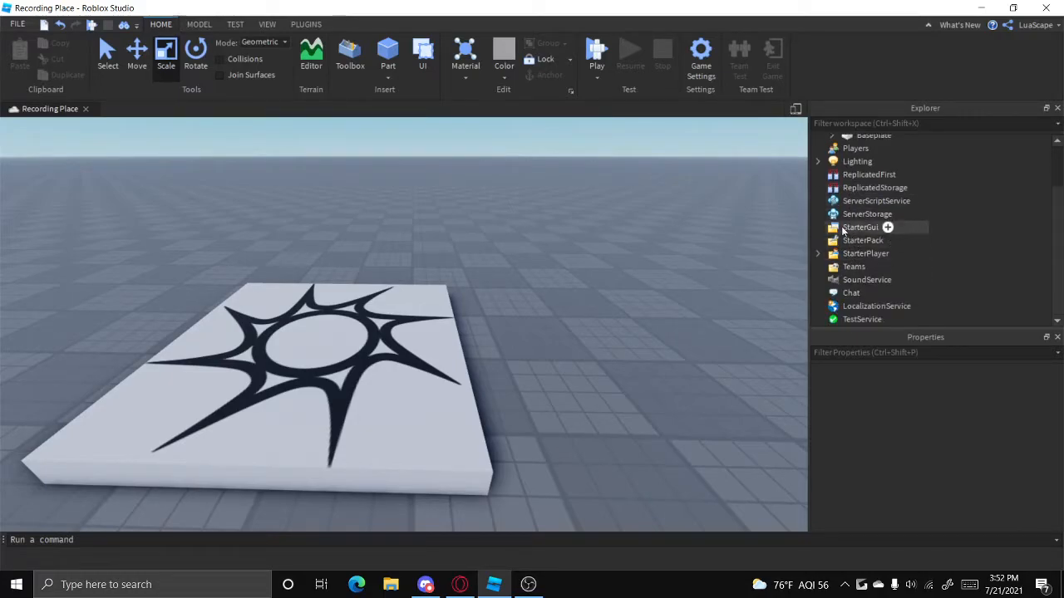
Step: Add a ScreenGui under StarterGui and rename it ModCall
left_click(887, 226)
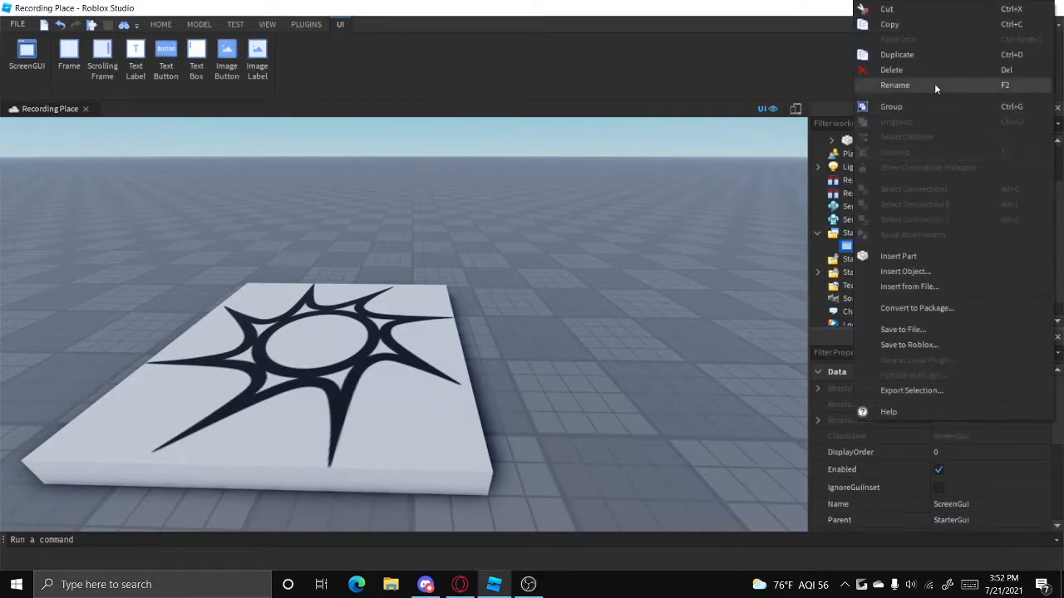
left_click(895, 85)
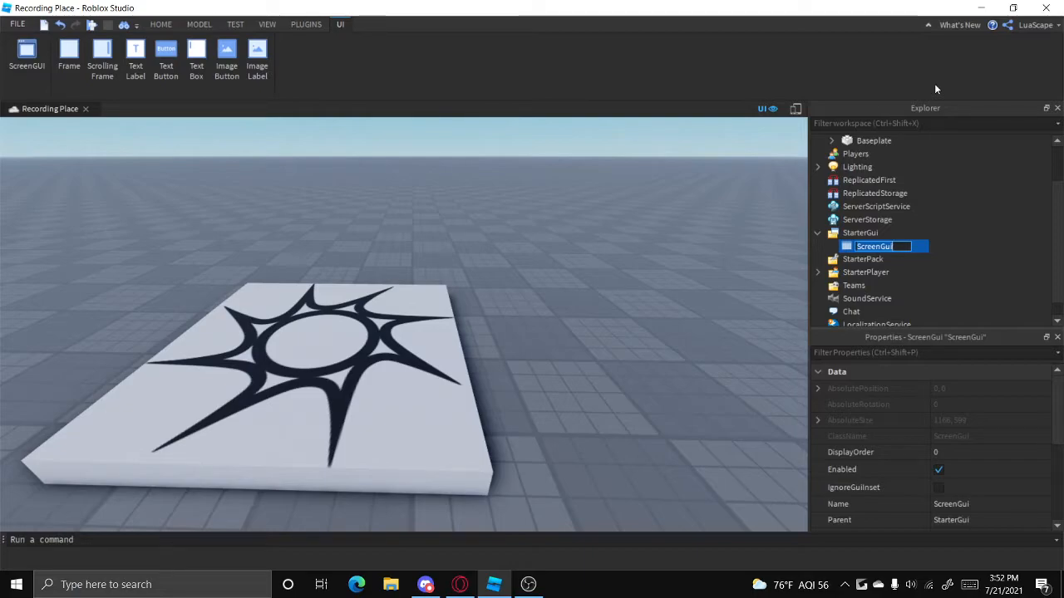
type("ModCall")
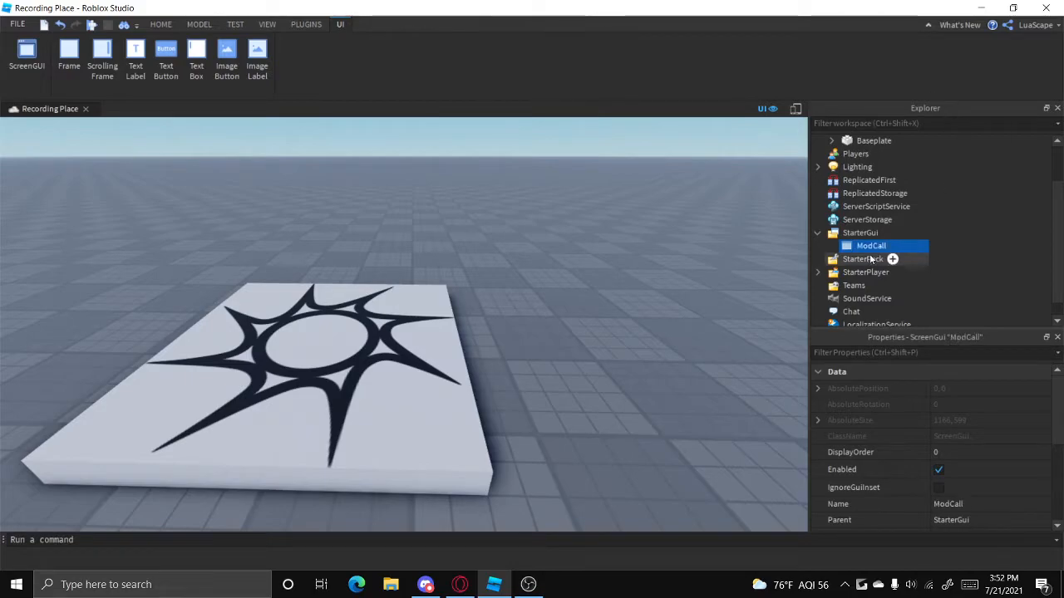
right_click(871, 246)
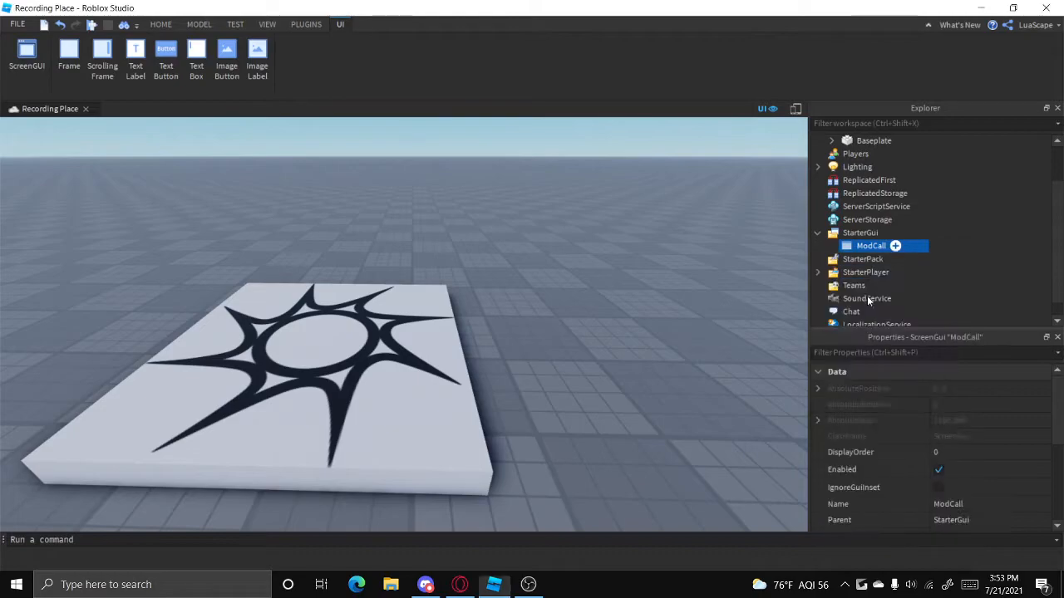
left_click(197, 53)
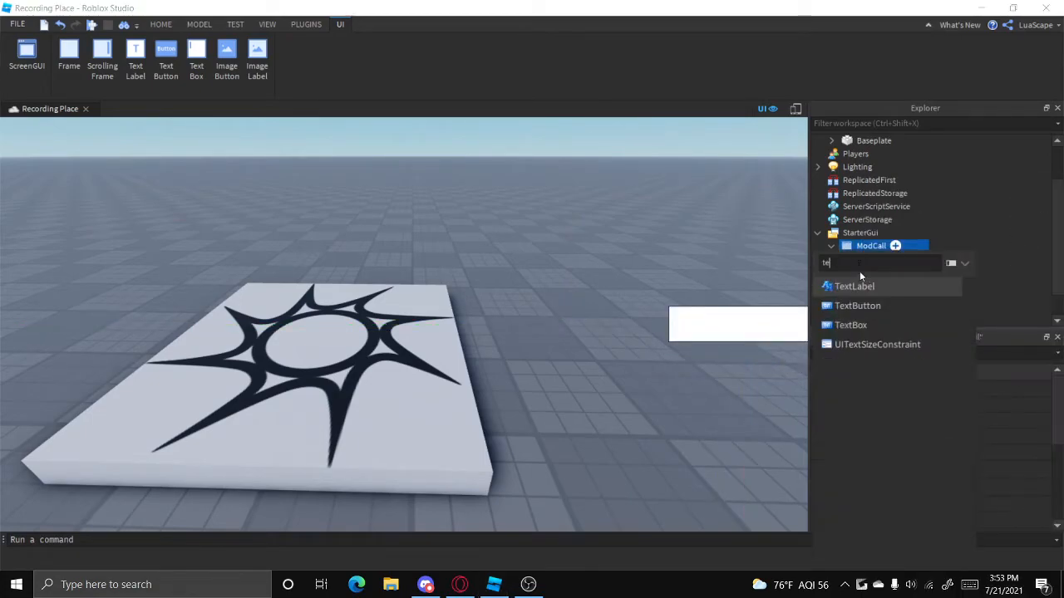
Step: Add a ReasonBox TextBox and a Submit TextButton placed just below it inside ModCall
left_click(858, 306)
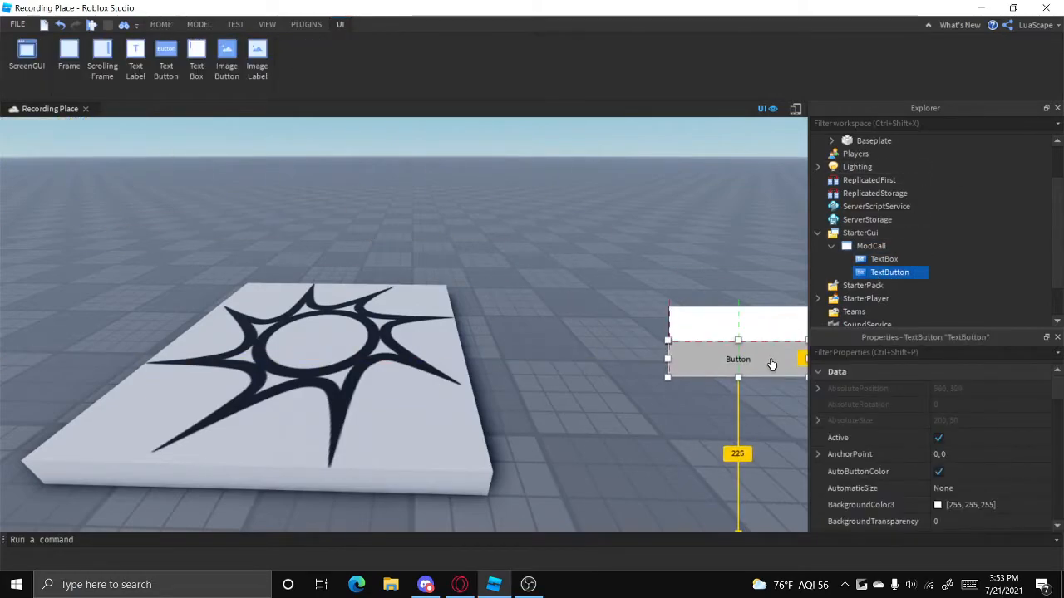
left_click_drag(738, 359, 675, 359)
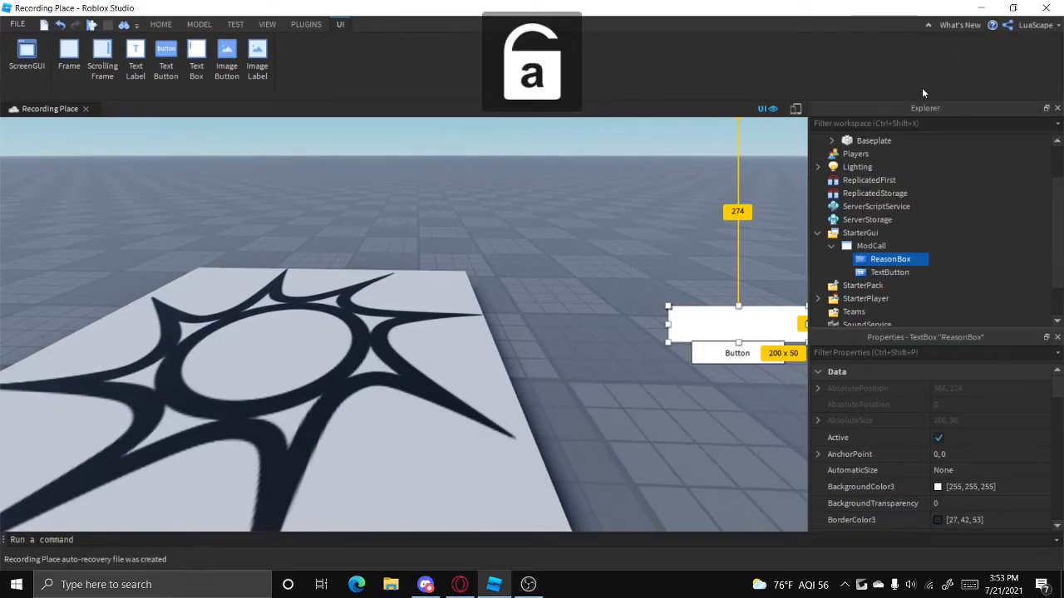
right_click(891, 259)
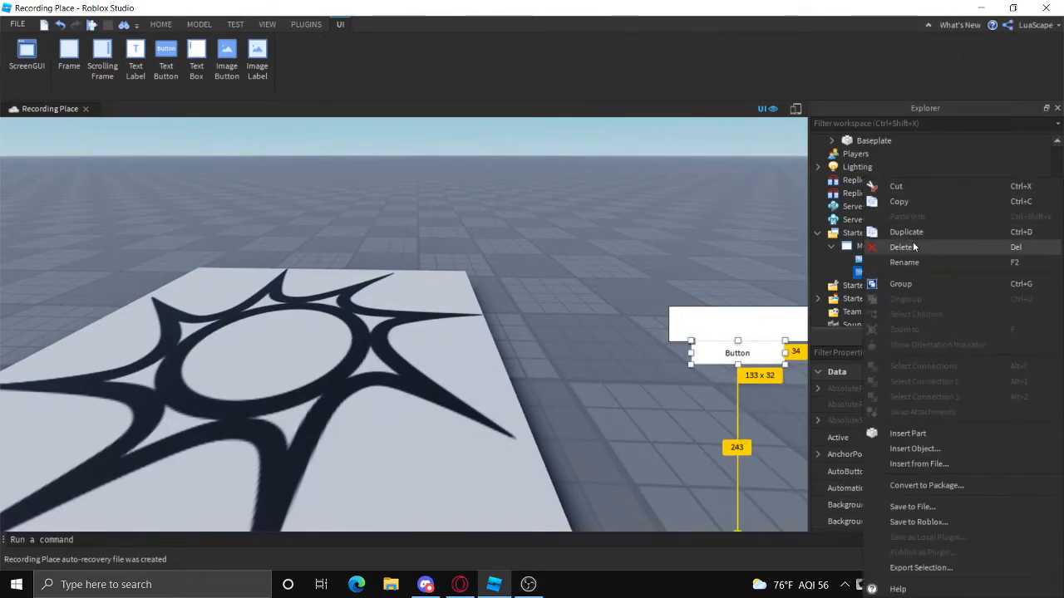
left_click(882, 273)
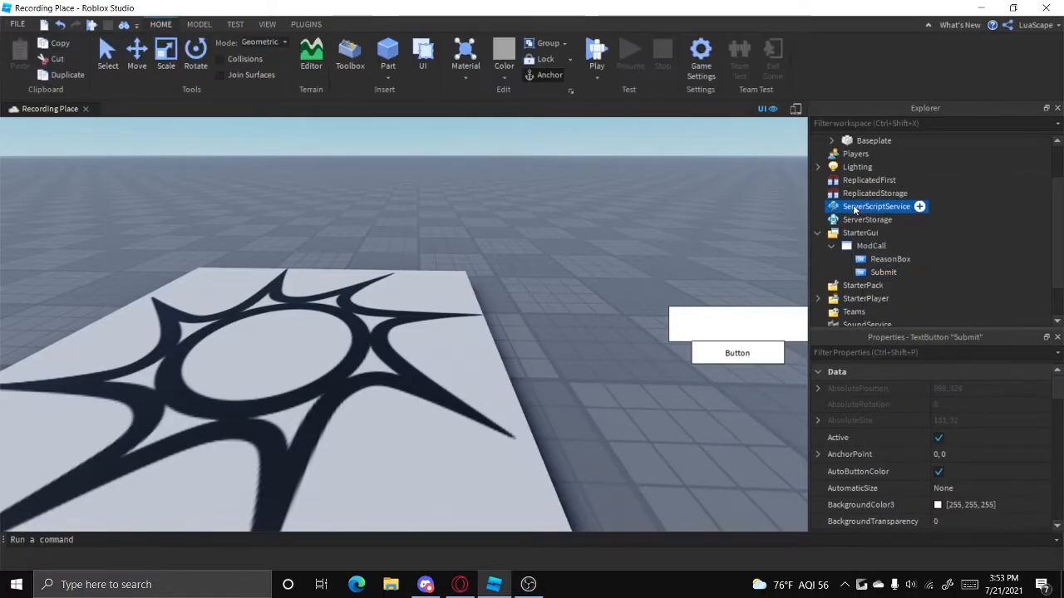
Step: Add a RemoteEvent named Call to ReplicatedStorage and a Script to ServerScriptService
left_click(874, 193)
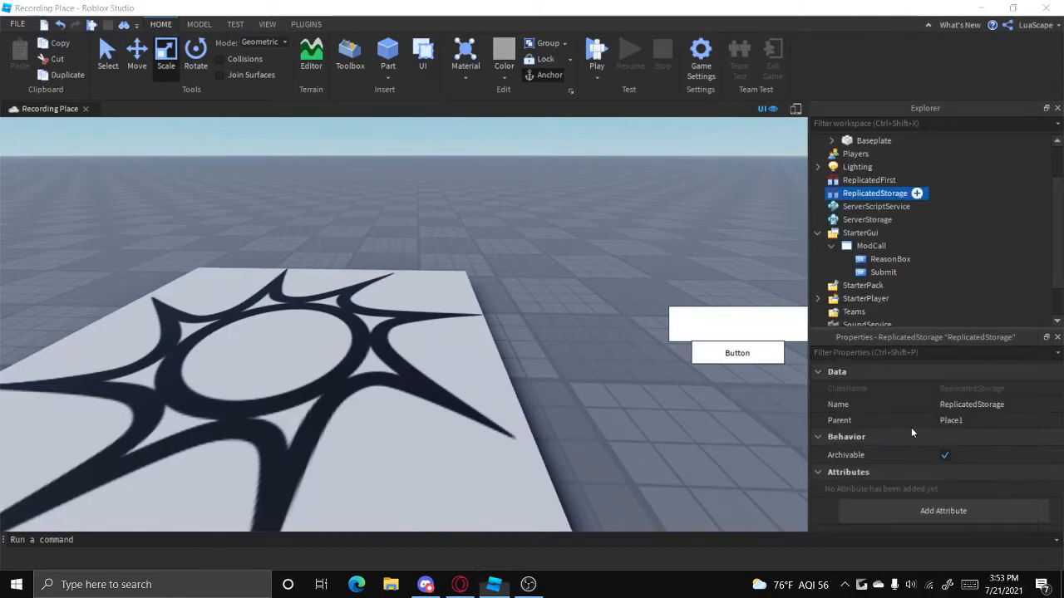
left_click(917, 193)
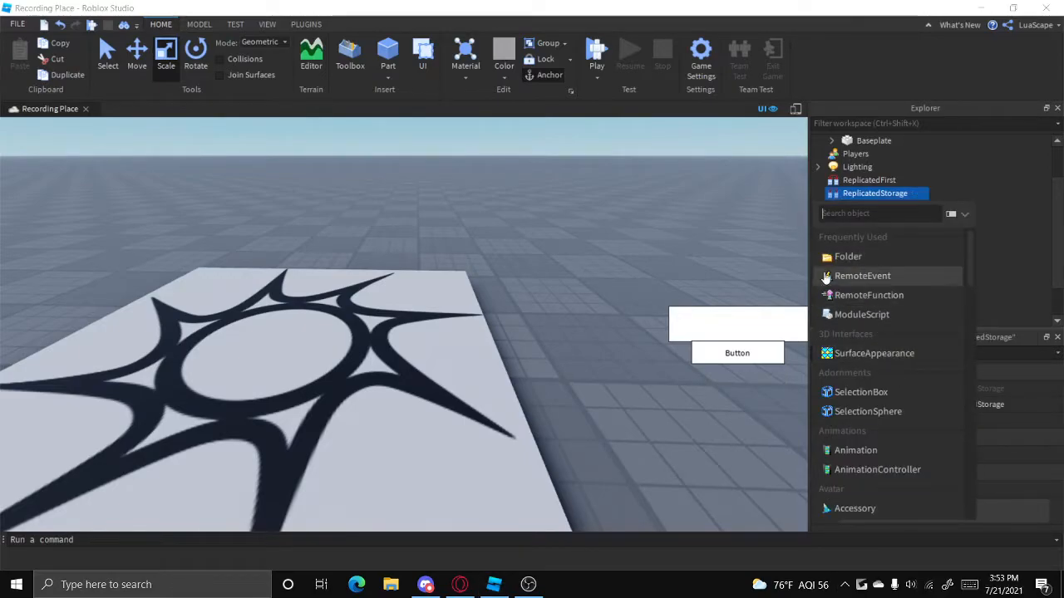
left_click(861, 276)
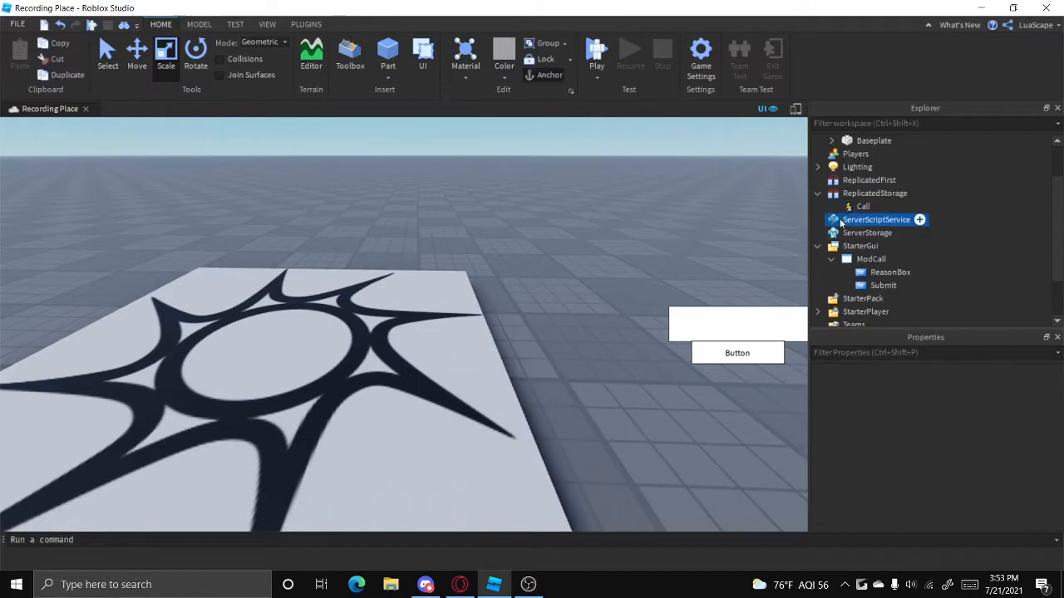
left_click(876, 219)
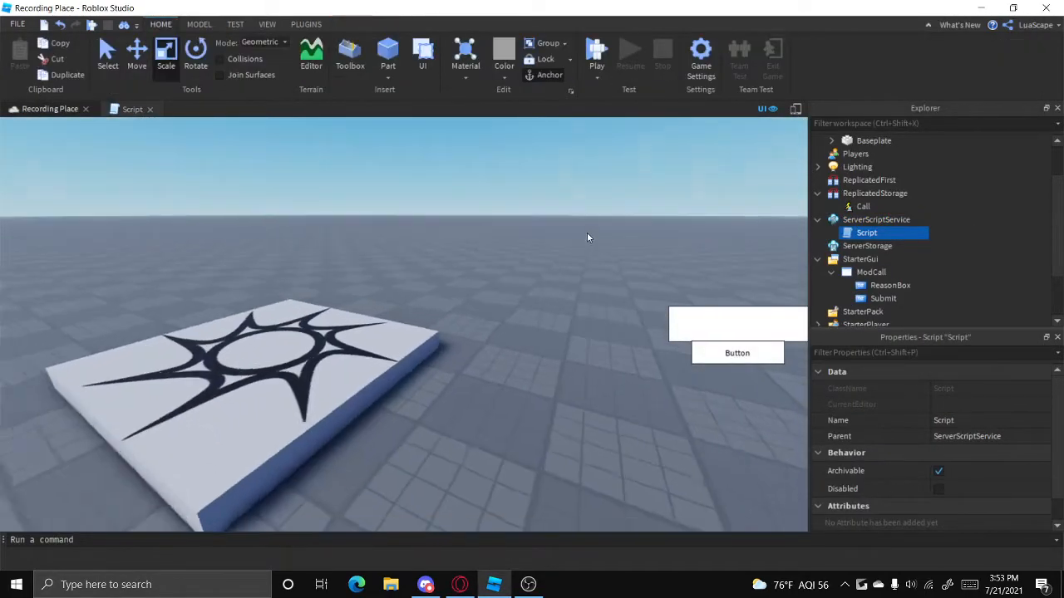
Step: Add a LocalScript inside the Submit button and check Submit and ReasonBox properties
right_click(866, 233)
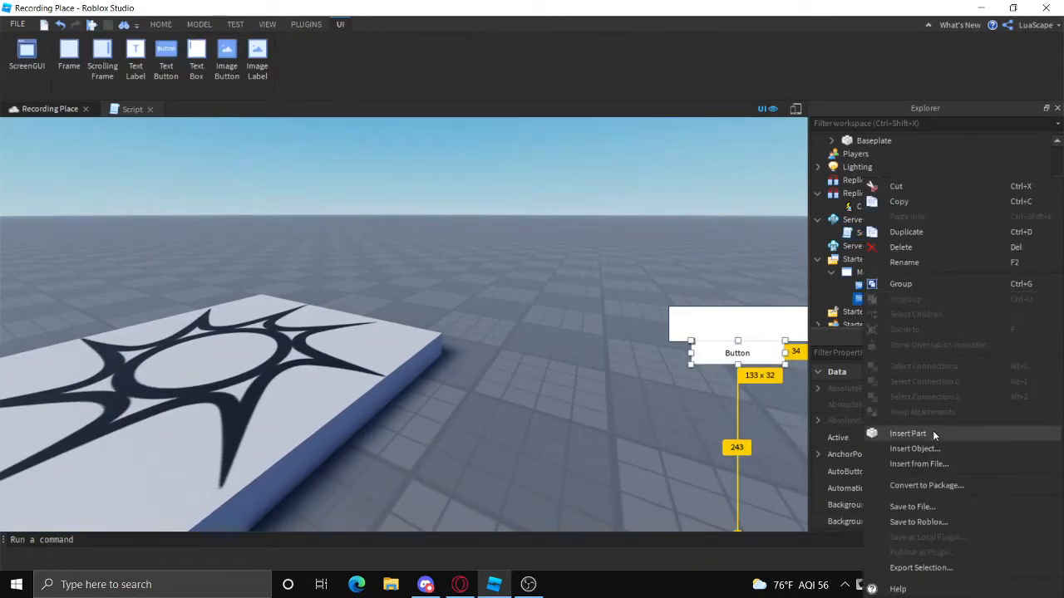
left_click(914, 448)
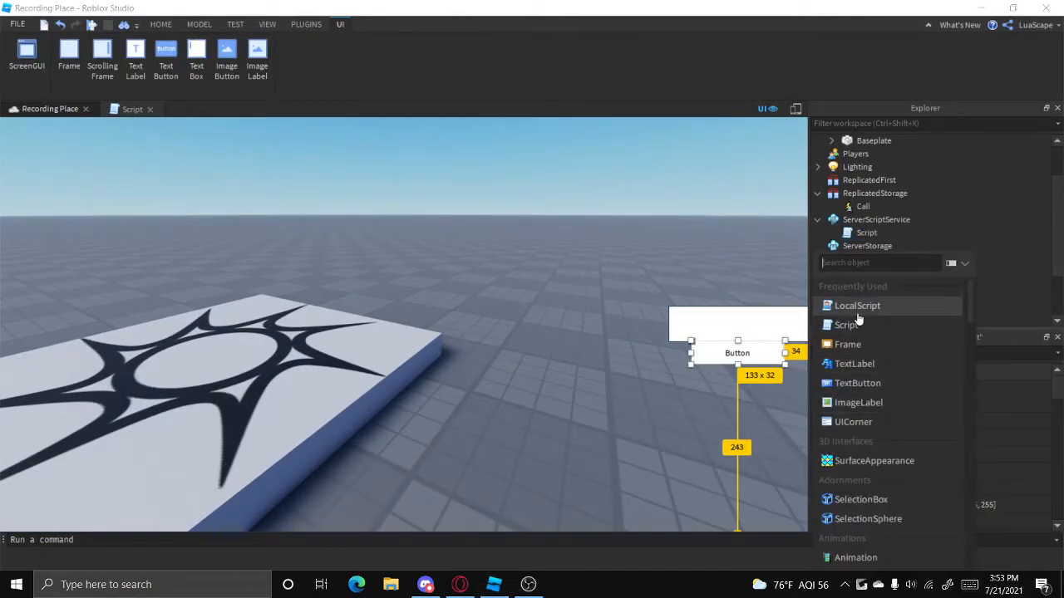
left_click(858, 306)
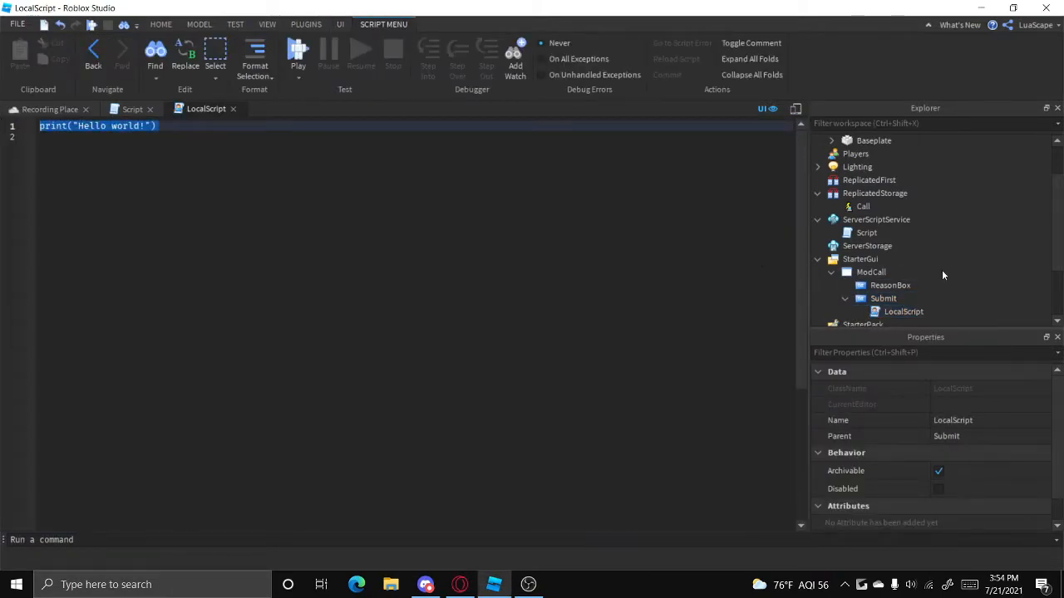
left_click(883, 298)
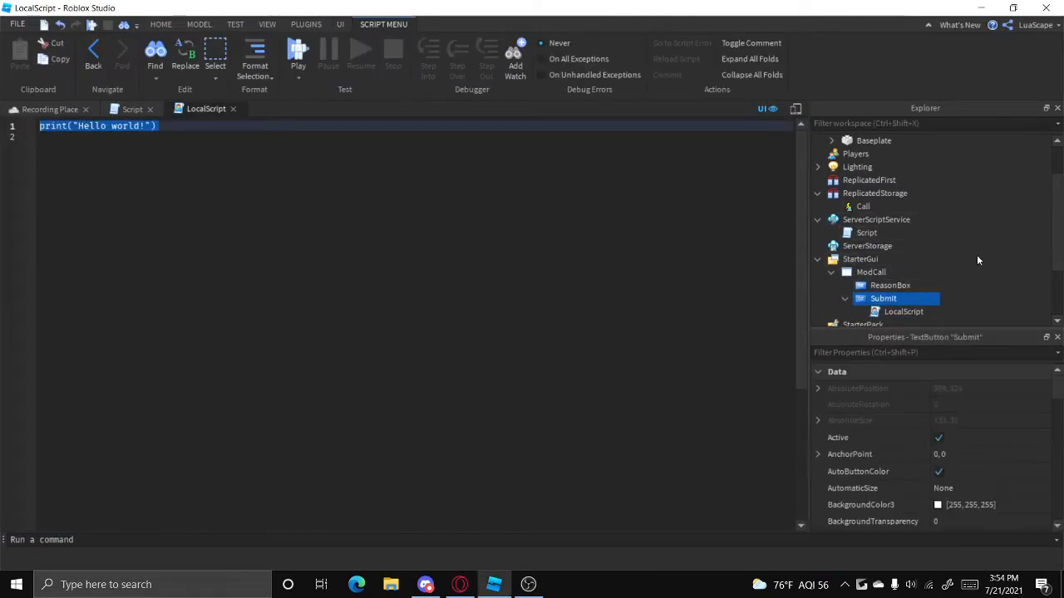
left_click(891, 286)
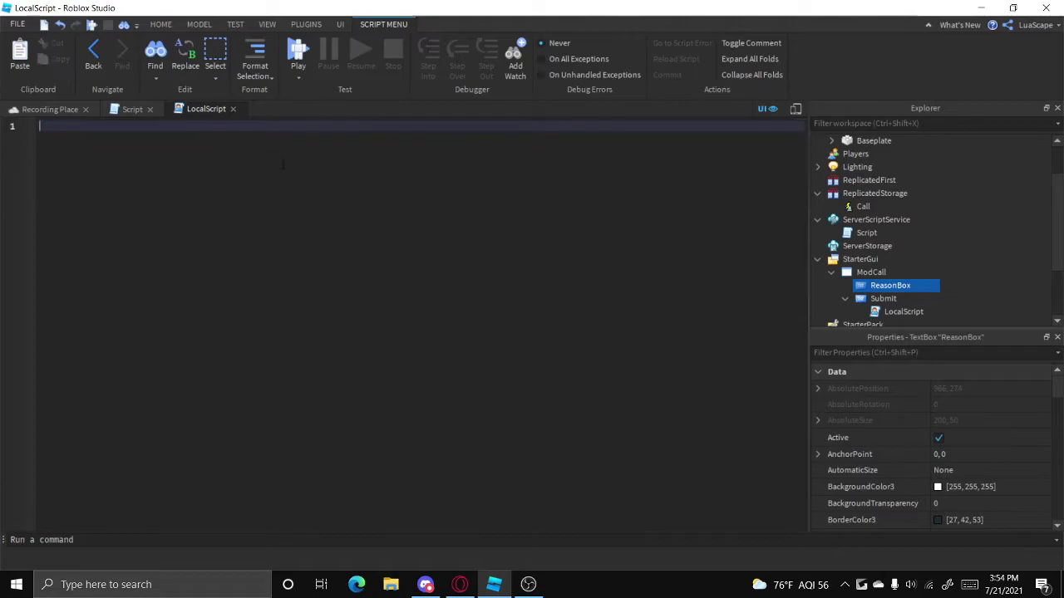
Step: Write the click handler firing game.ReplicatedStorage.Call with script.Parent.Parent.ReasonBox.Text
type("script.Parent.mo")
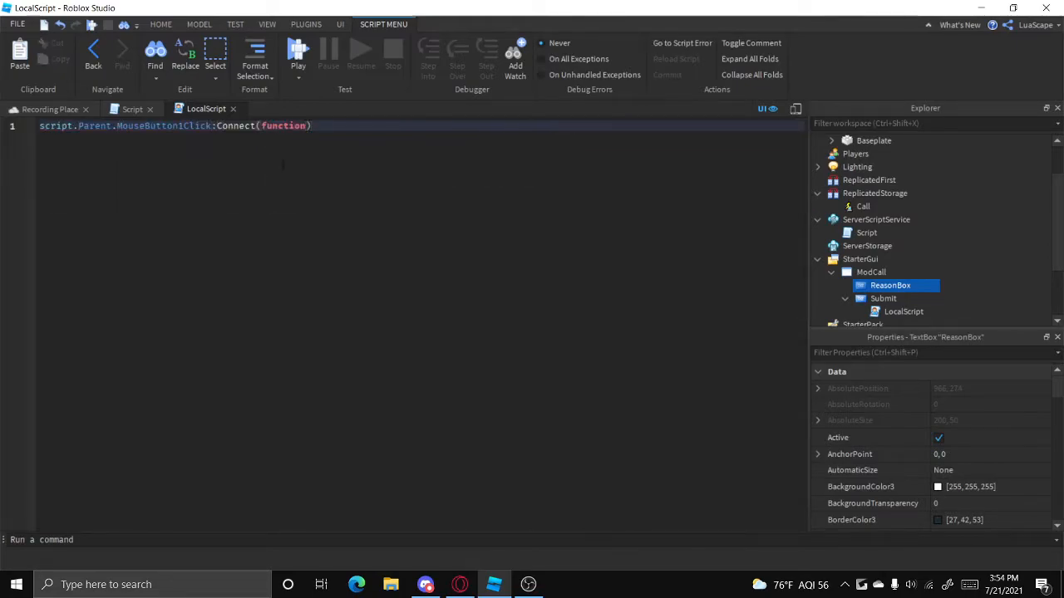
type(")")
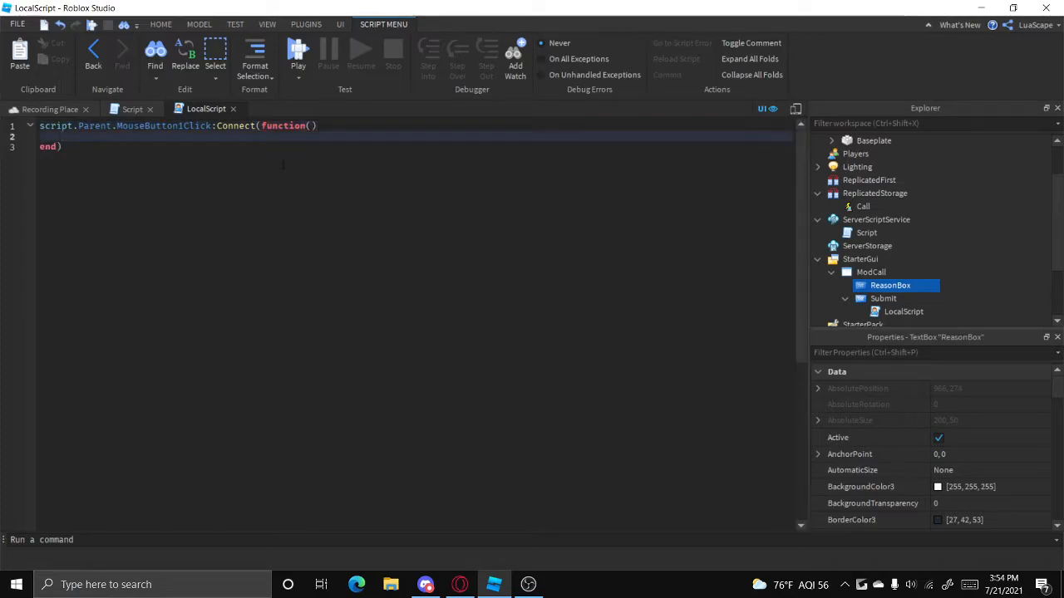
type("game.ReplicatedStorage.call:FireServer()")
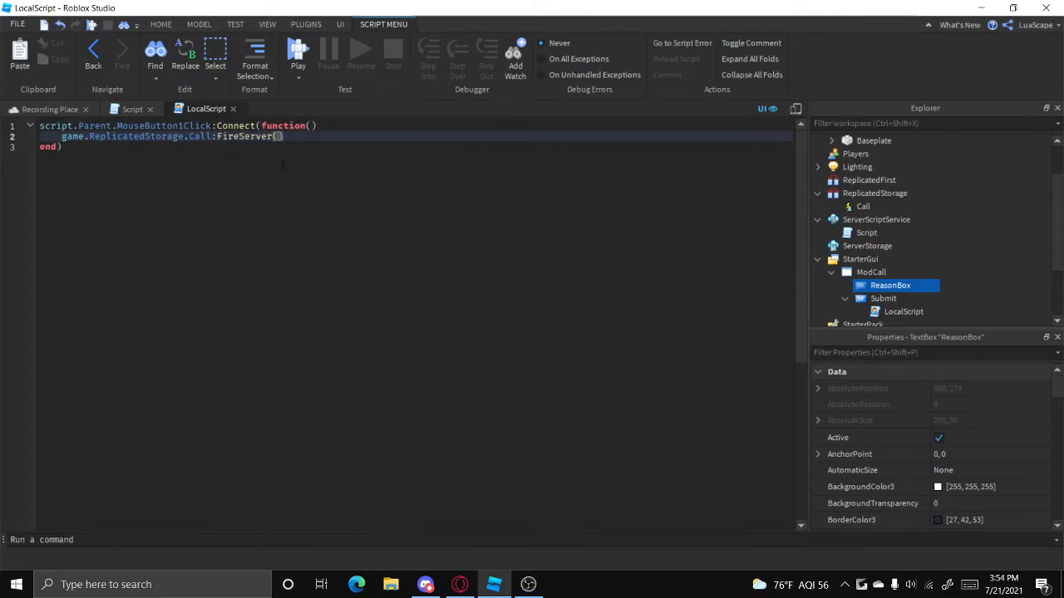
type("script.Parent.Parent.ReasonBox")
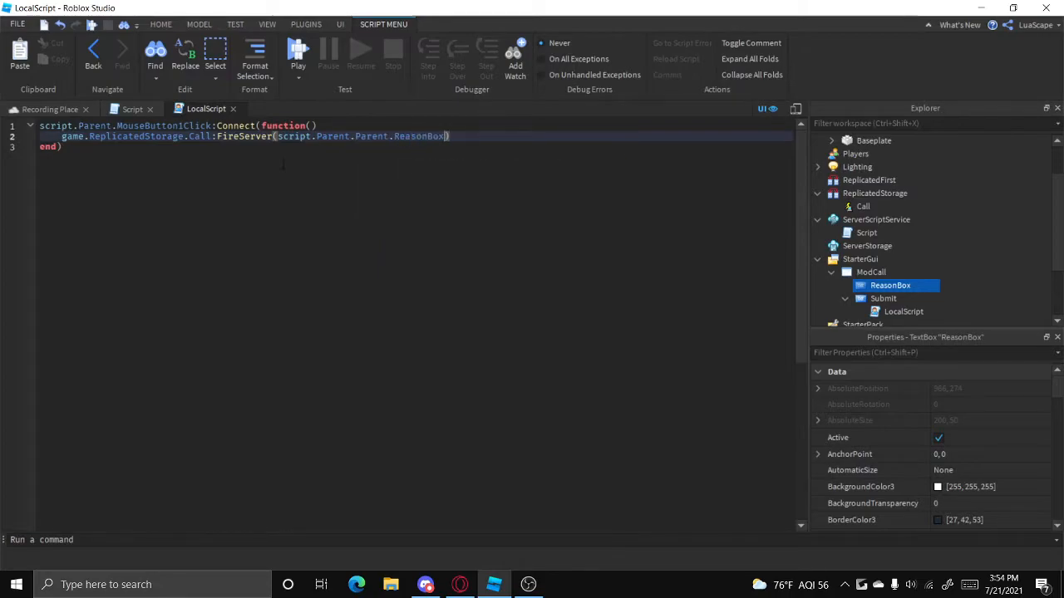
type(".Text")
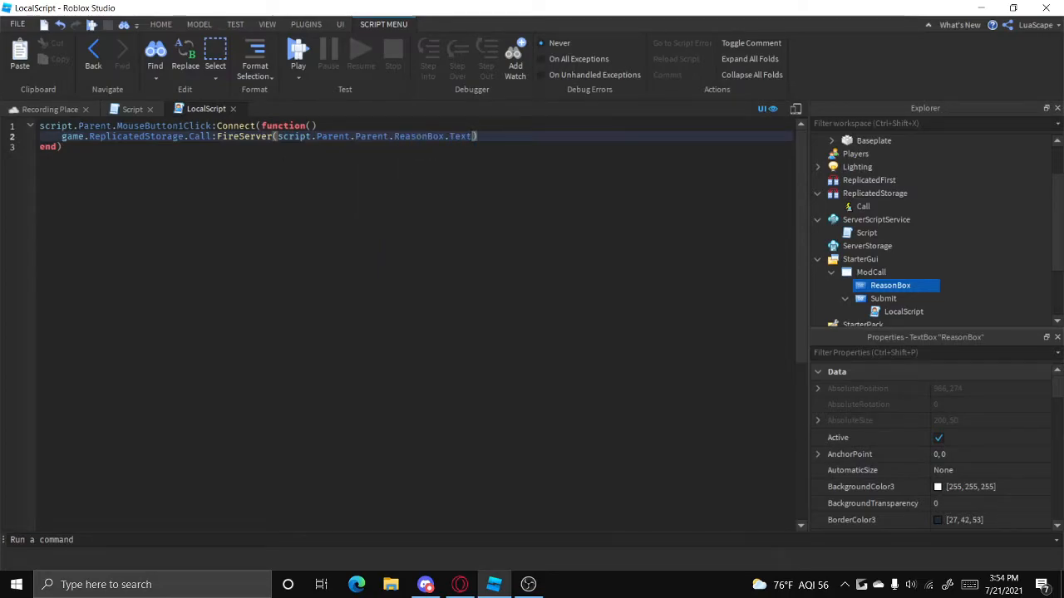
Step: Verify the LocalScript, Submit, ModCall and ReasonBox hierarchy, then move to the server Script
left_click(905, 313)
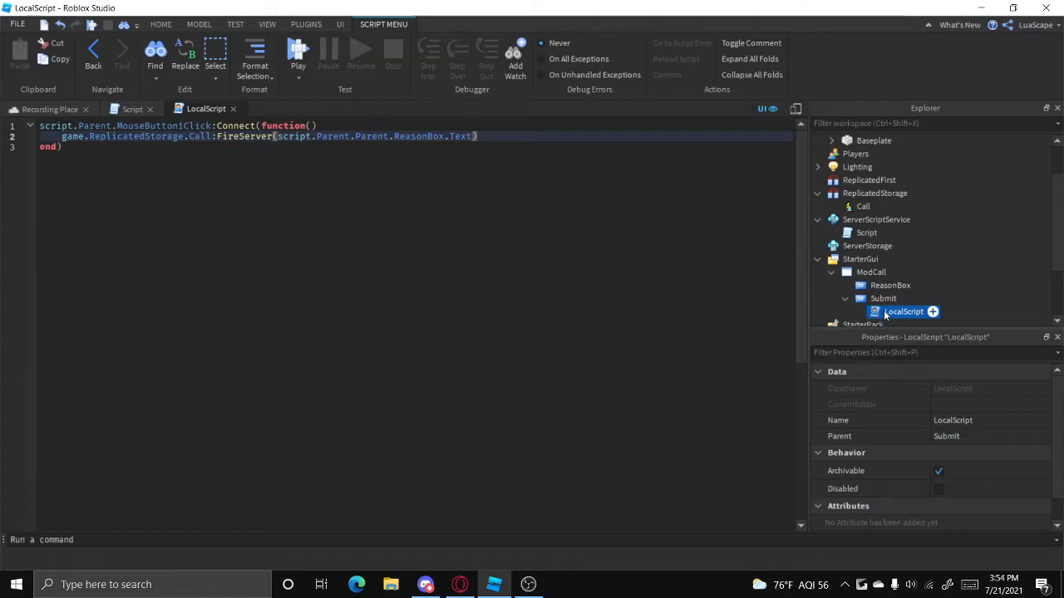
left_click(884, 300)
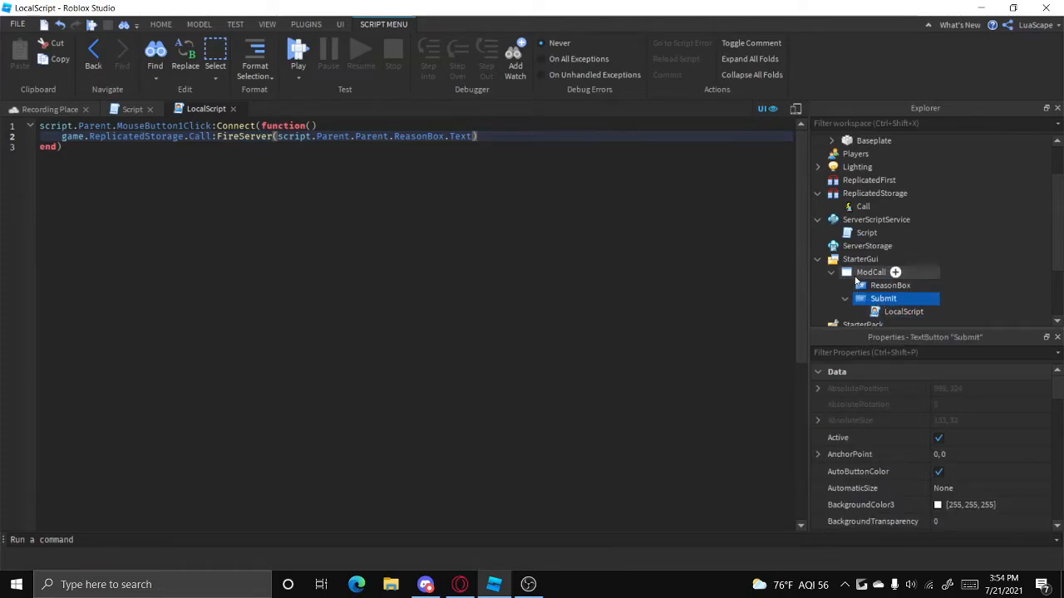
left_click(871, 273)
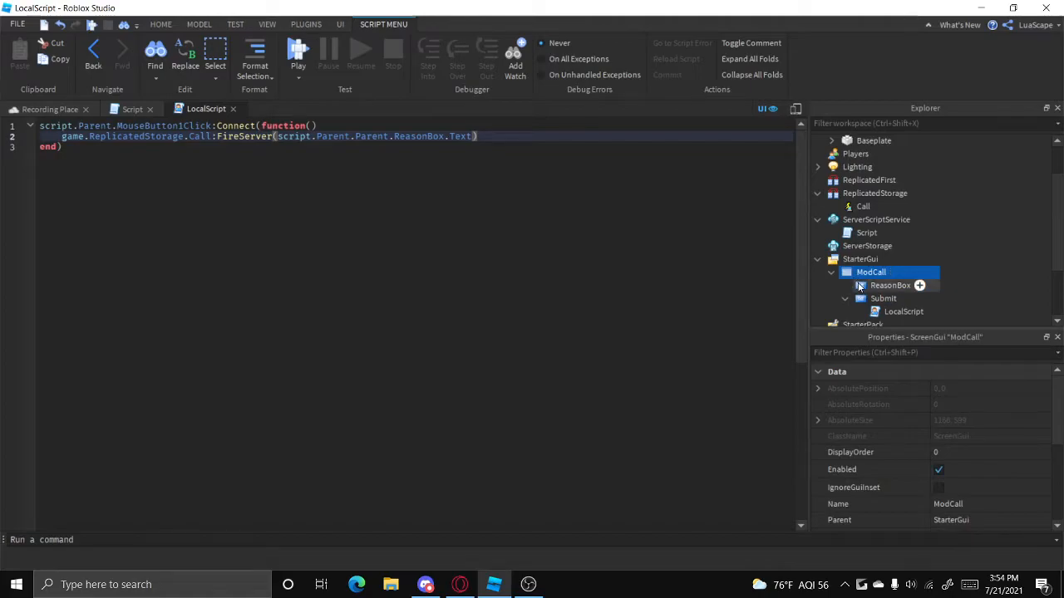
left_click(891, 286)
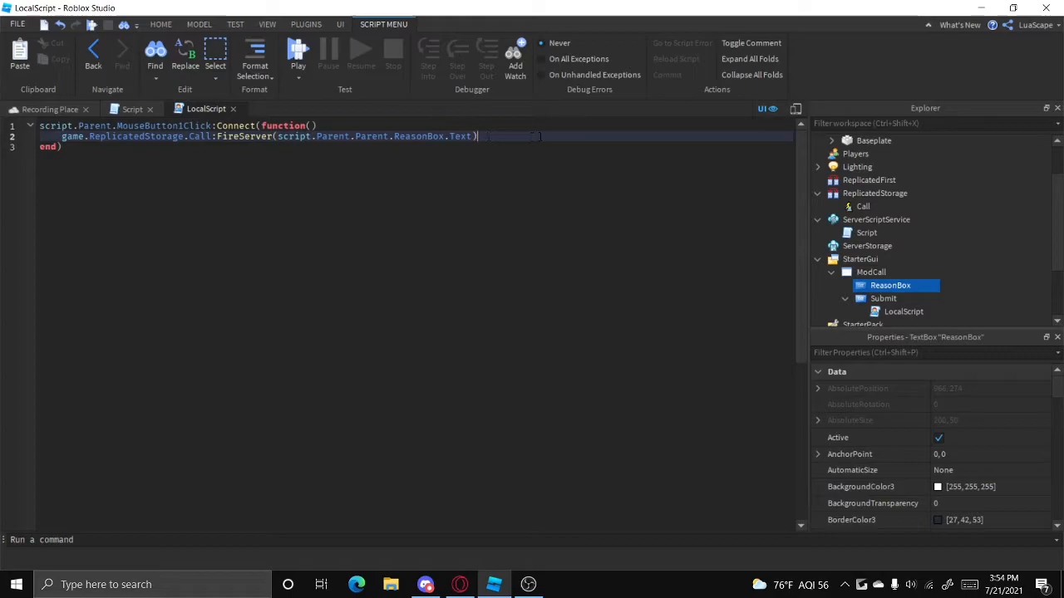
left_click(133, 110)
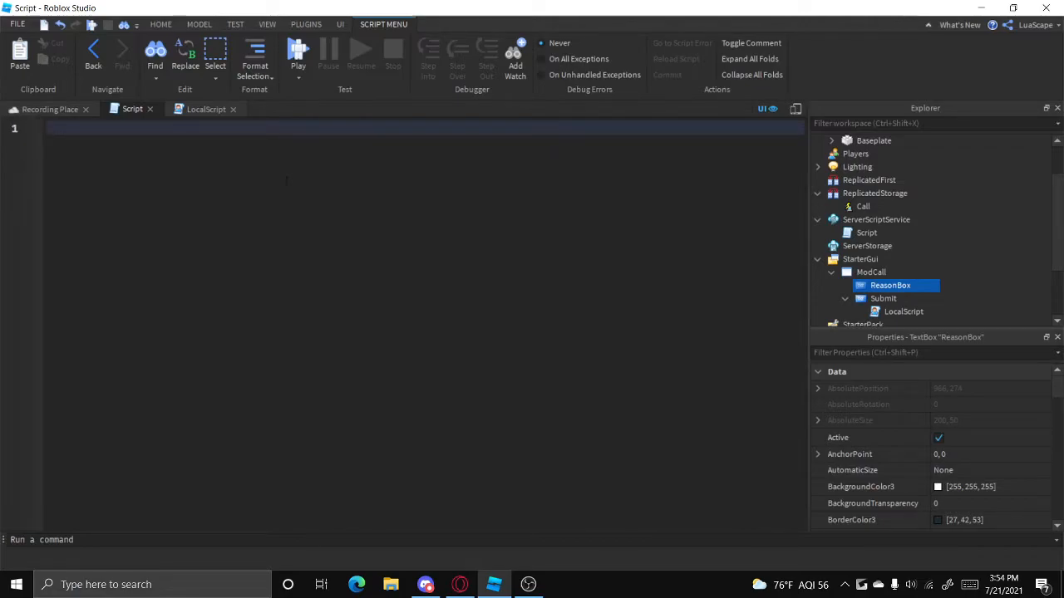
Step: Write the Call OnServerEvent:Connect handler taking player and reason
type("game.replicatedStorage.Call.OnServerEvent:Connect(function")
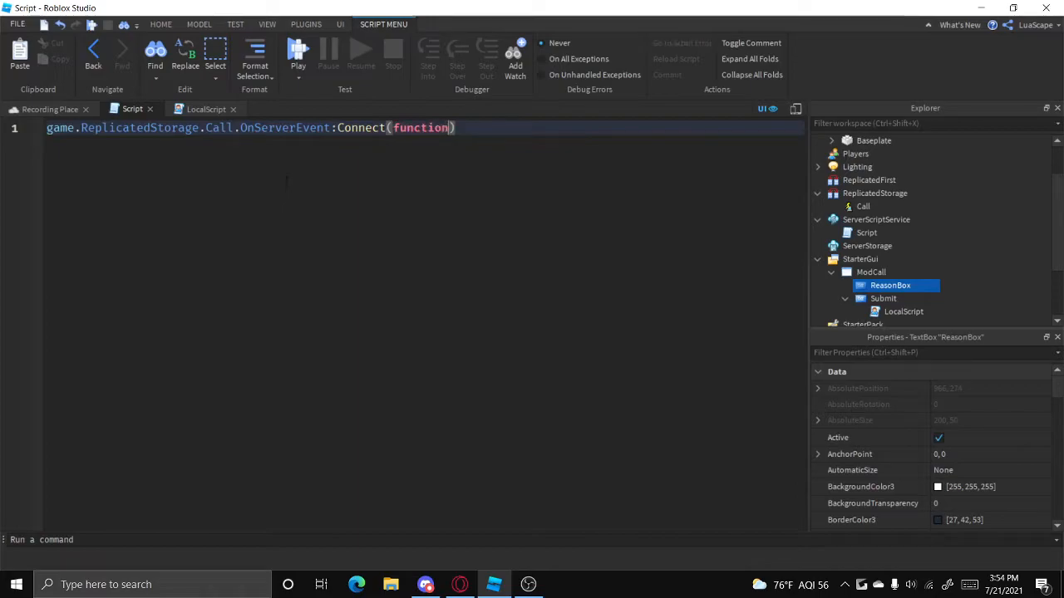
type("player,")
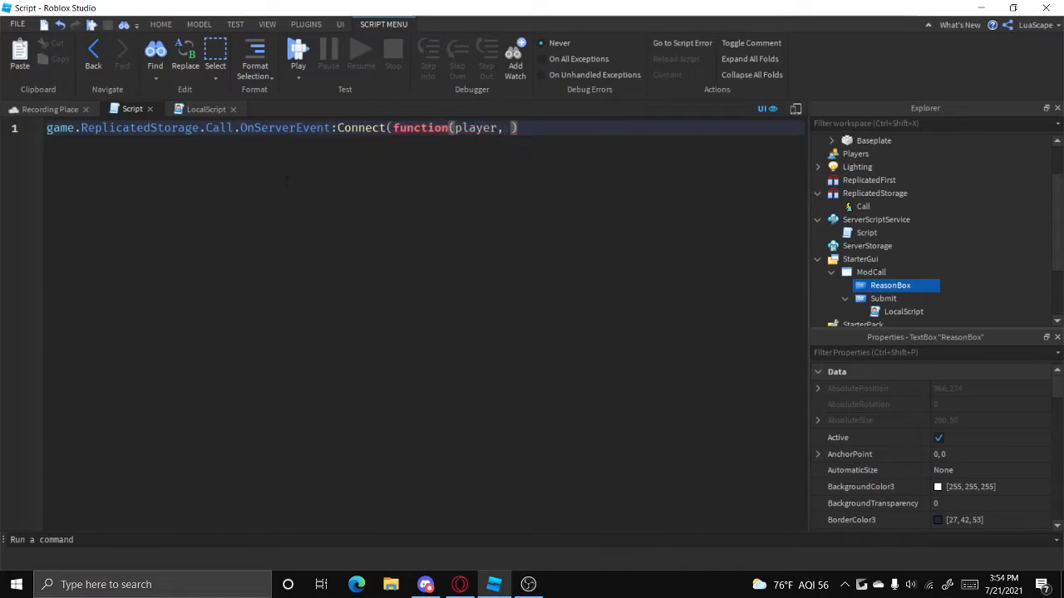
type("reason)")
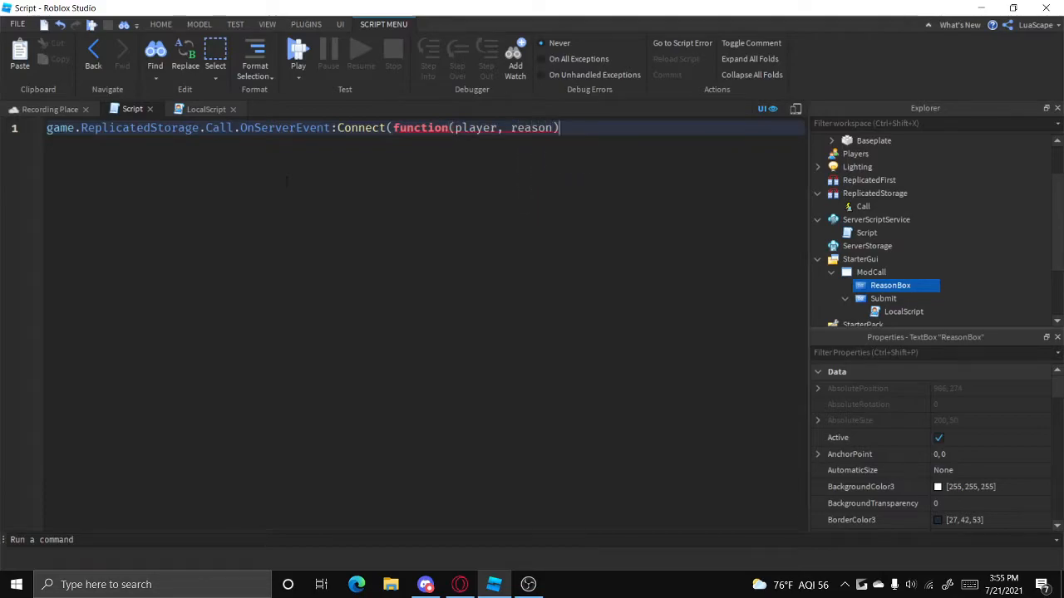
key("Return")
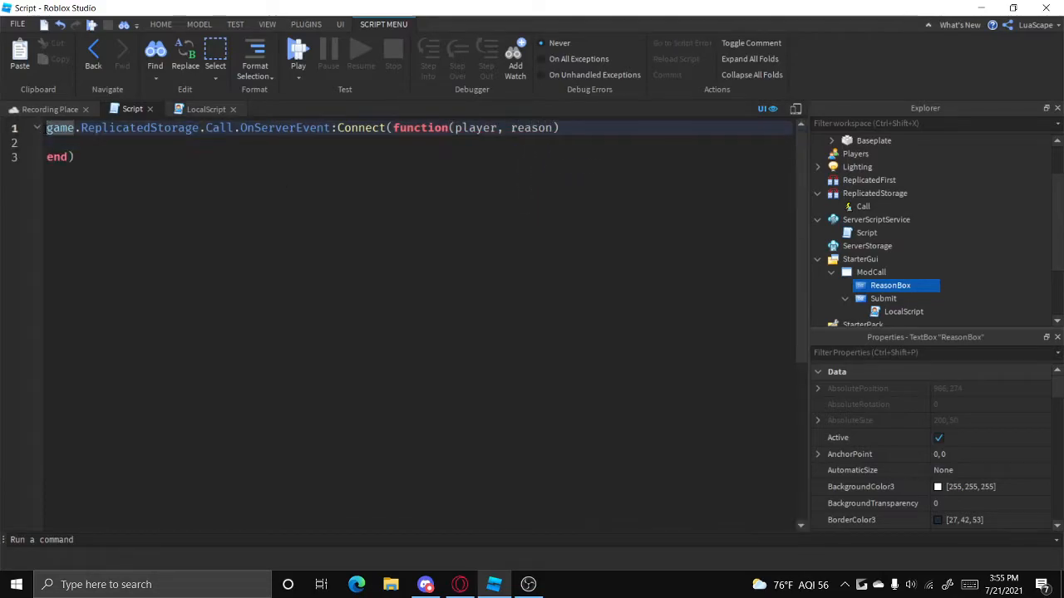
Step: Declare local httpService from game:GetService and an empty webhookurl string
type("local")
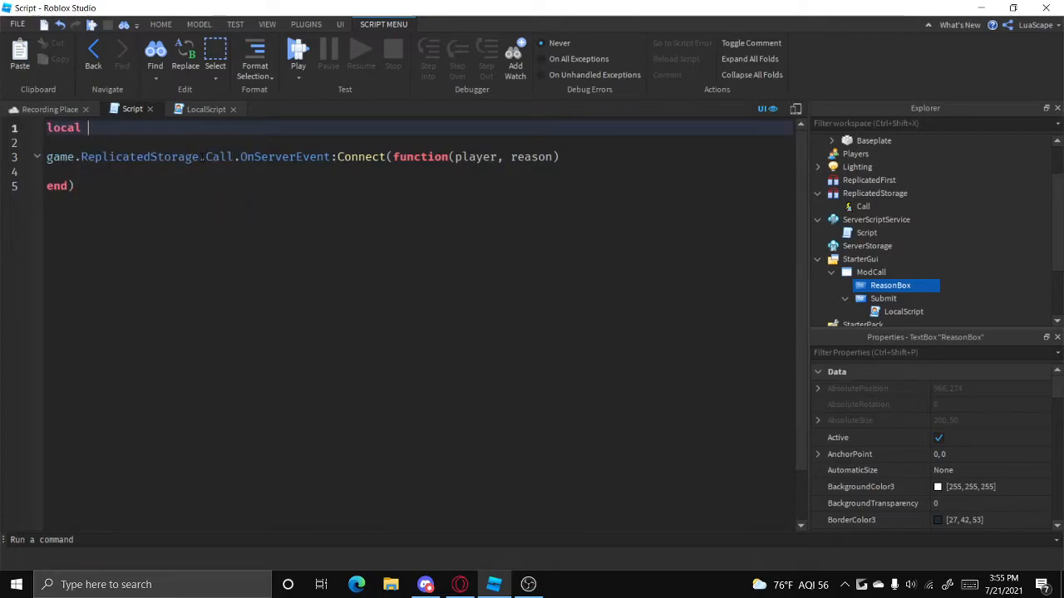
type("httpSeri")
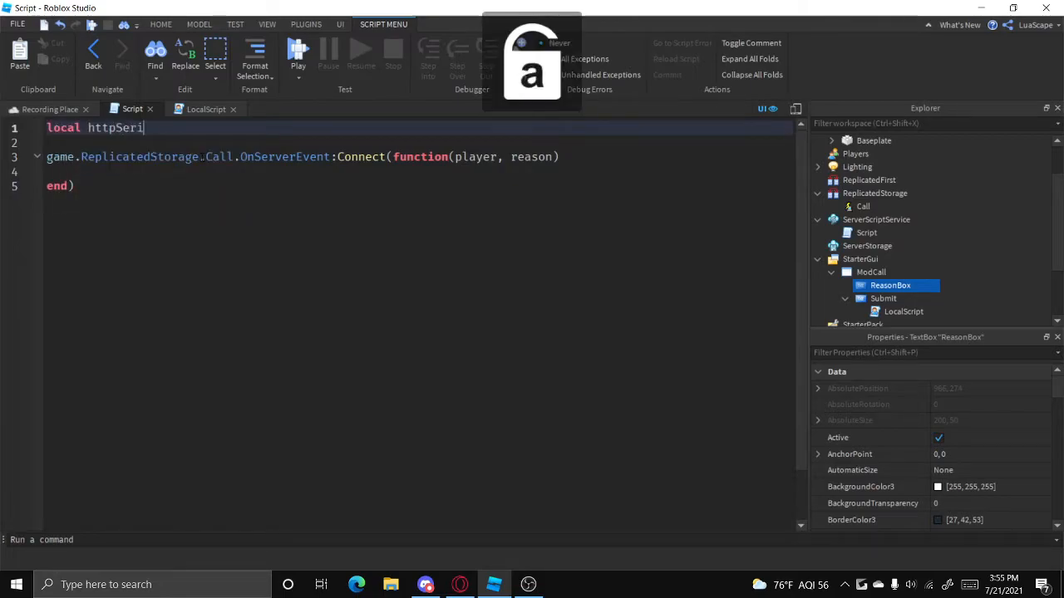
type("Service = game:g")
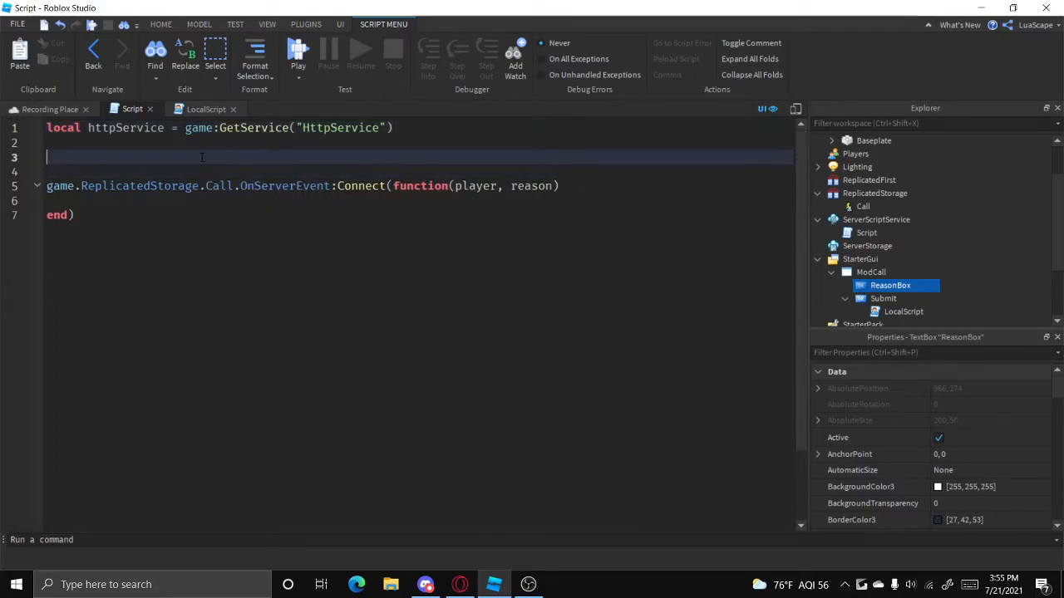
type("local web")
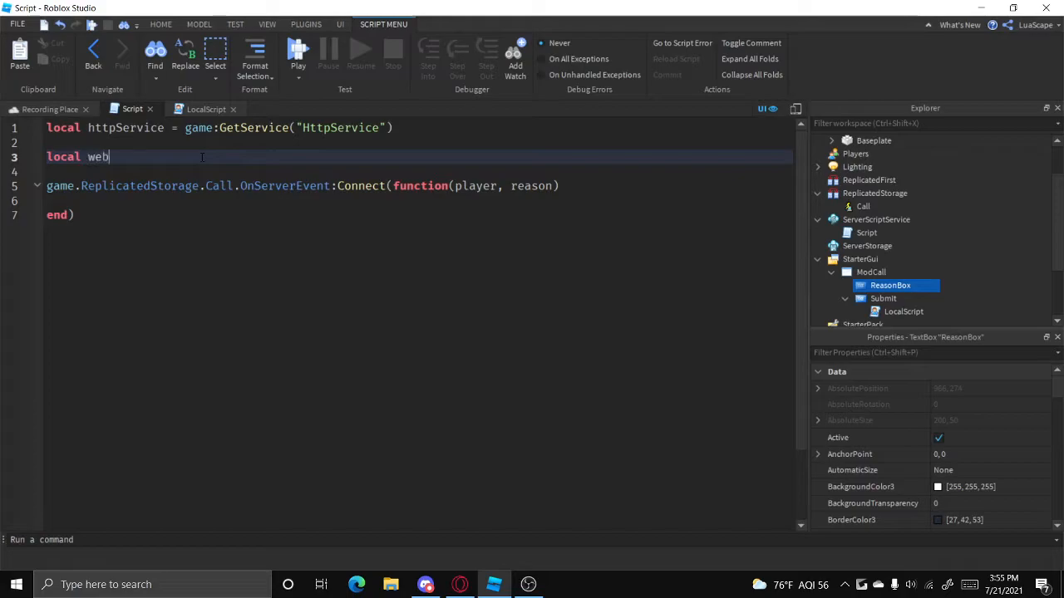
type("hookur")
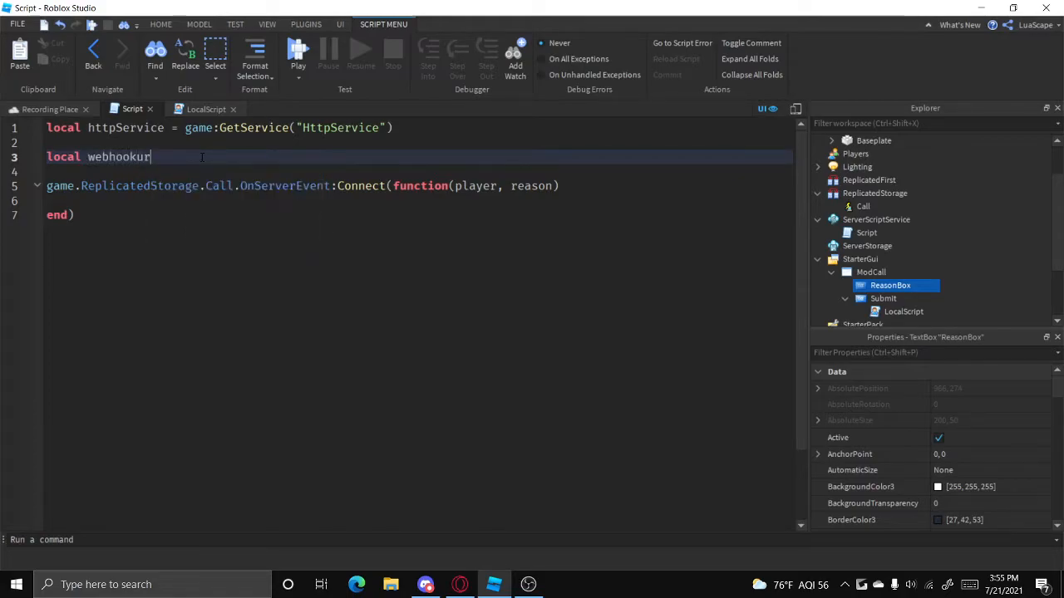
type("= \"\"")
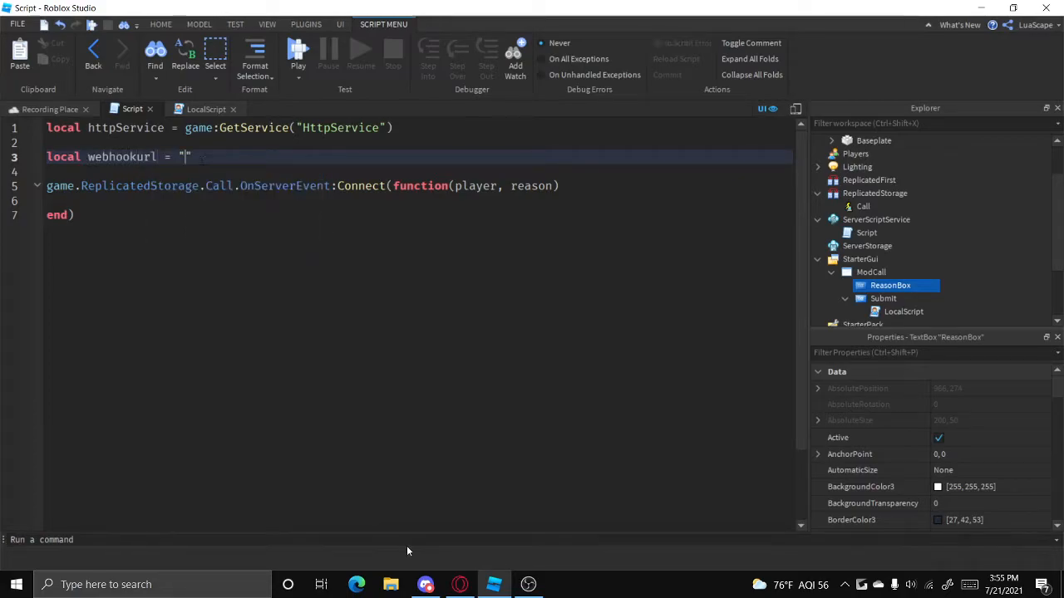
left_click(426, 585)
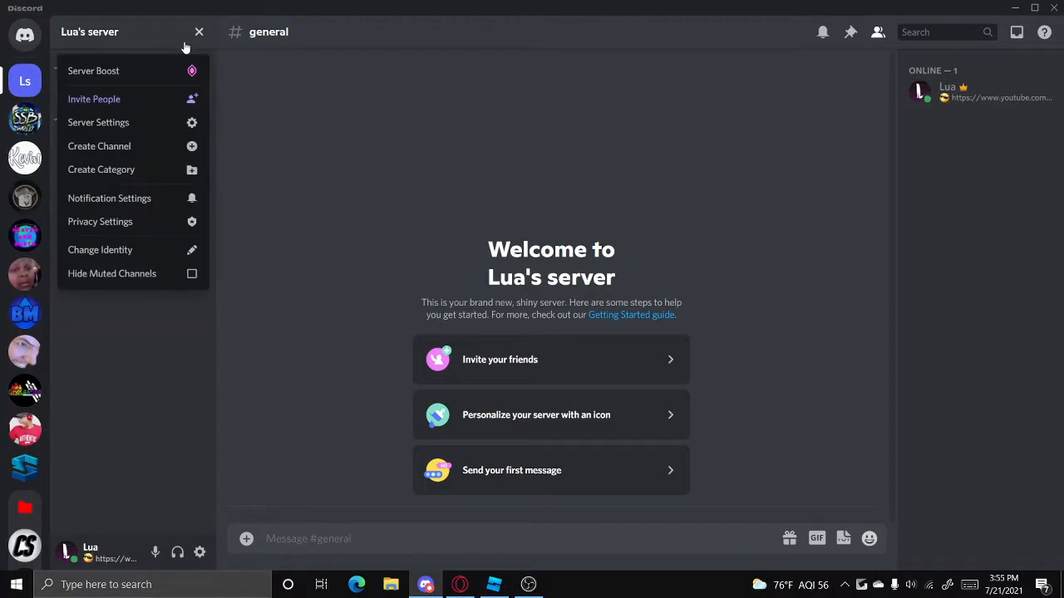
left_click(98, 123)
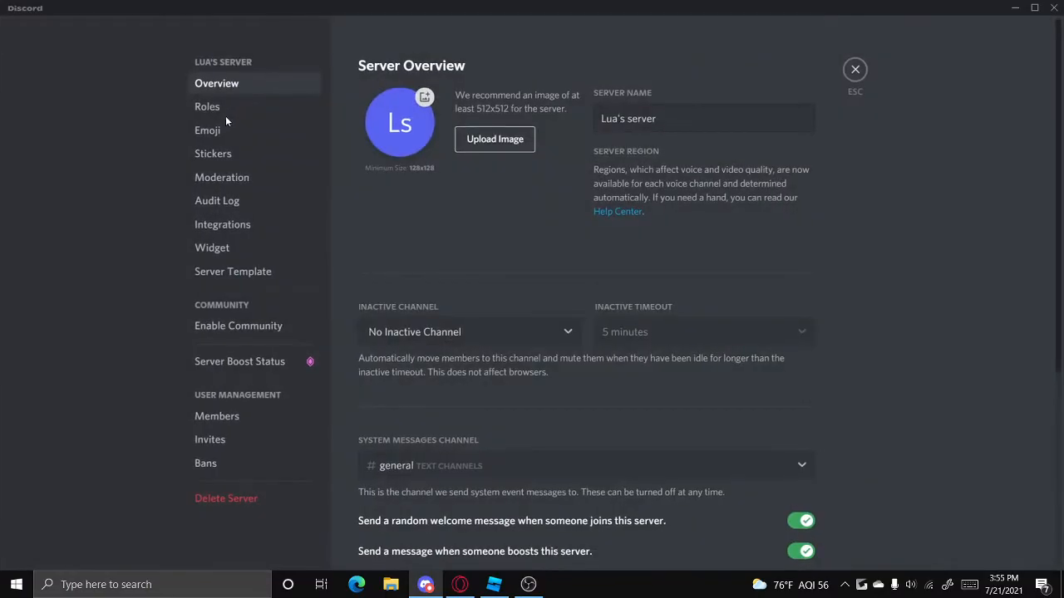
left_click(223, 225)
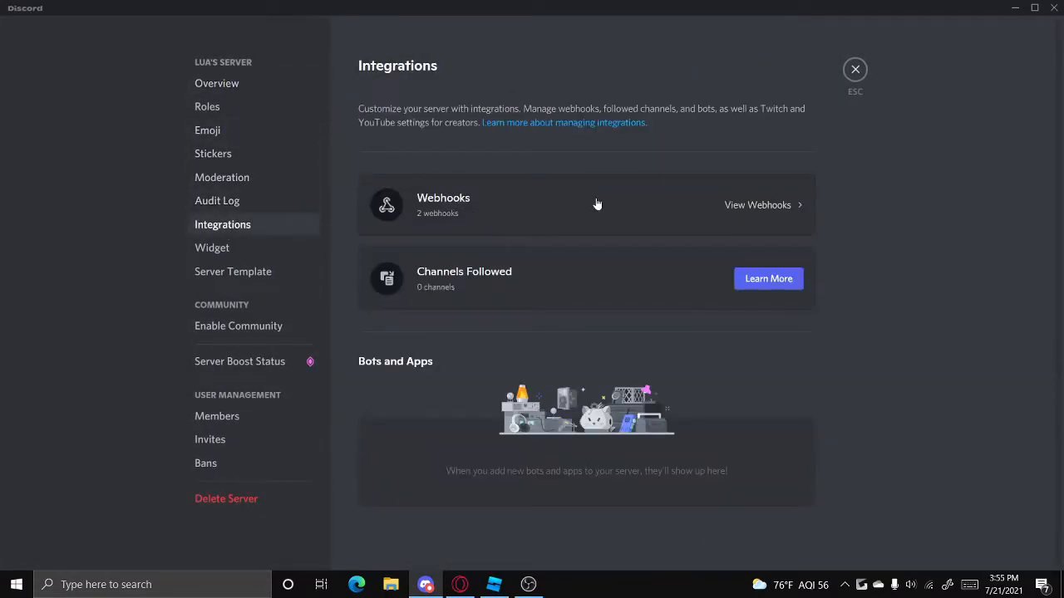
left_click(758, 205)
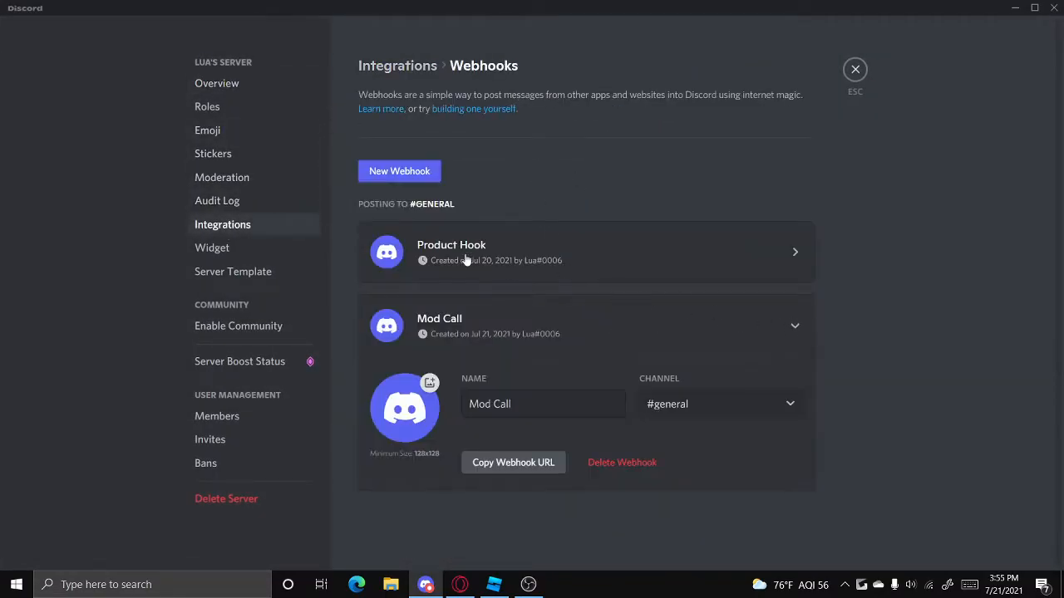
left_click(512, 463)
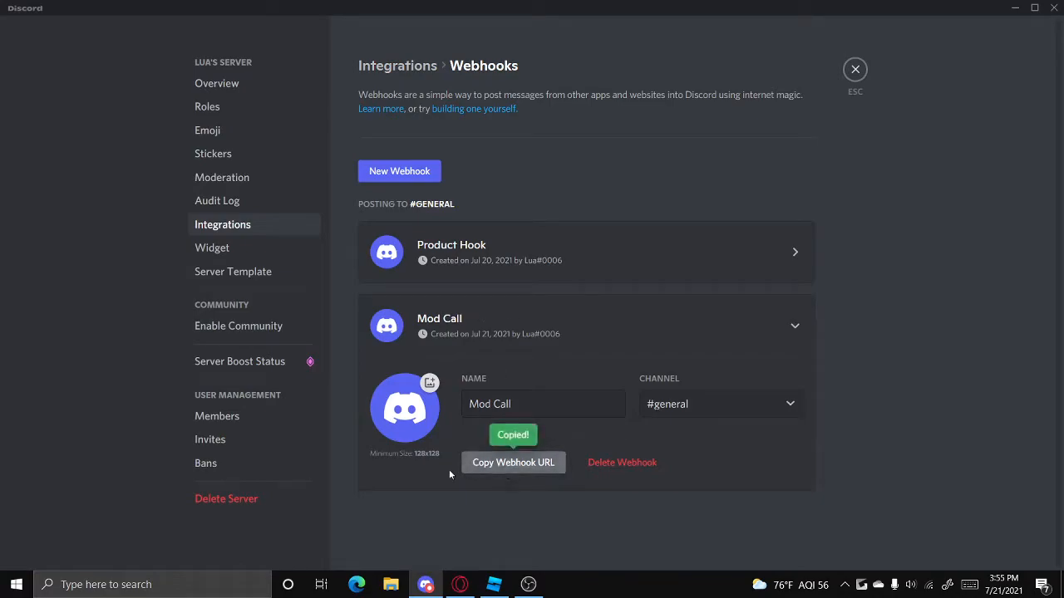
left_click(855, 69)
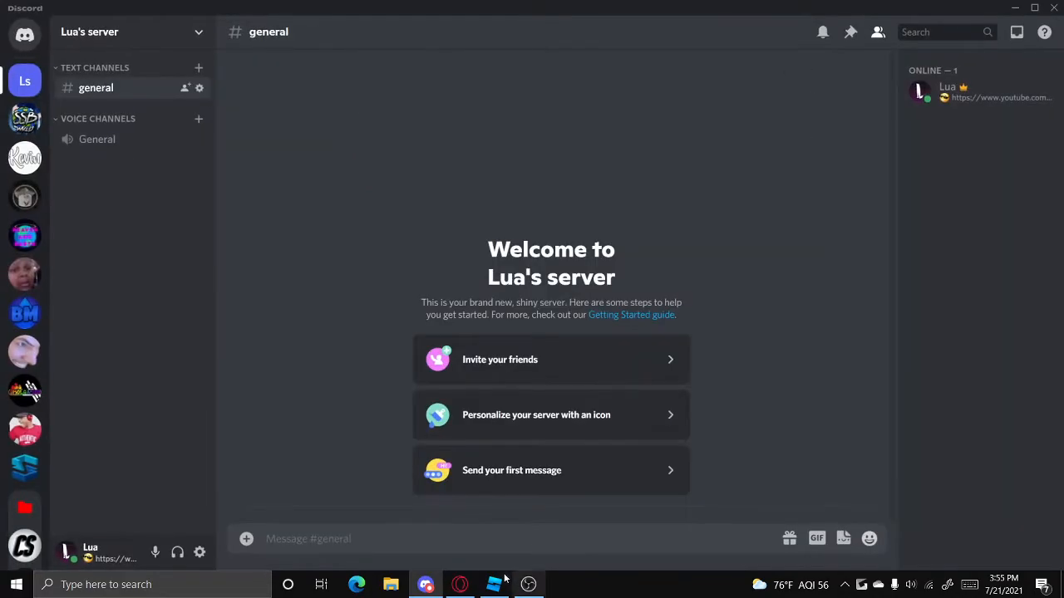
left_click(492, 586)
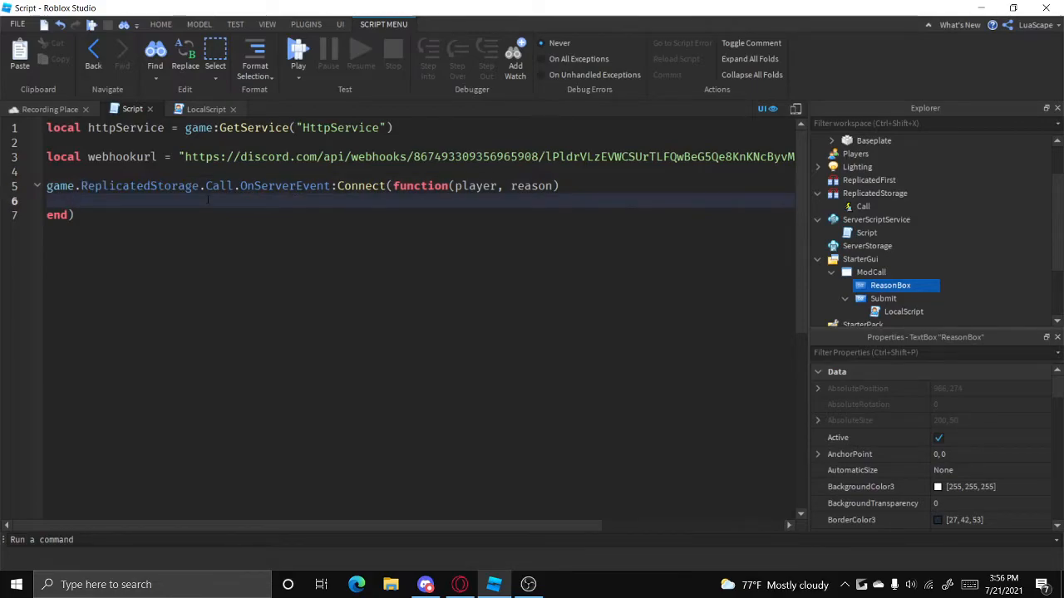
Step: Write local function sendReport(player, reason) containing local data = {}
type("local")
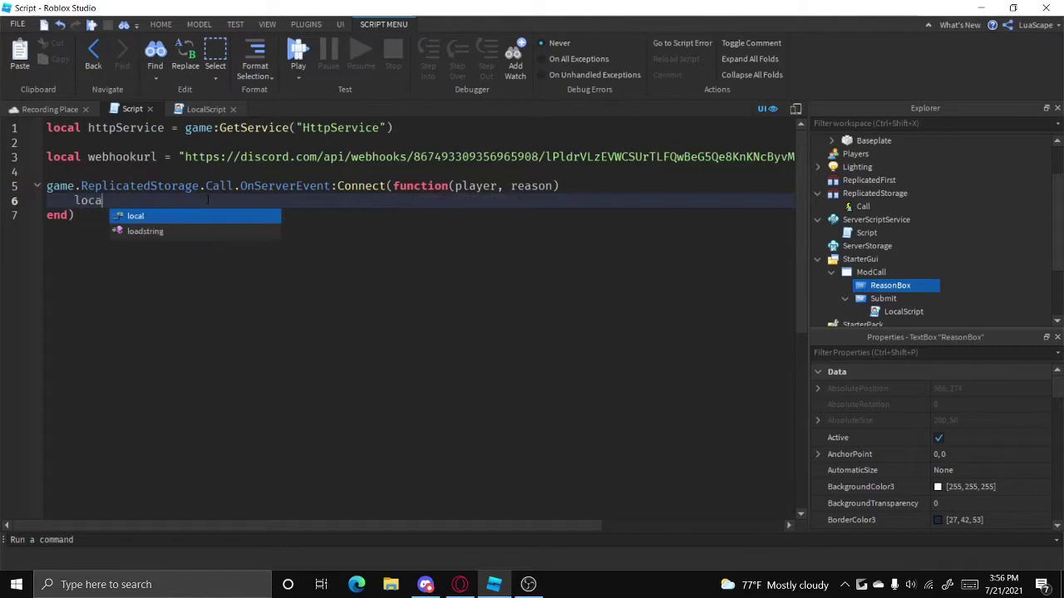
type("function")
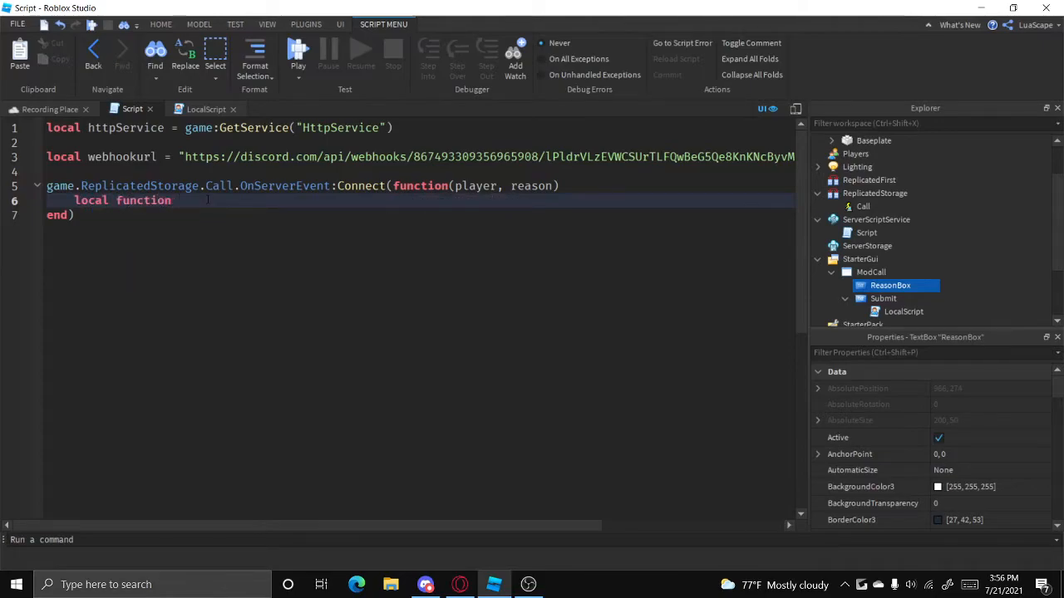
type("sendR")
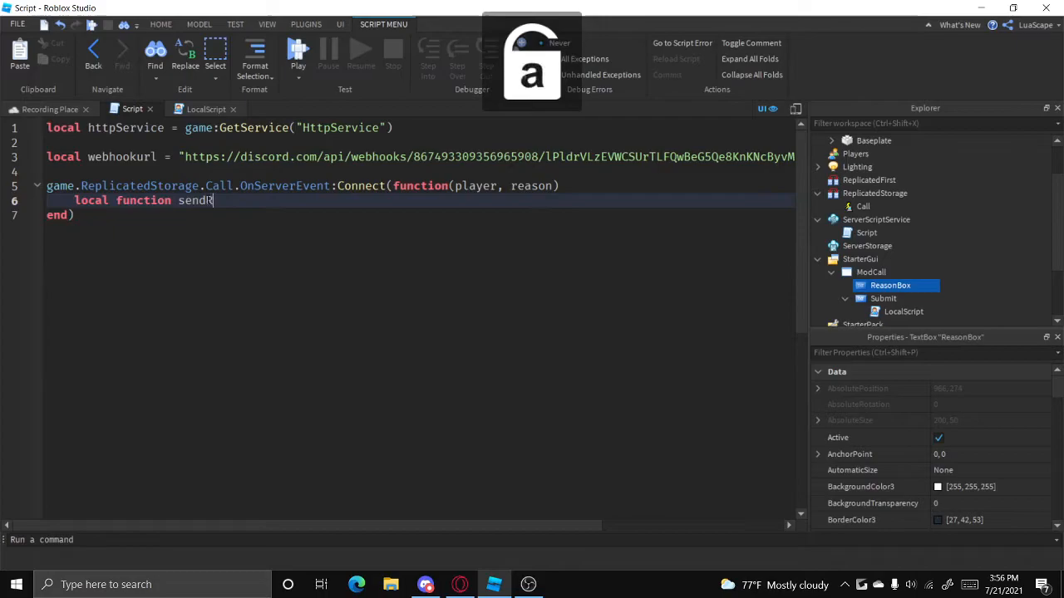
type("eport()")
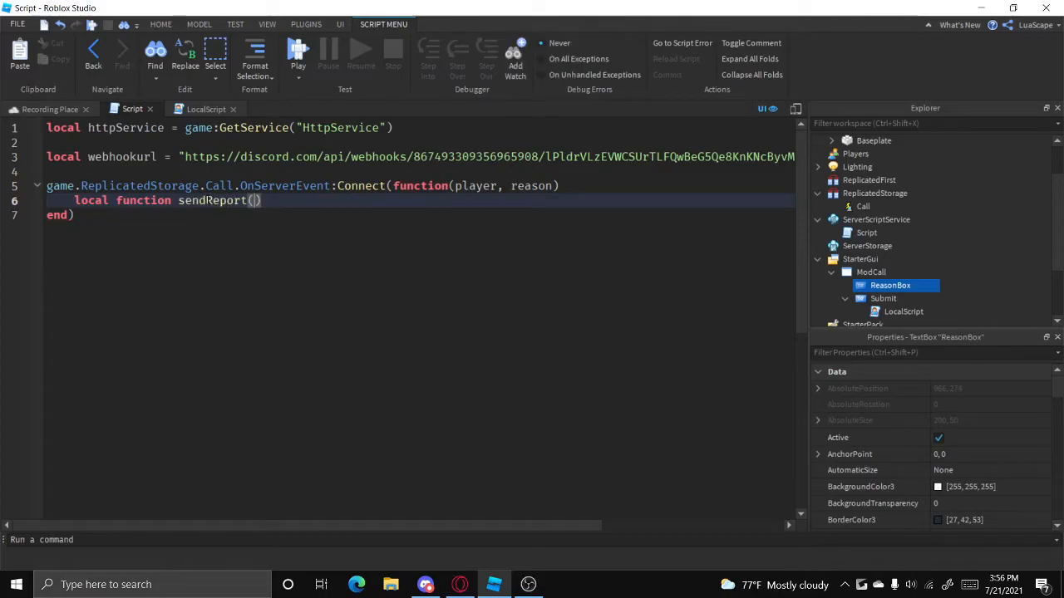
type("player, reason")
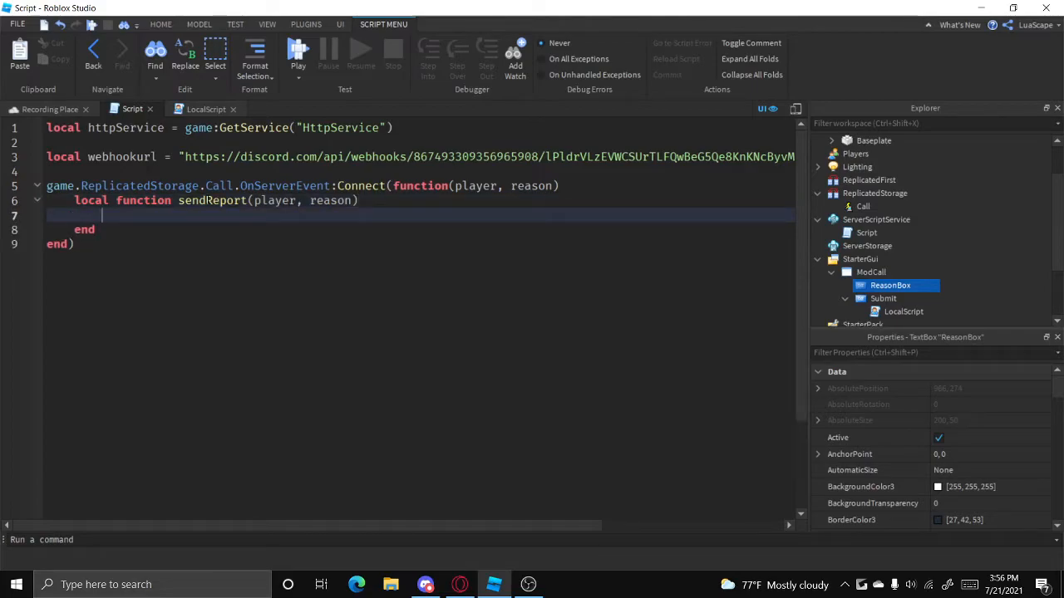
type("local")
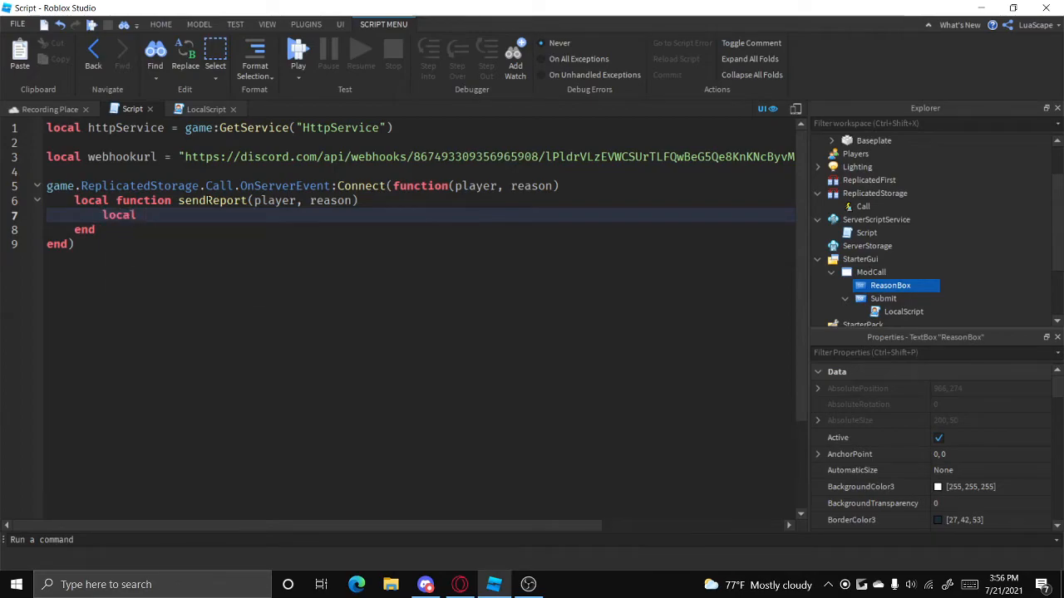
type("data = {}")
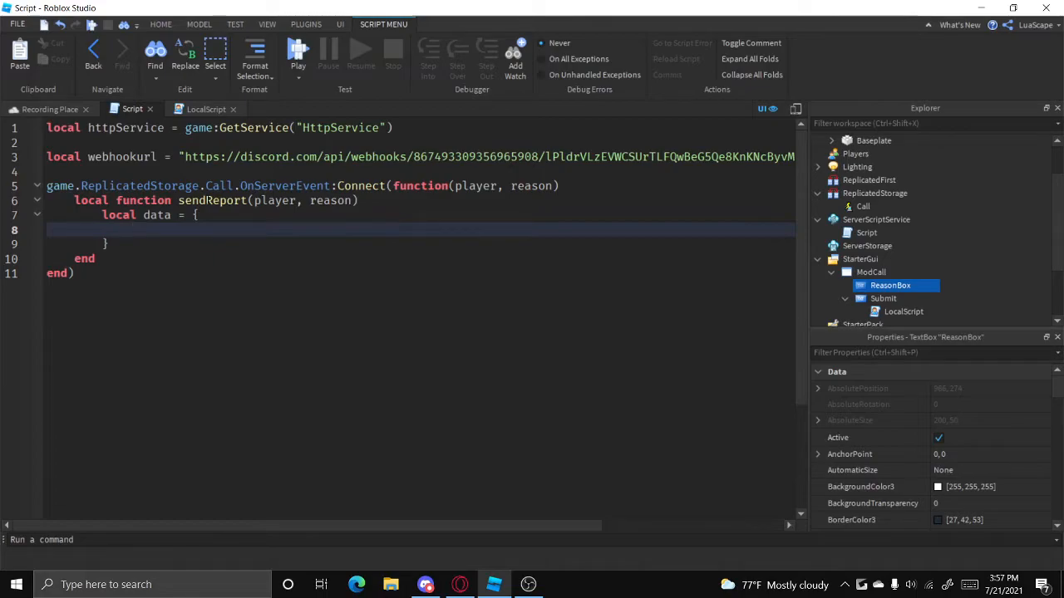
Step: Start ["content"] = player.Name .. " Requests a moderator in the server " .. game.JobId
left_click(130, 229)
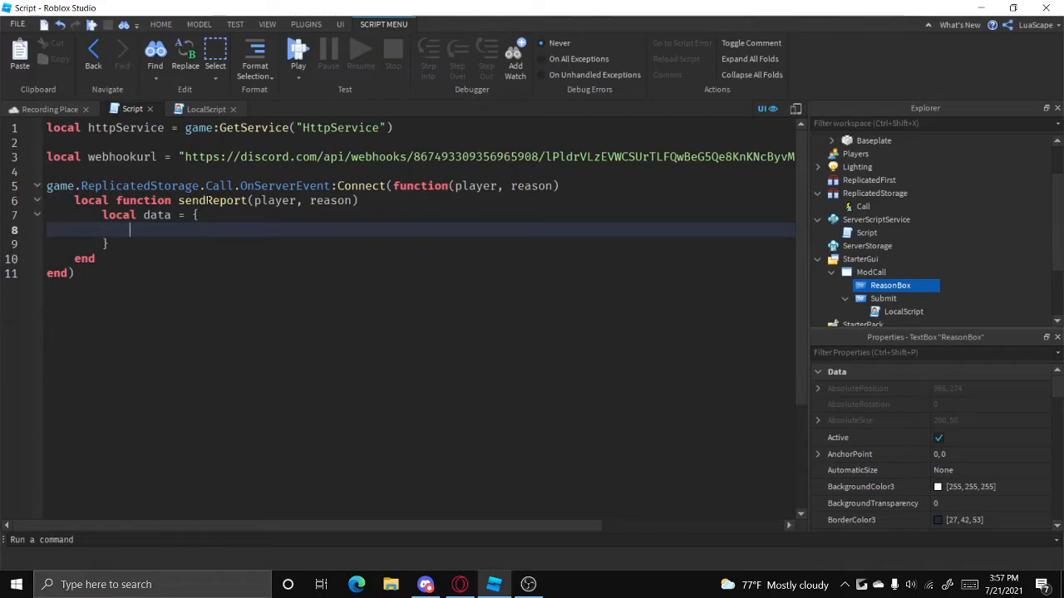
type("[\"\"]")
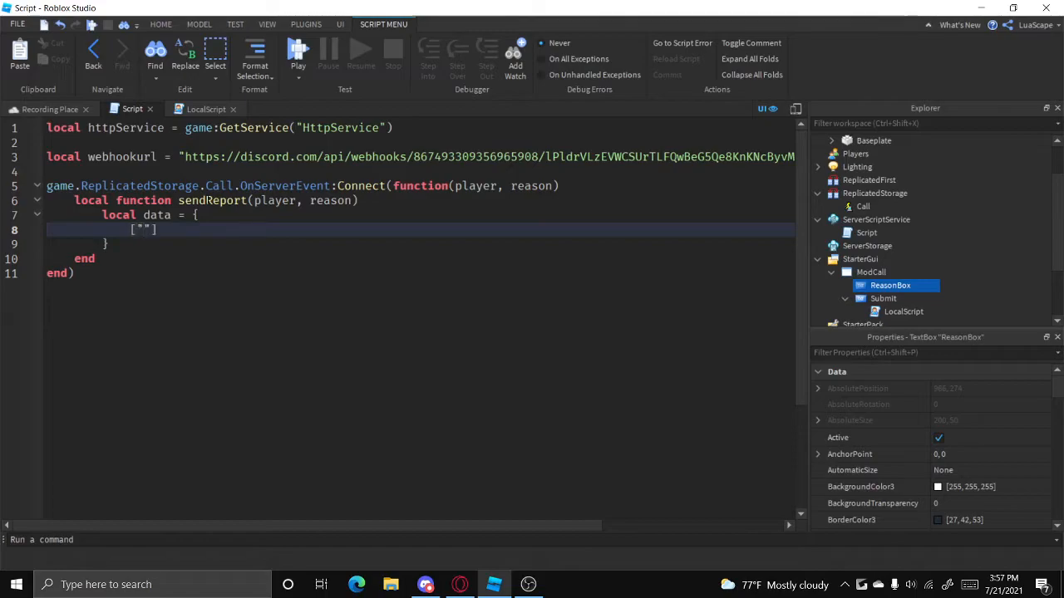
type("content")
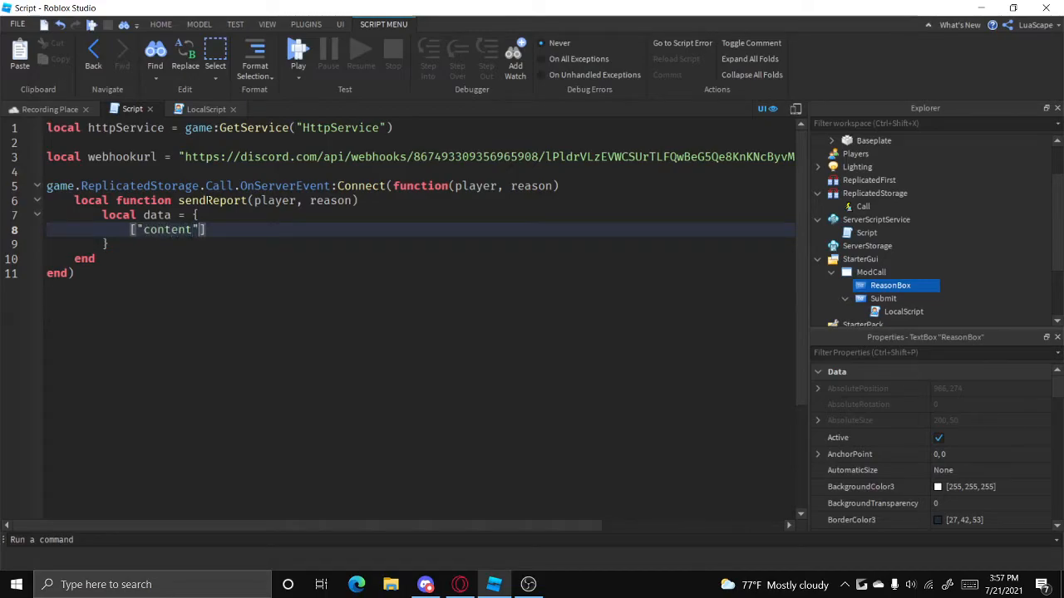
type("=")
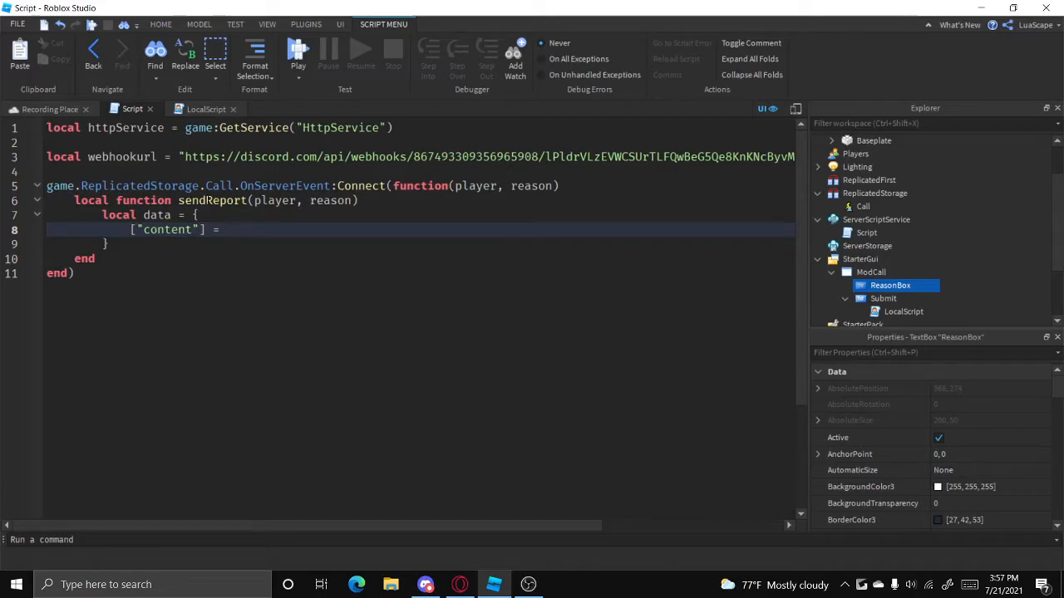
type("message")
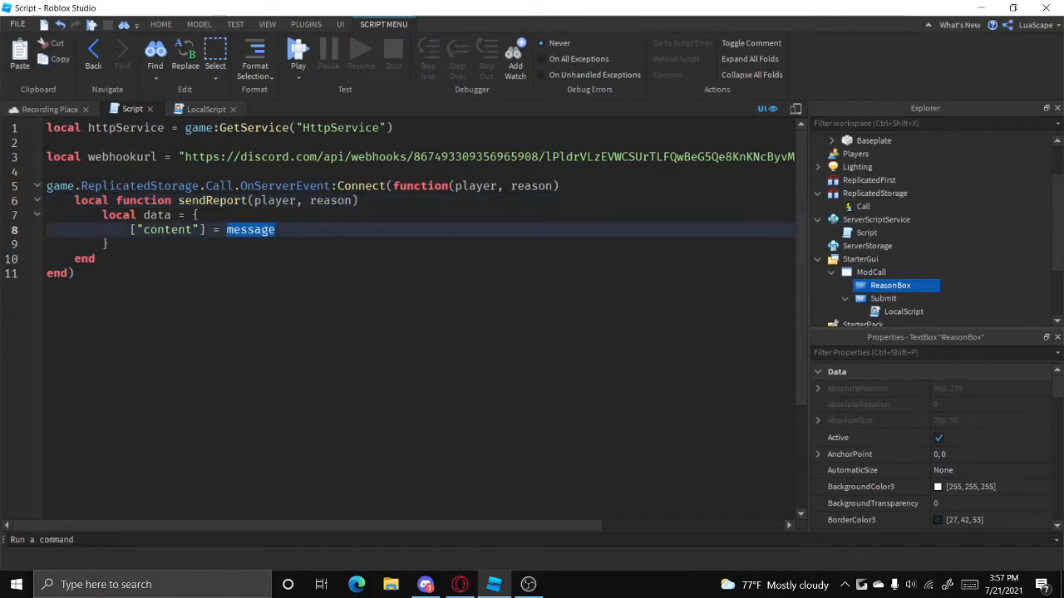
type("rea")
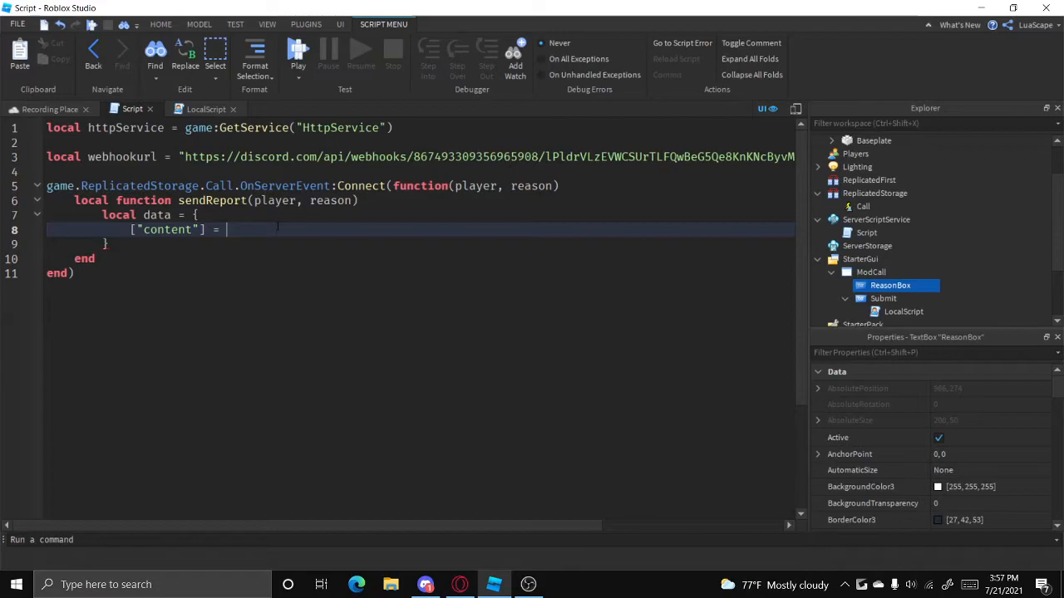
type("player.Name")
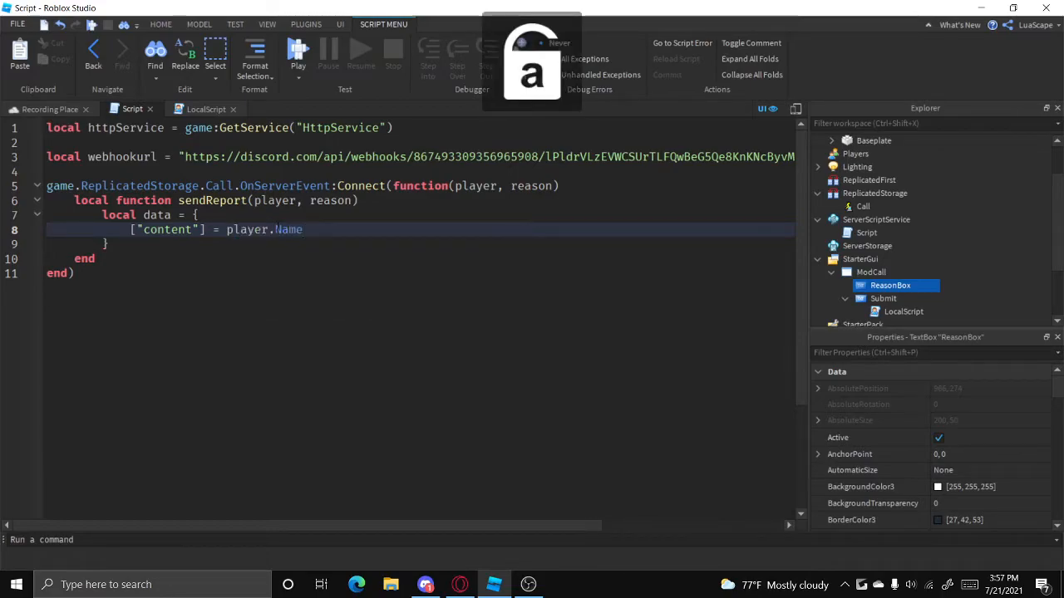
type(".. \"R\"")
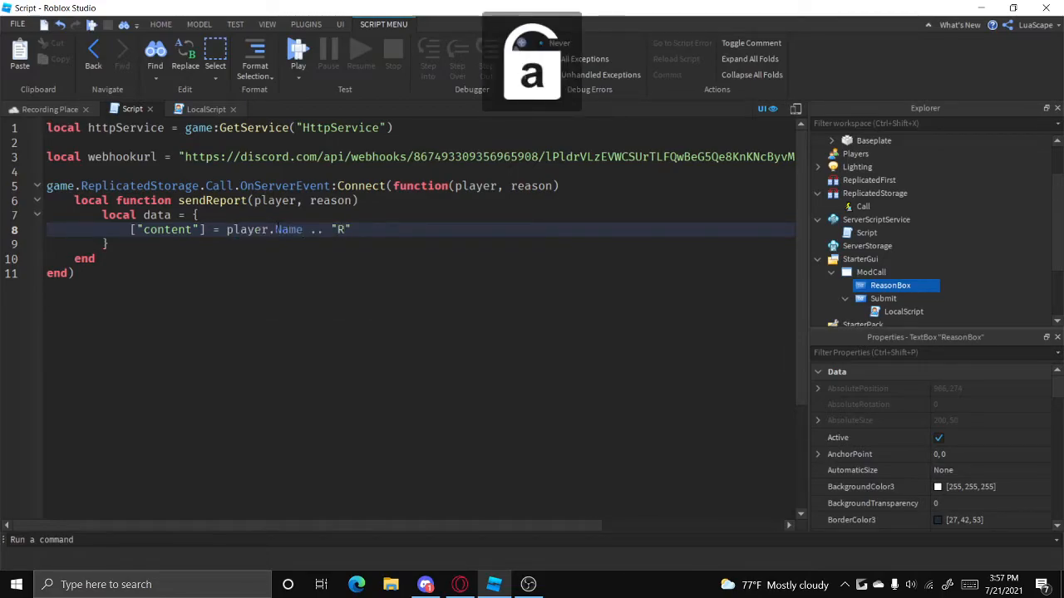
type("e")
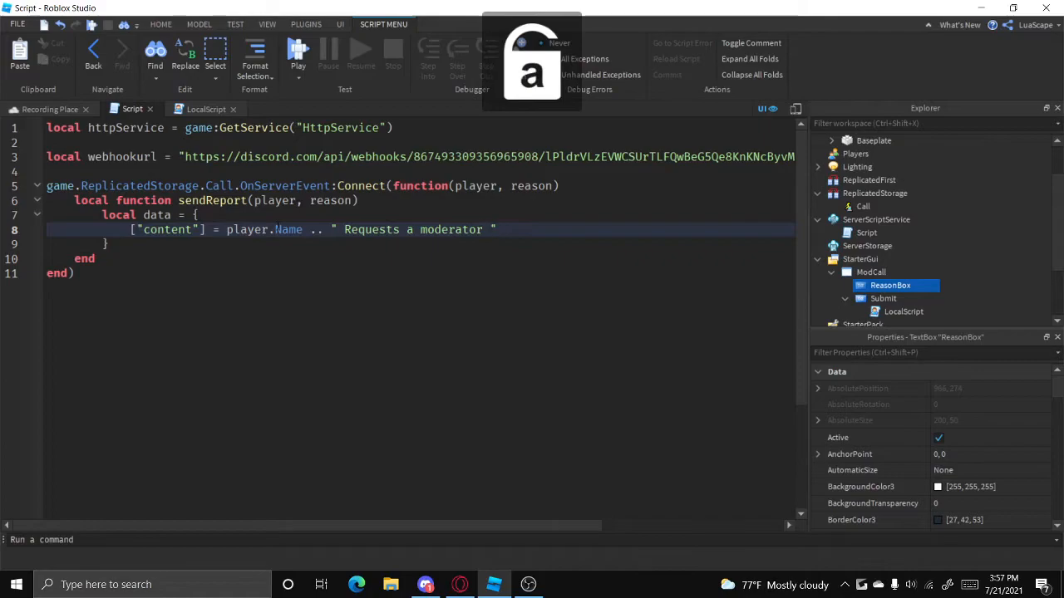
type("in the server")
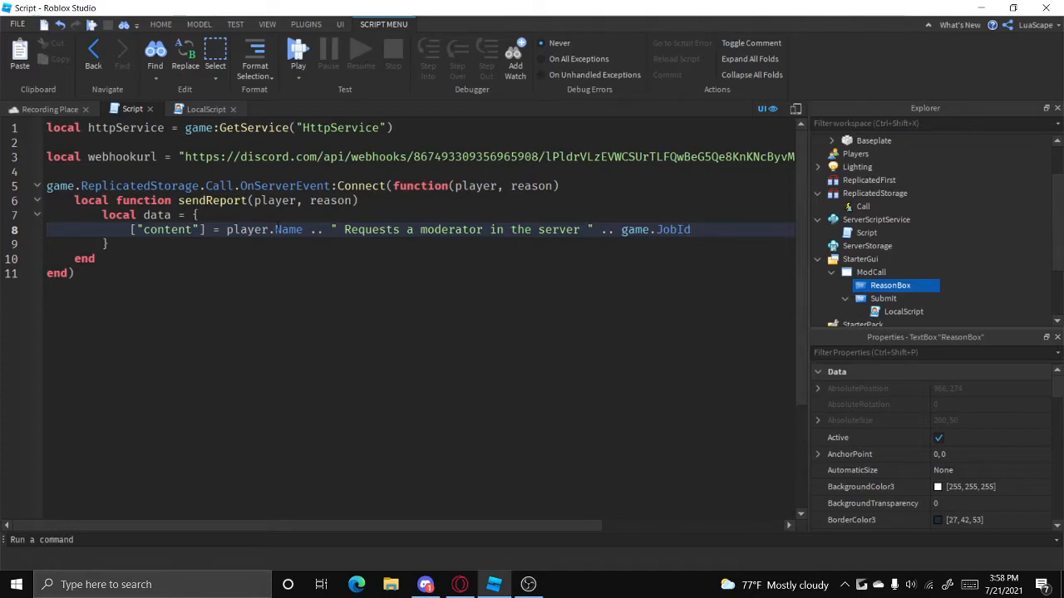
type(".. \"")
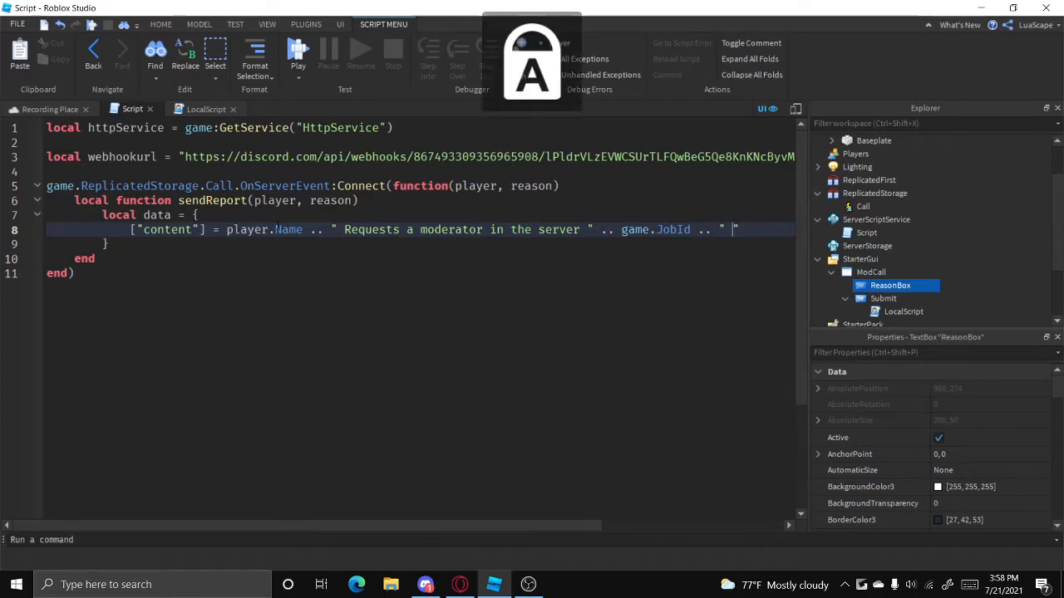
type("For the reason")
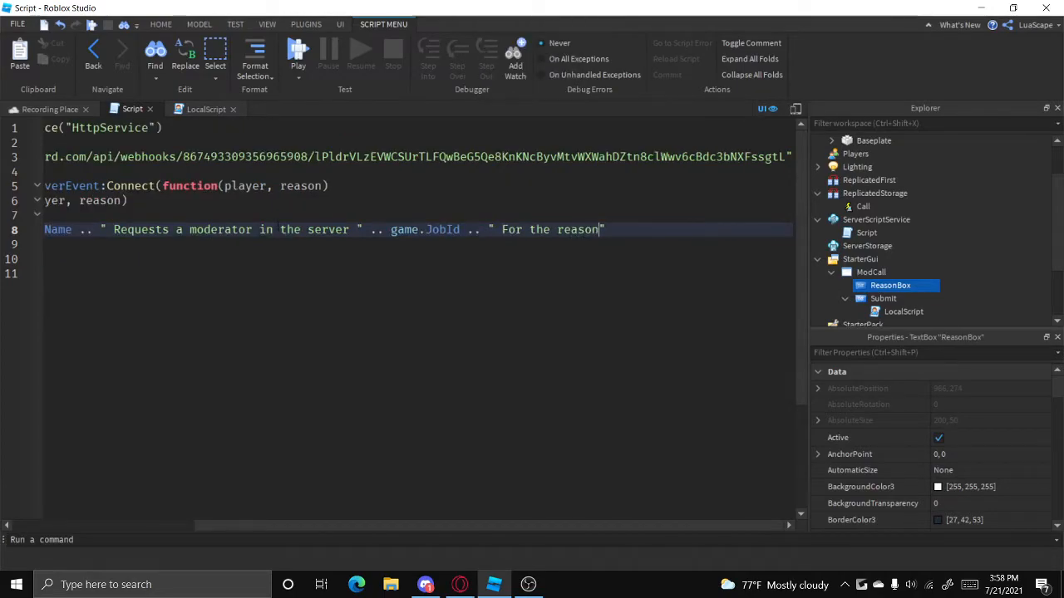
type("\" ..")
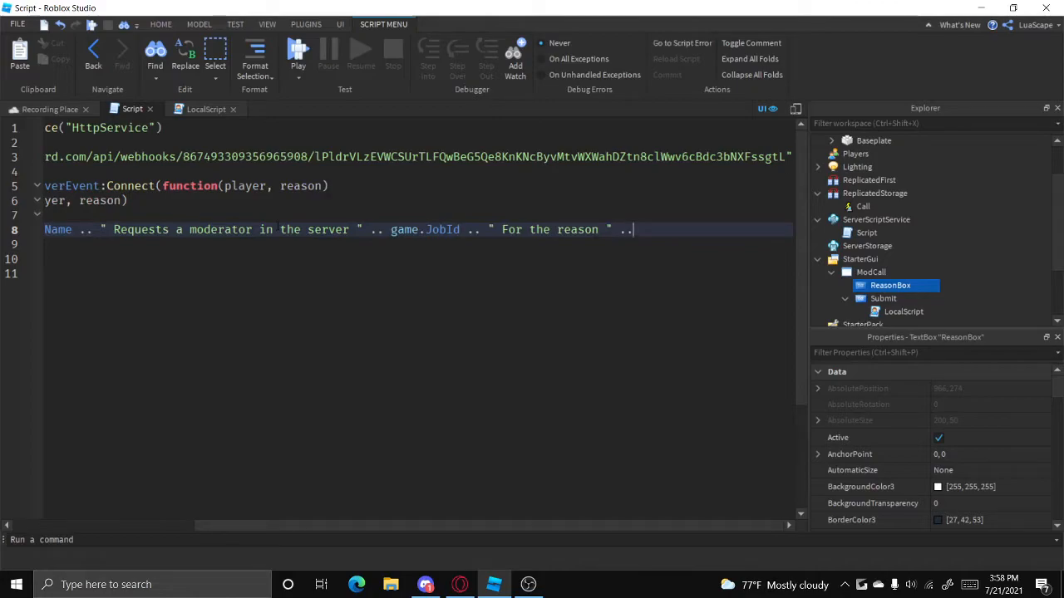
type("reason .. \" #")
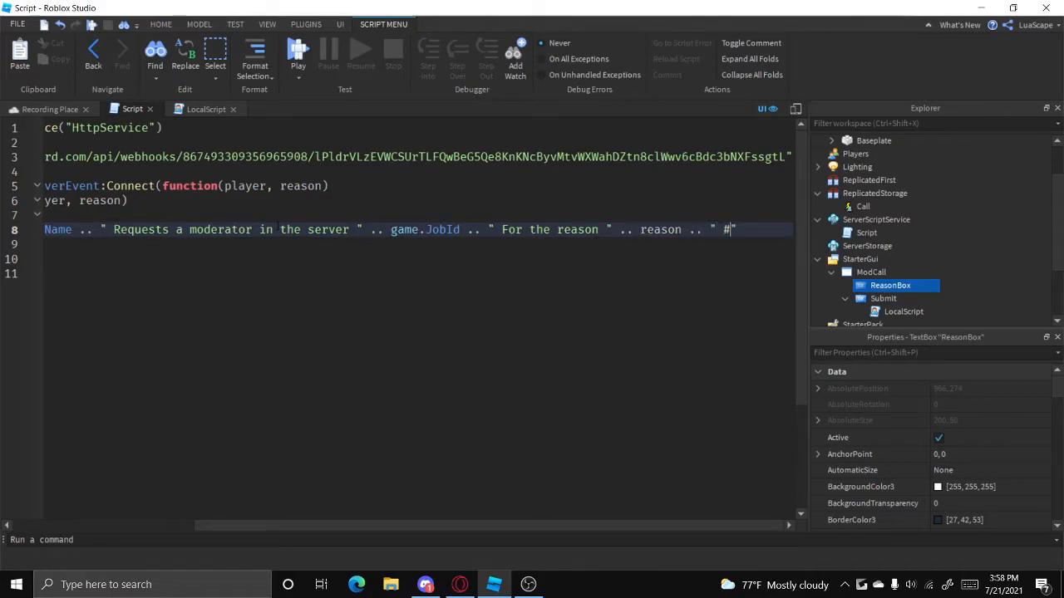
type("@here")
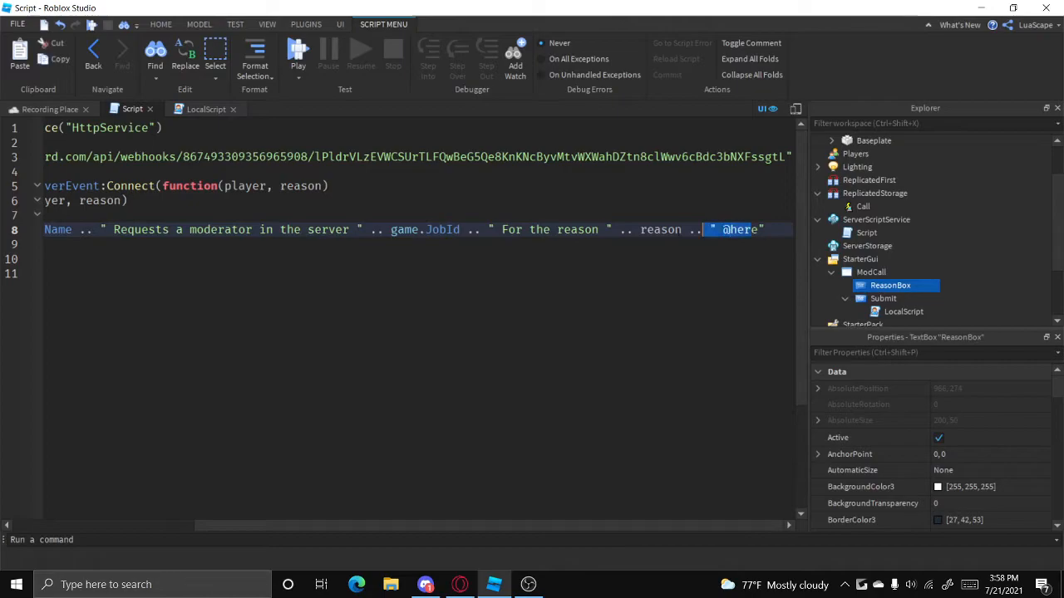
scroll("left", 3)
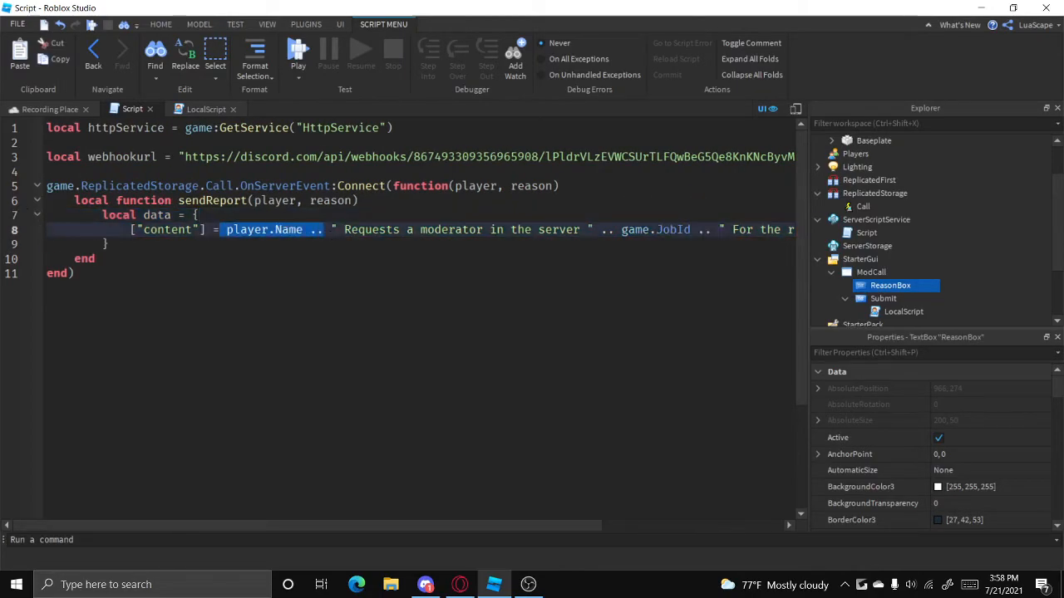
left_click(426, 585)
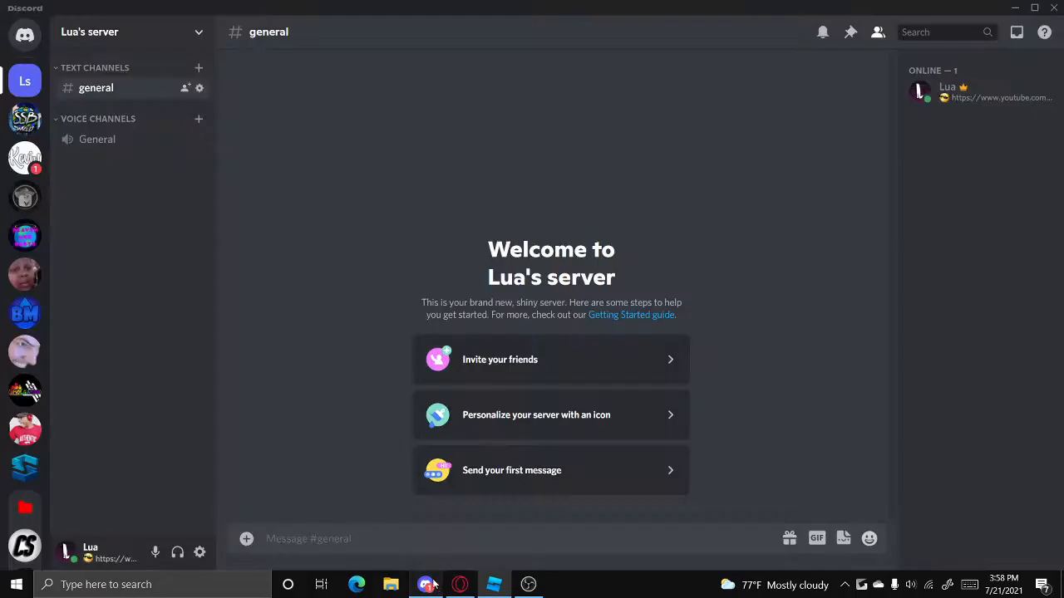
mouse_move(344, 408)
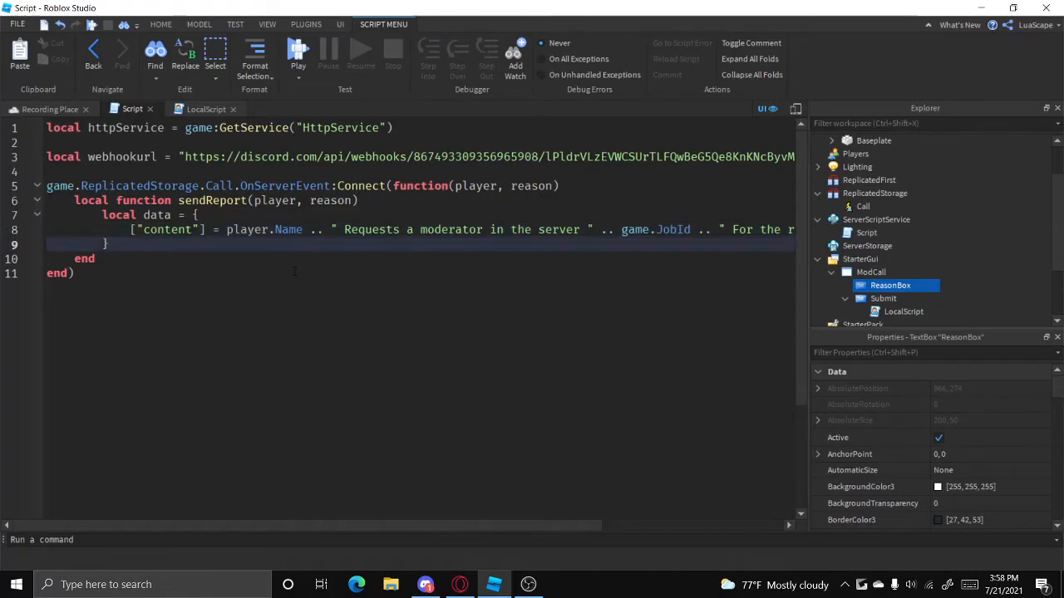
Step: Add data = httpService:JSONEncode(data) and httpService:PostAsync(data, webhookurl) in sendReport
type("data")
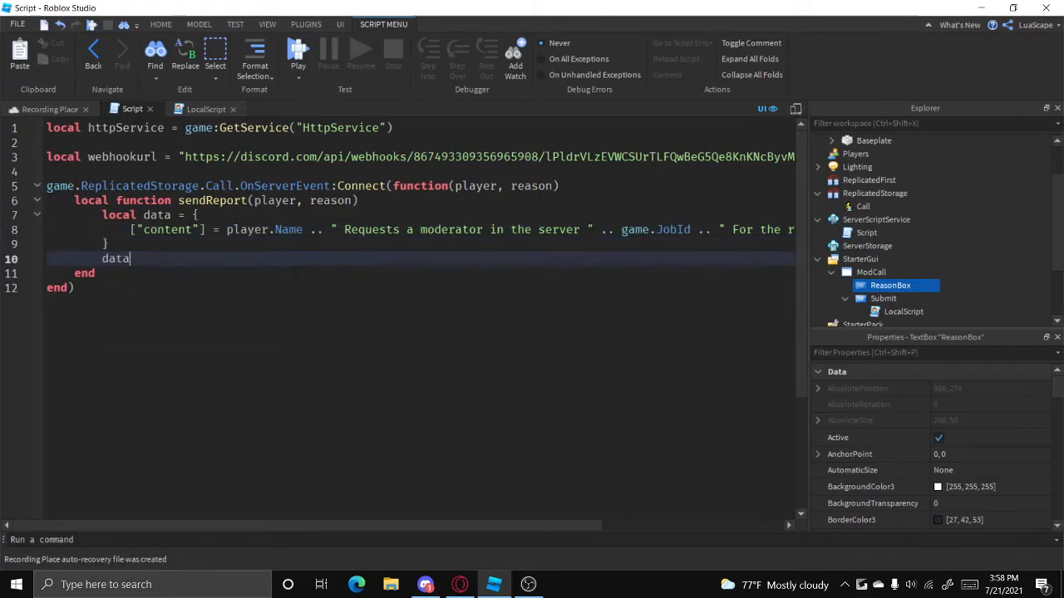
type("= httpService:JSONEncode(data")
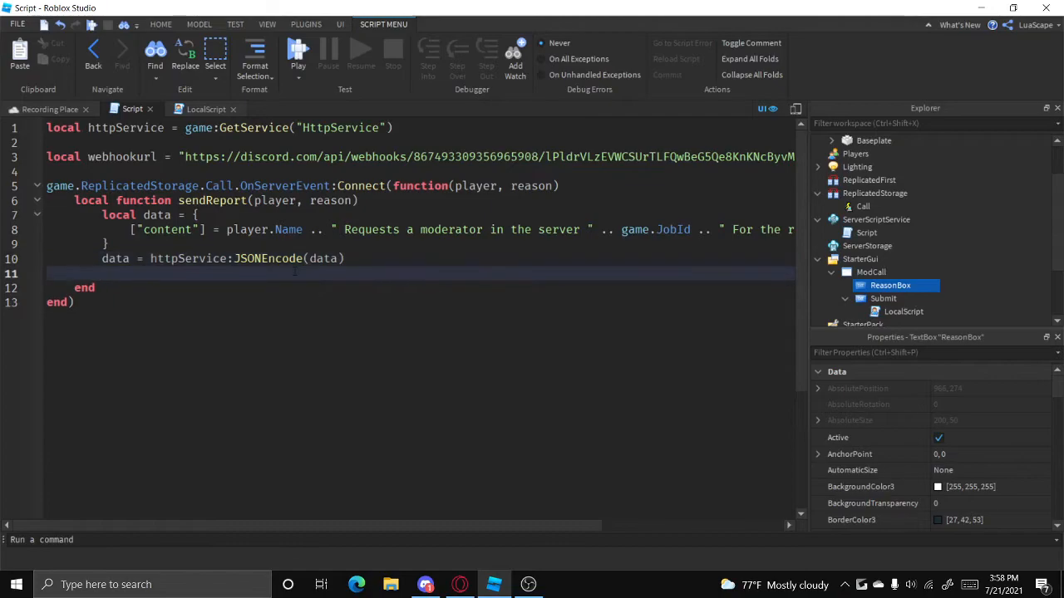
type("httpService:")
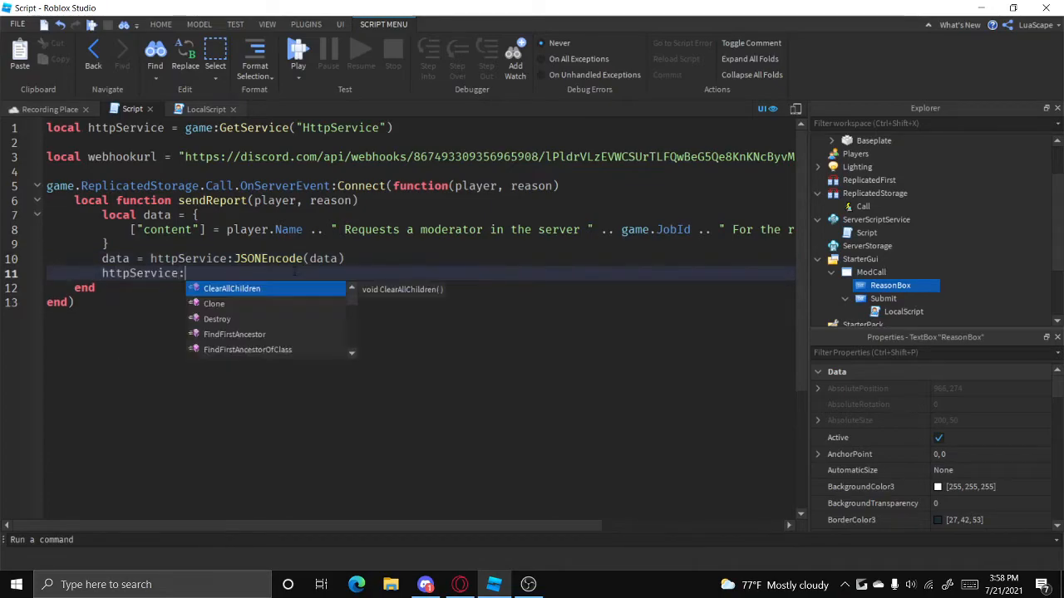
type("PostAsync(data,")
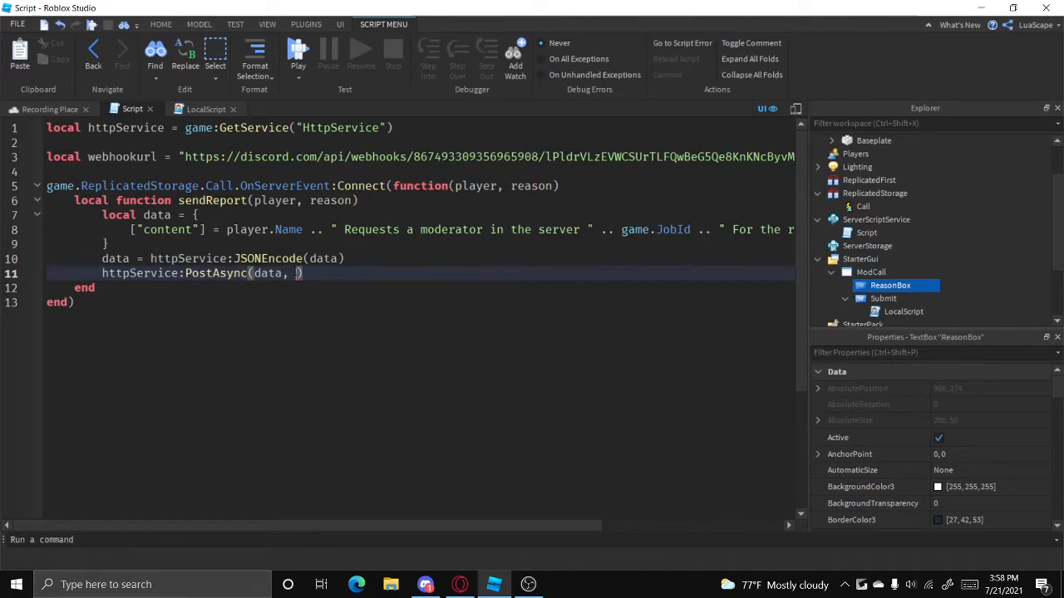
type("webhookurl")
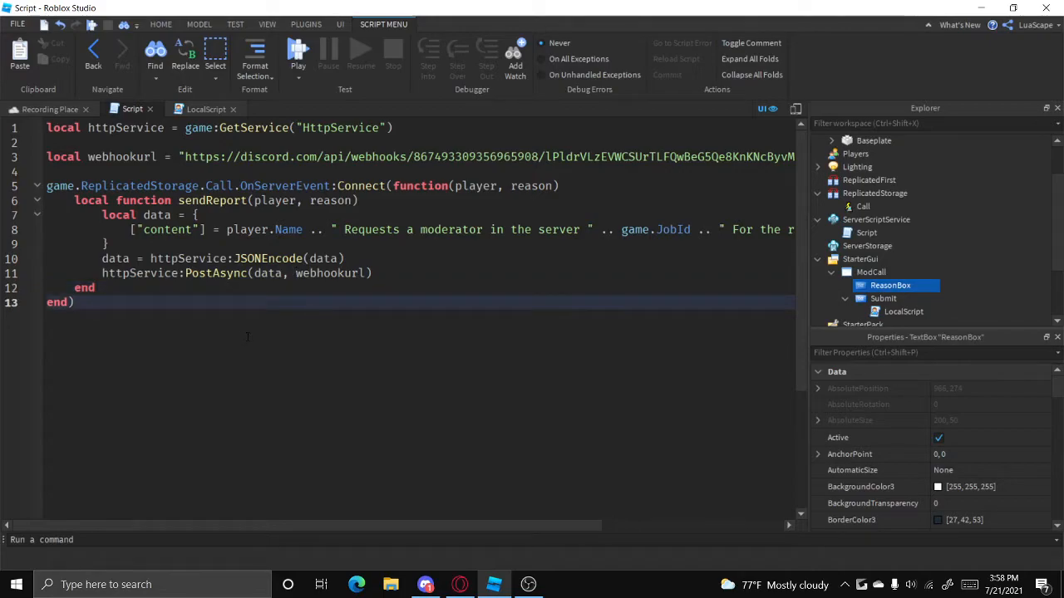
Step: Call sendReport(player, reason) after the function's end
left_click(73, 303)
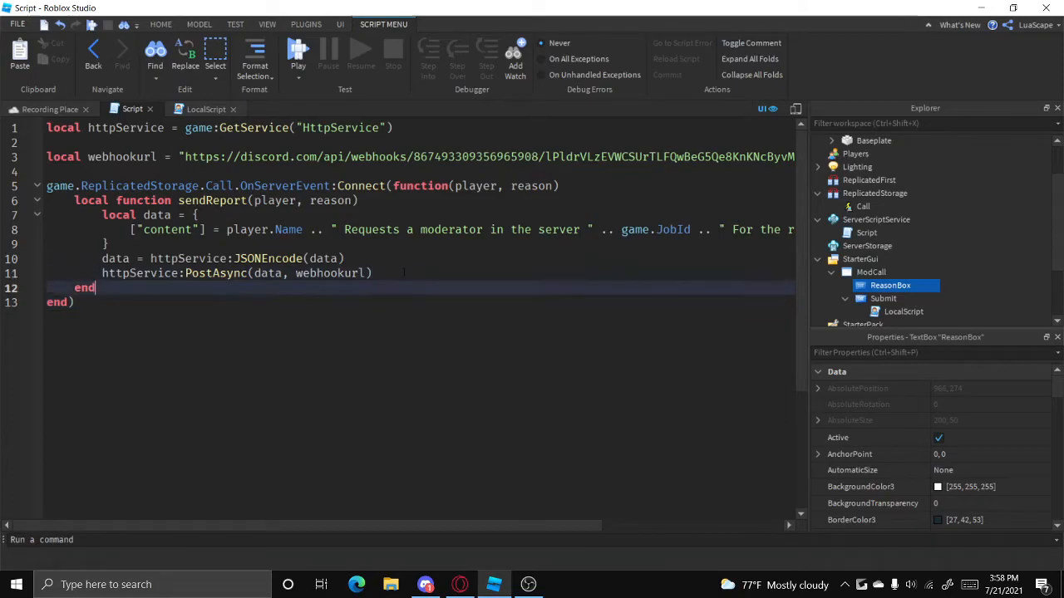
type("sendReport(")
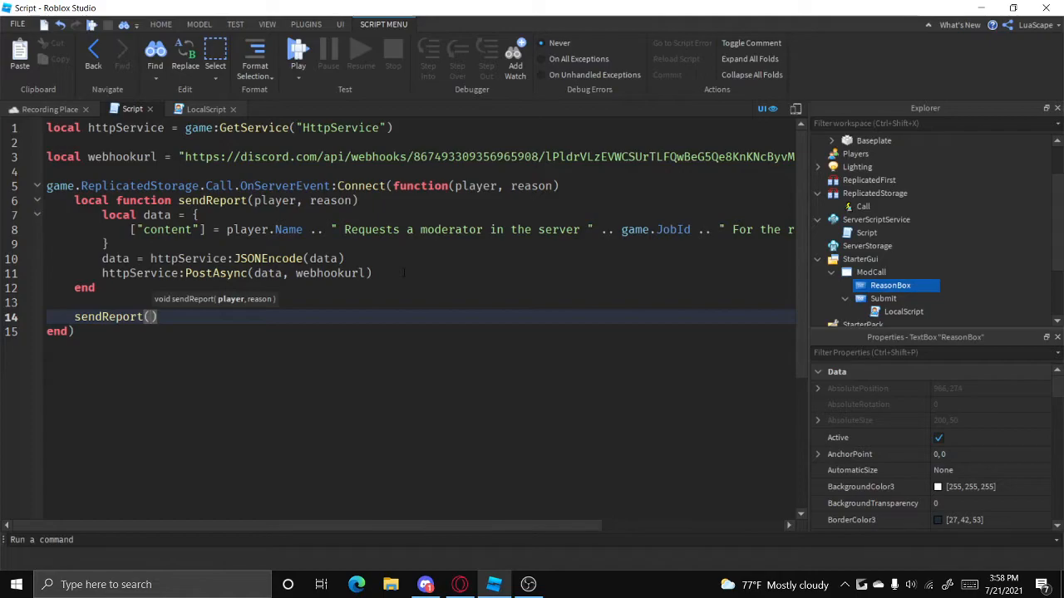
type("player, rea")
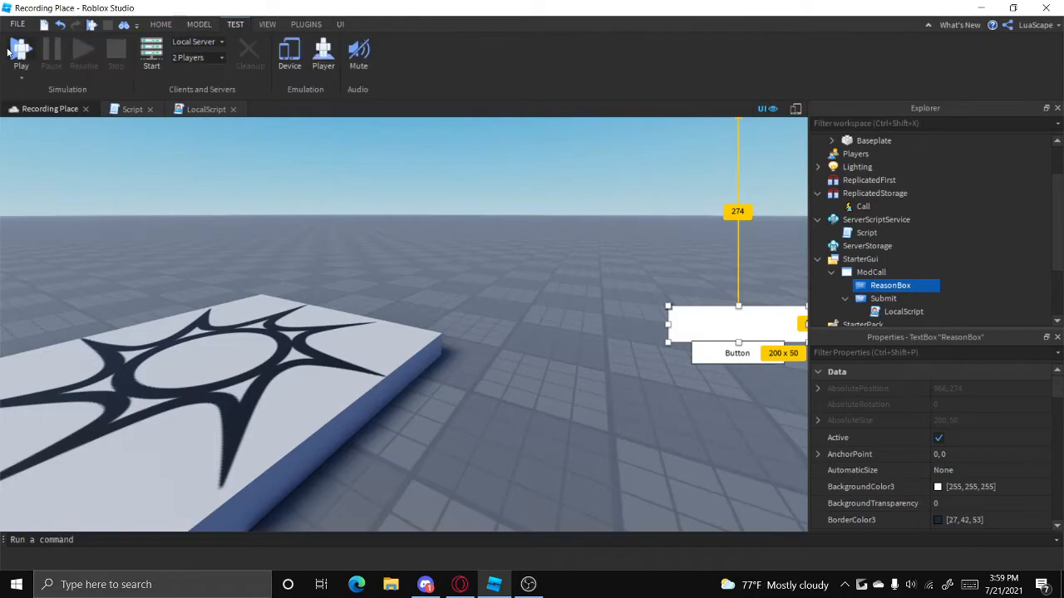
Step: Playtest a moderator call submission and jump to the script line raising the trust-check error
left_click(20, 53)
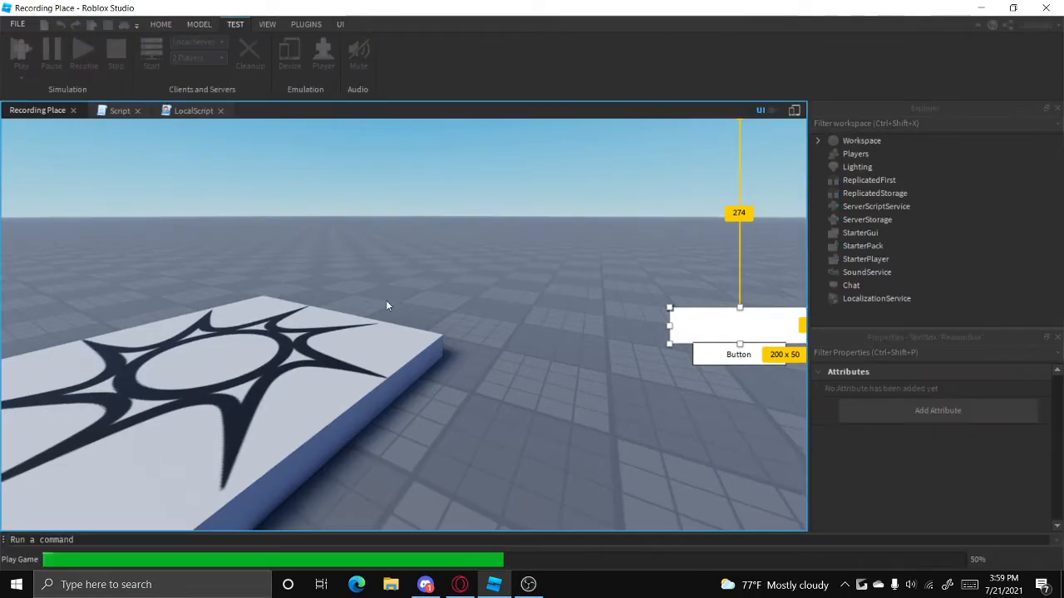
left_click(426, 585)
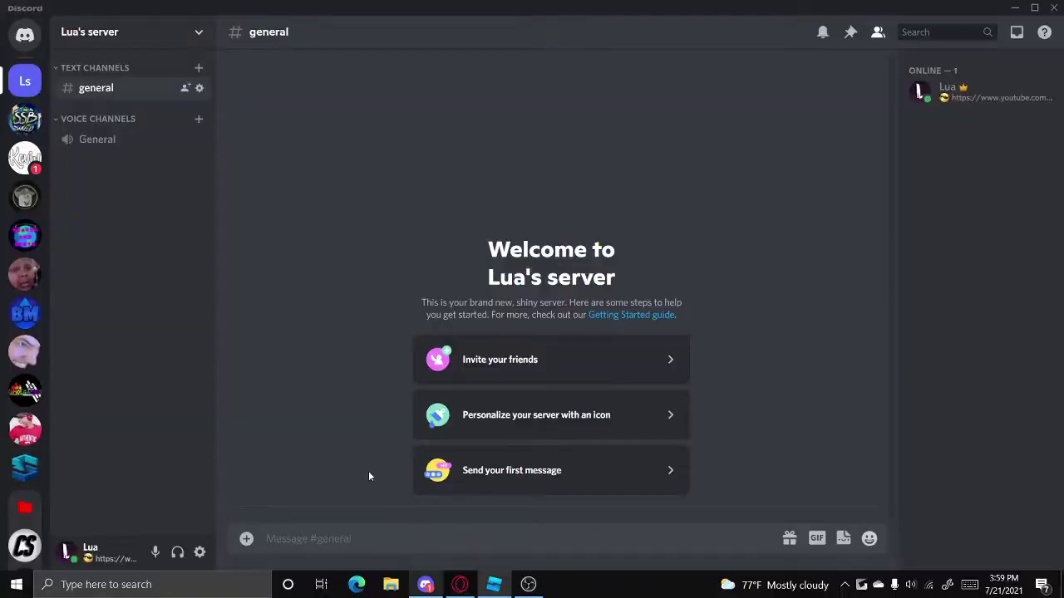
mouse_move(490, 333)
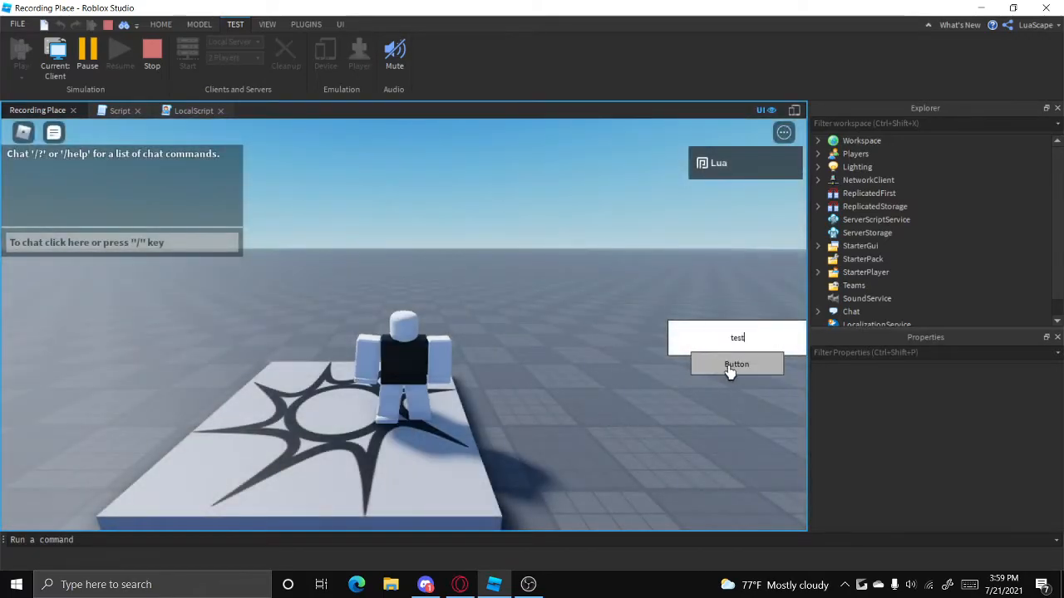
left_click(266, 23)
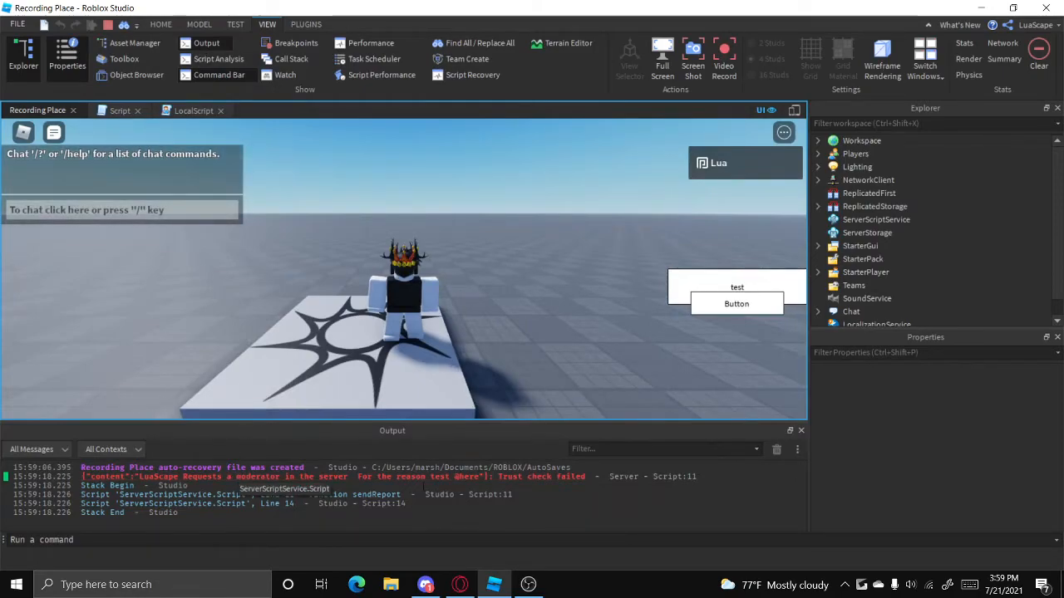
left_click(133, 110)
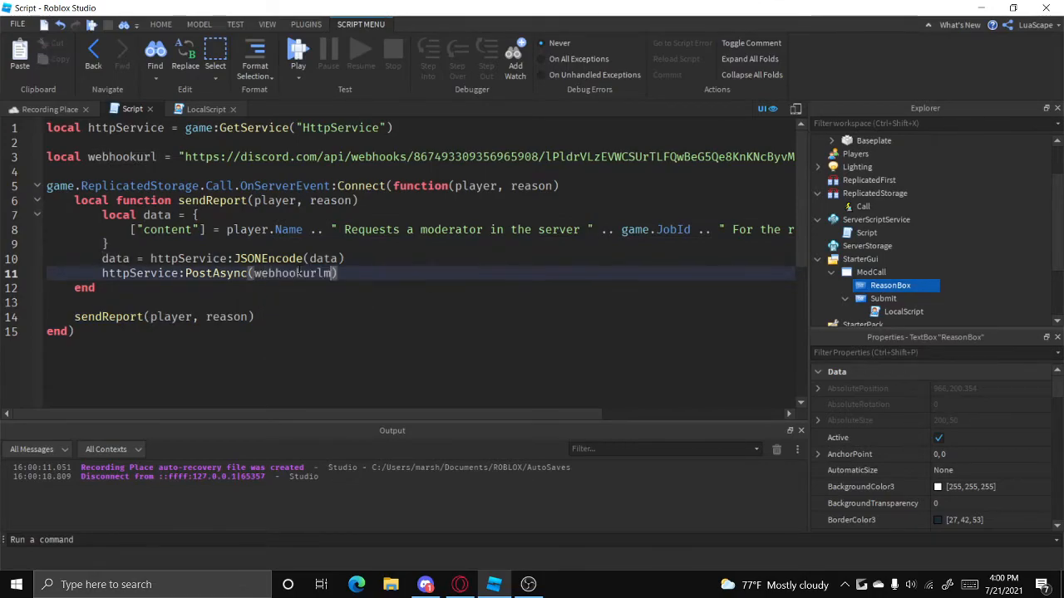
Step: Pass the encoded data to PostAsync, then playtest and submit a moderator request with reason 'test'
type(", dat")
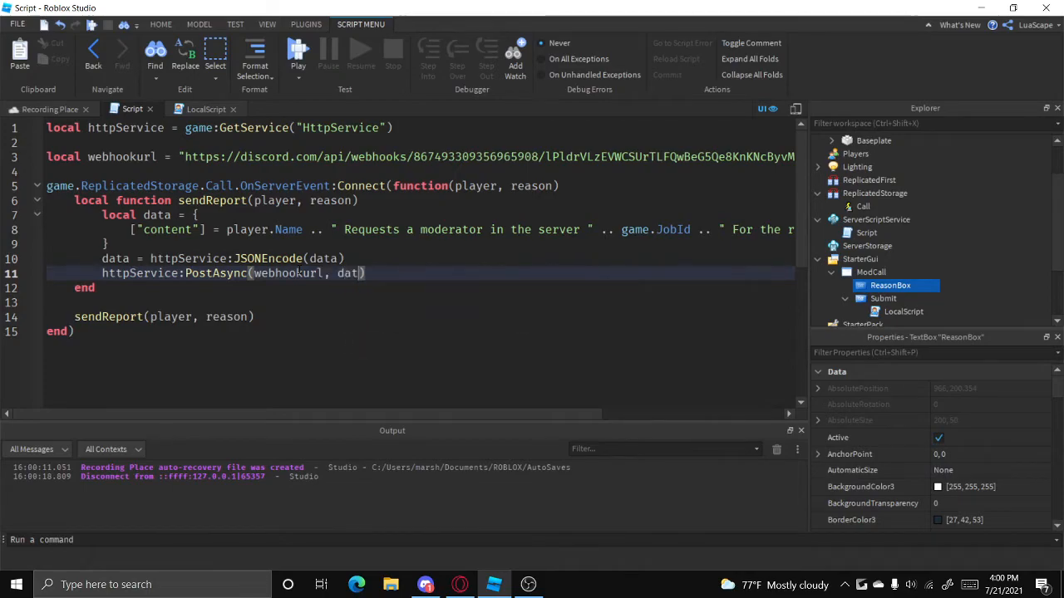
left_click(298, 53)
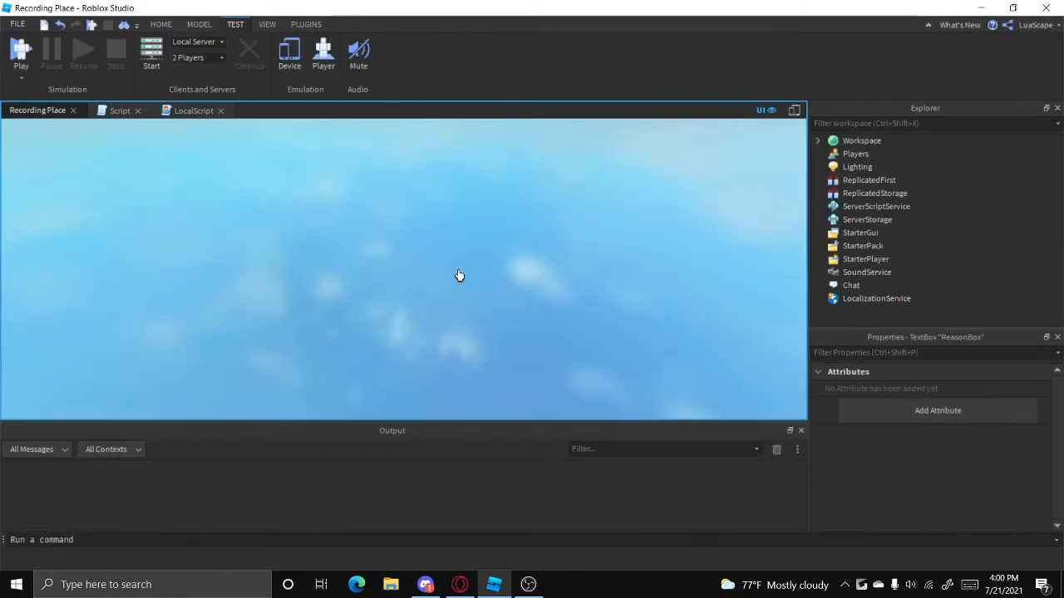
left_click(20, 53)
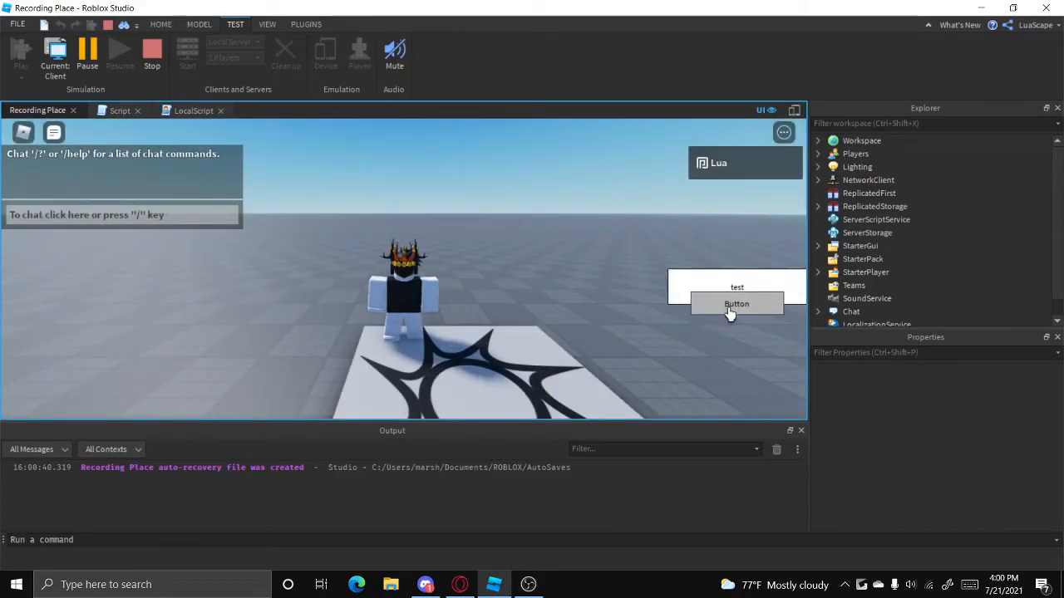
left_click(426, 585)
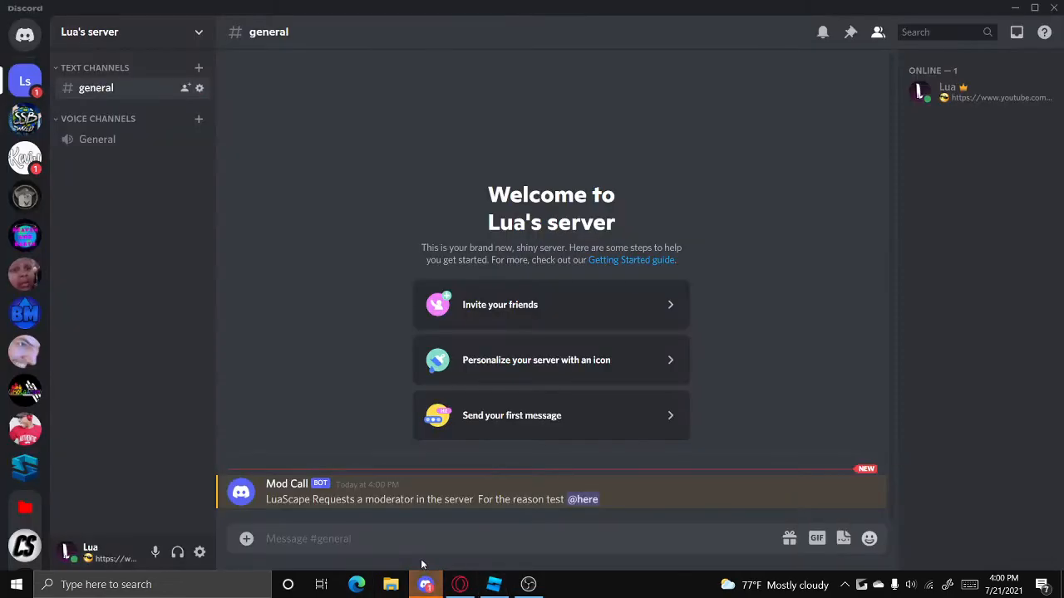
Step: View the Mod Call request with reason 'test' in Discord #general, then return to the server Script
double_click(309, 499)
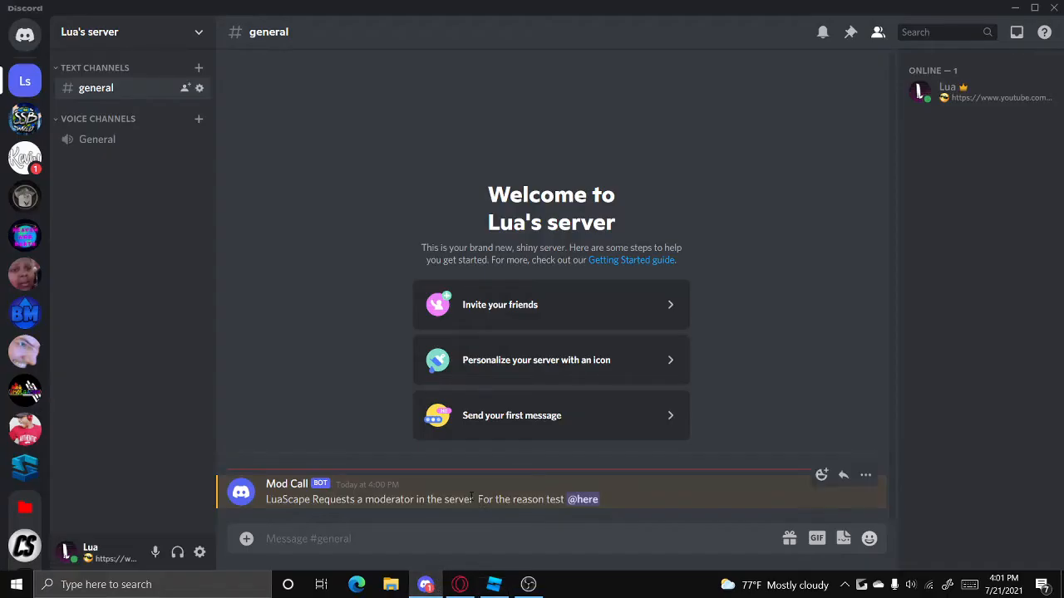
double_click(485, 498)
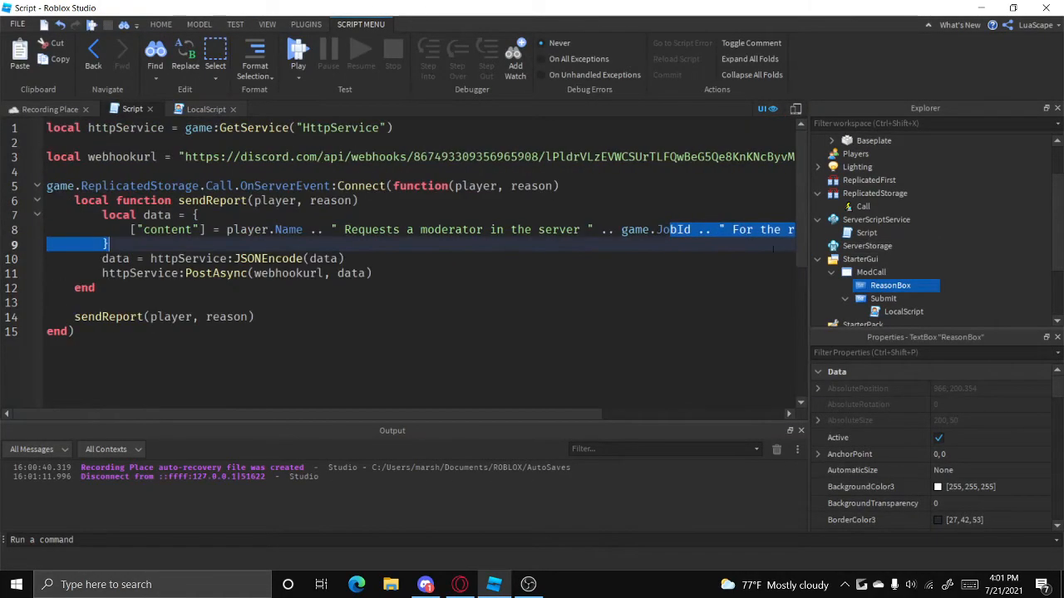
Step: Change the report message to 'For the reason:' with the reason wrapped in ** bold markers
scroll("right", 3)
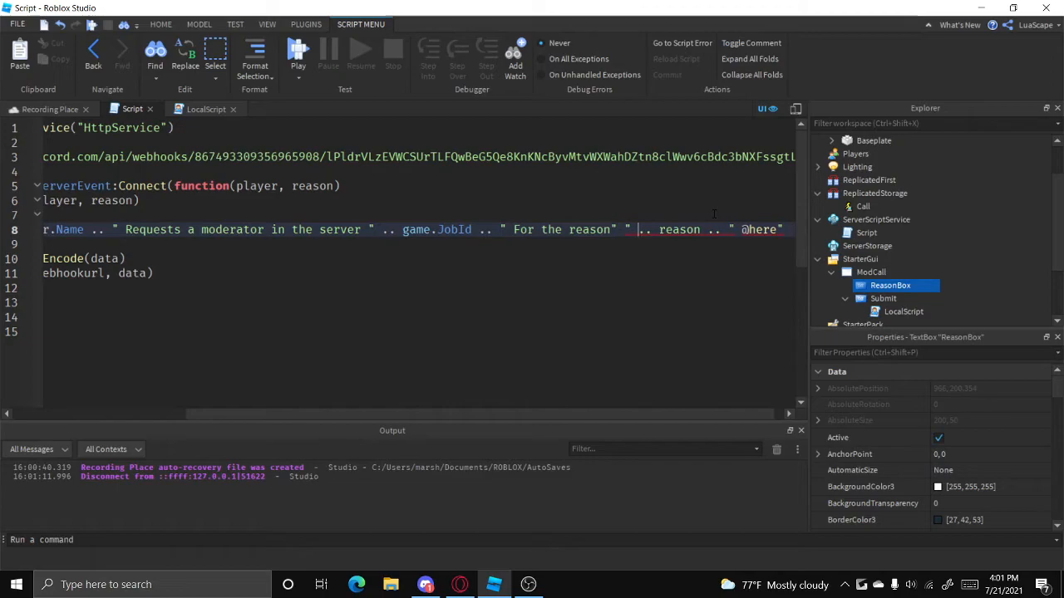
type(":")
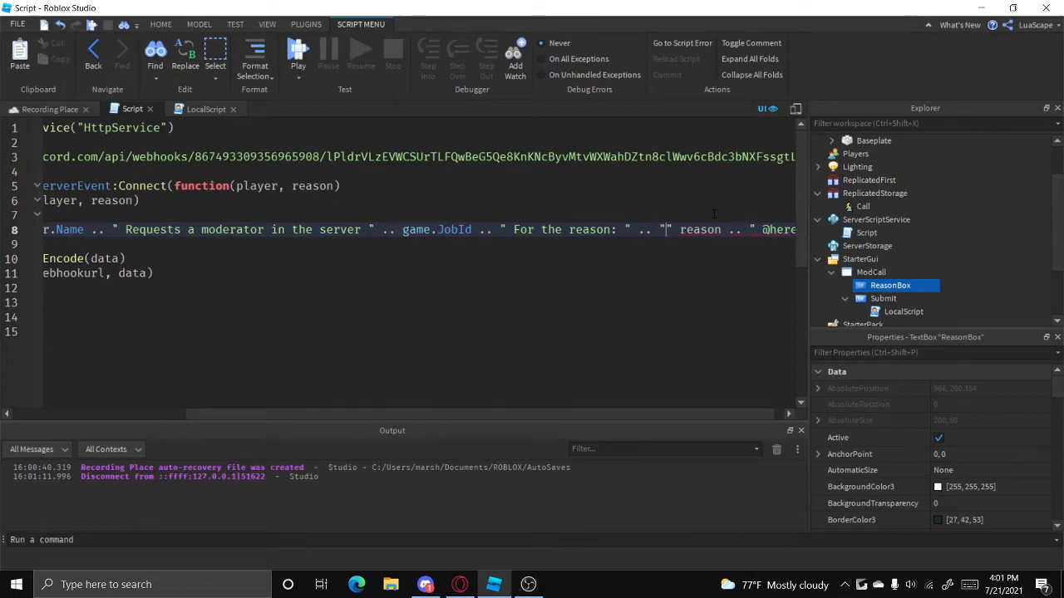
type("**")
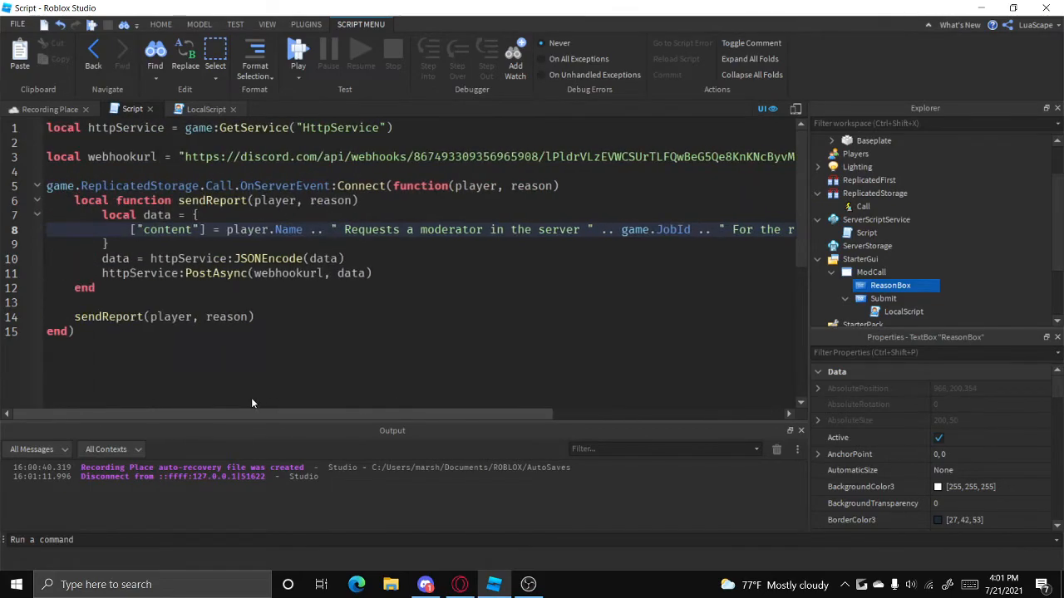
left_click(206, 109)
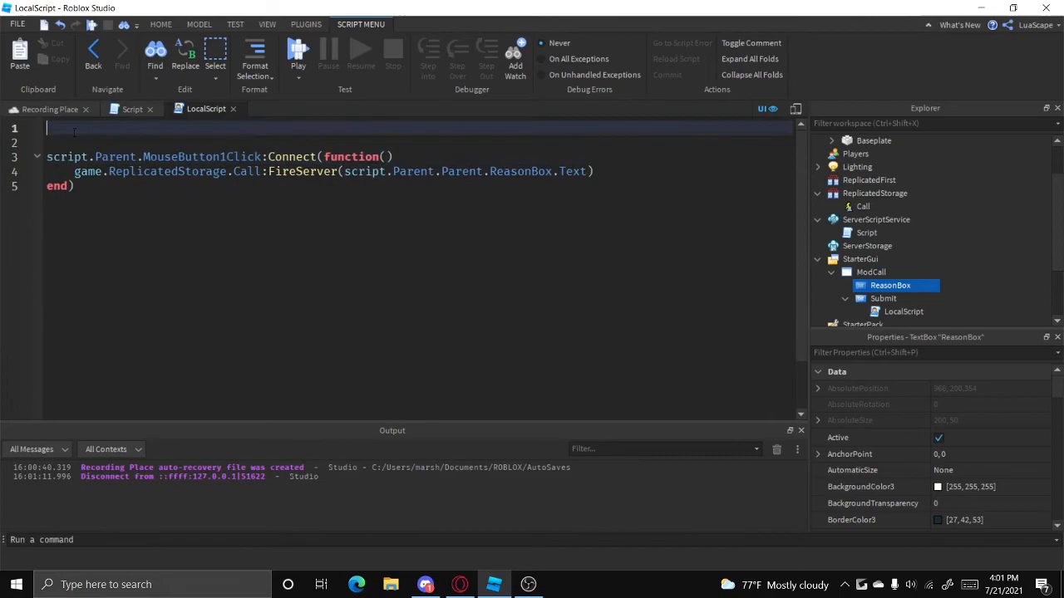
Step: Declare locals debounce and cooldowntime = 5 at the top of the LocalScript
type("local debounce = false")
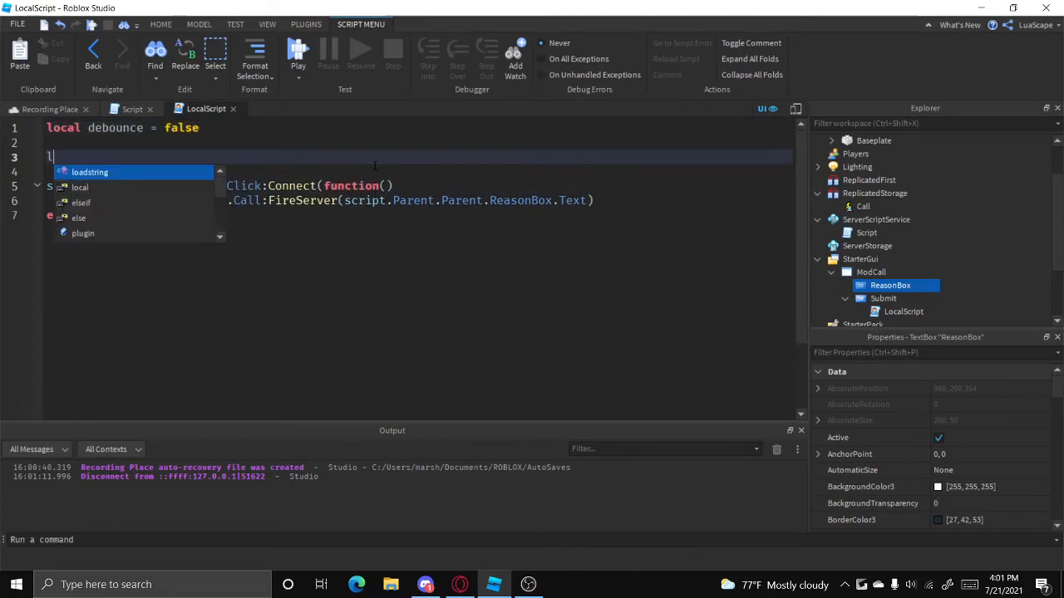
type("local cooldowntime")
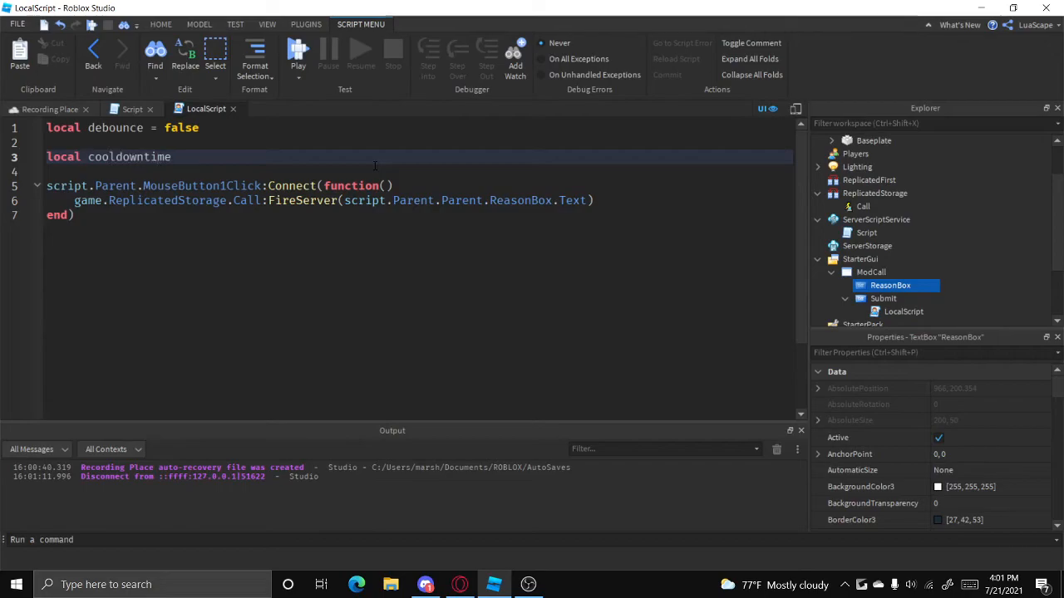
type("=")
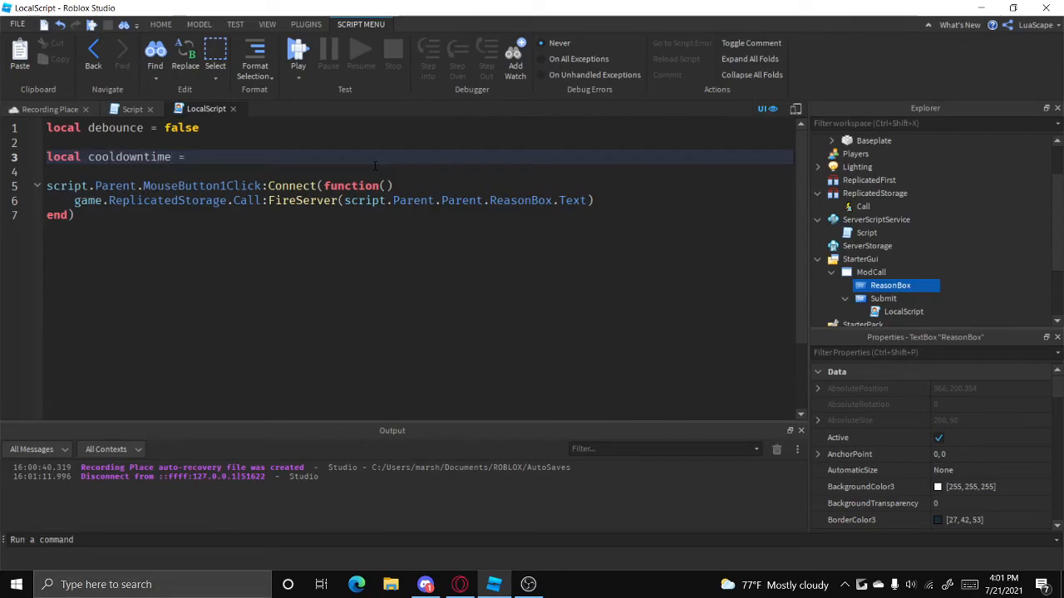
type("5")
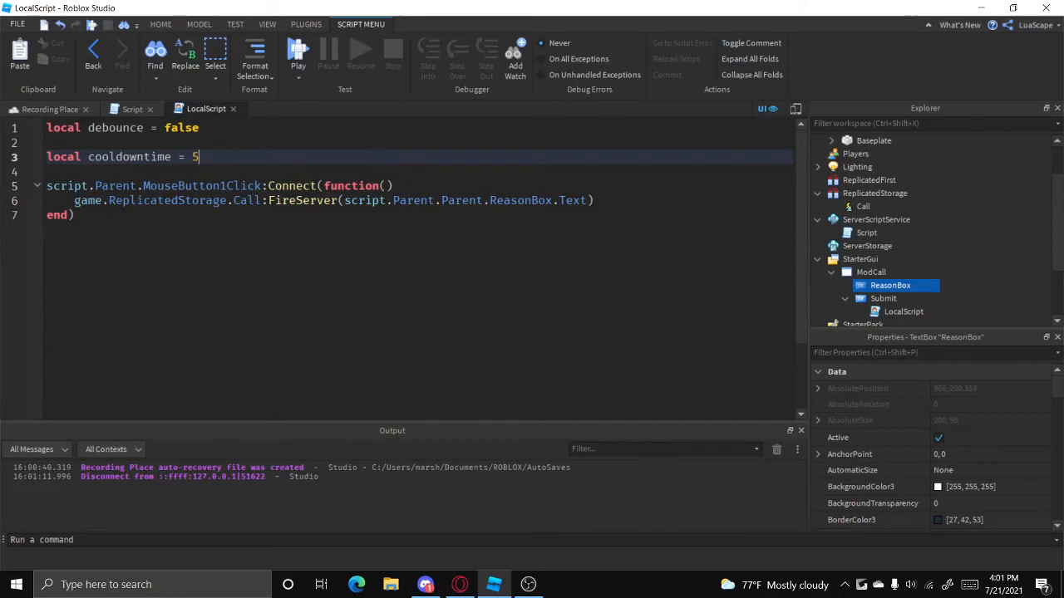
Step: Wrap FireServer in 'if not debounce', set true, wait(cooldowntime), then reset debounce to false
left_click(391, 186)
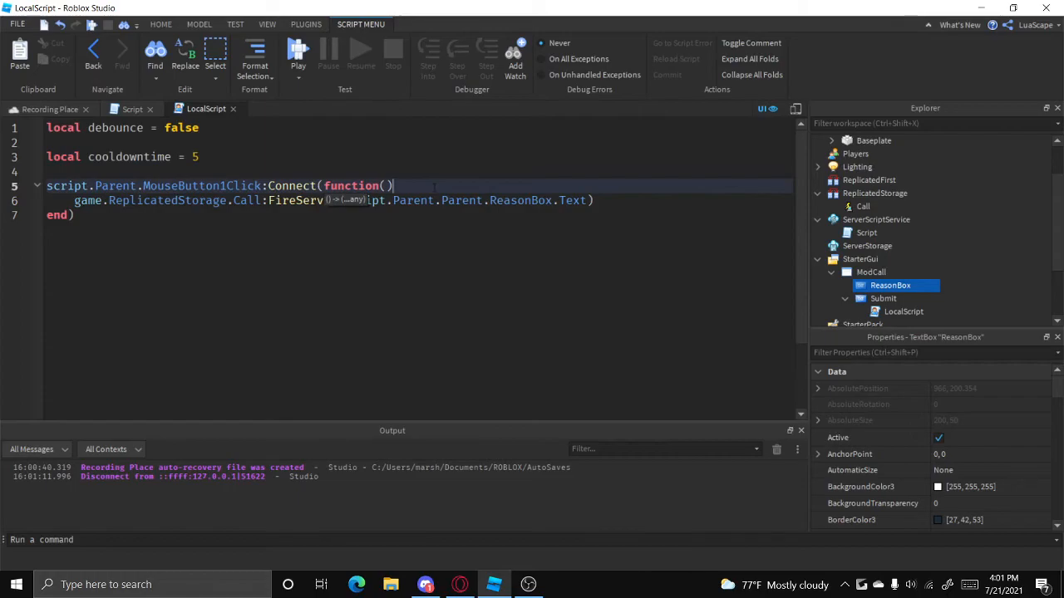
key("Enter")
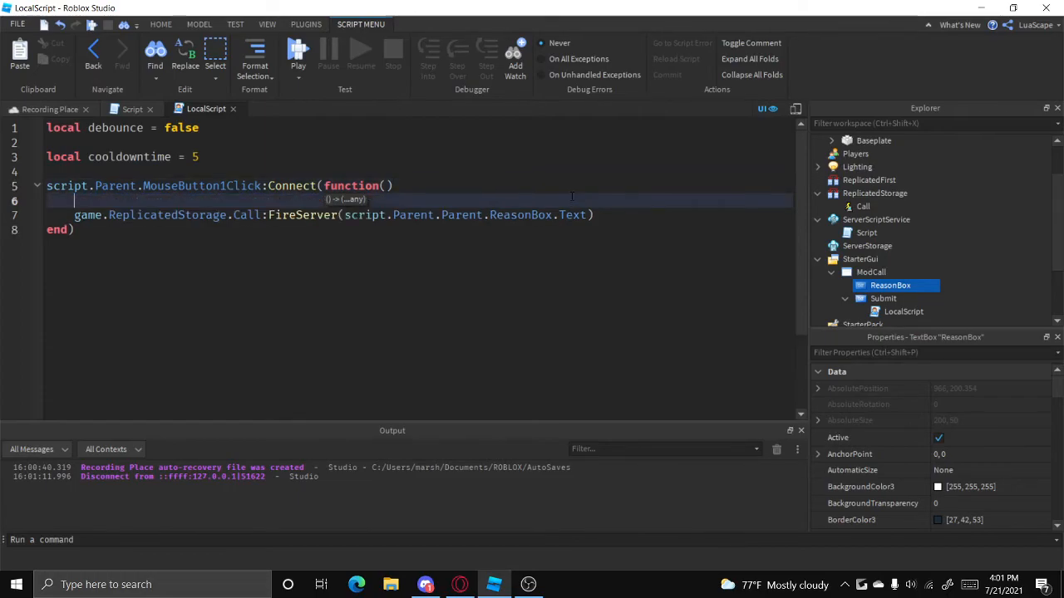
type("if not debounce then")
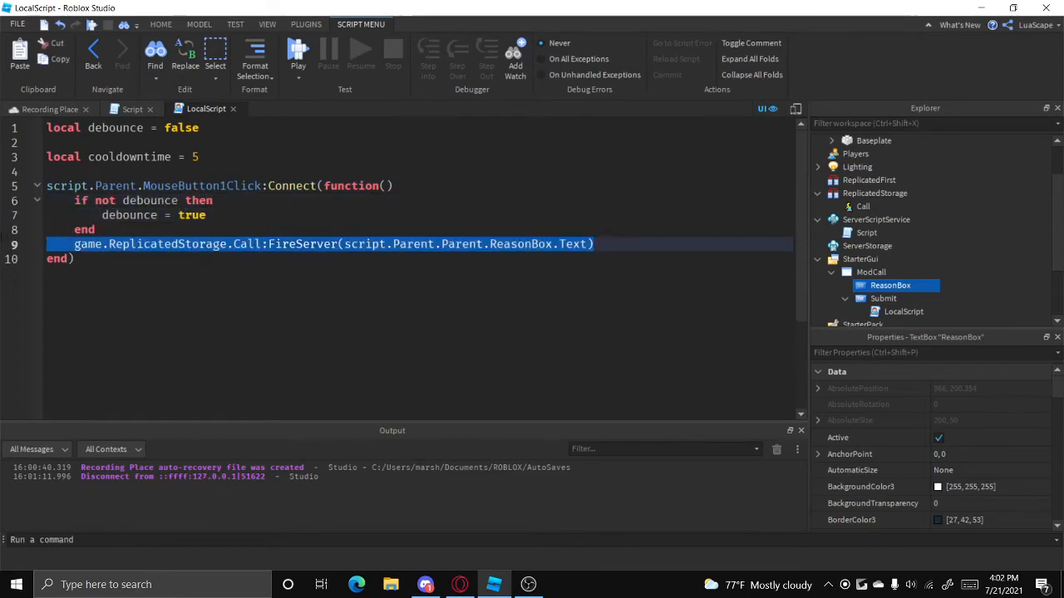
key("Delete")
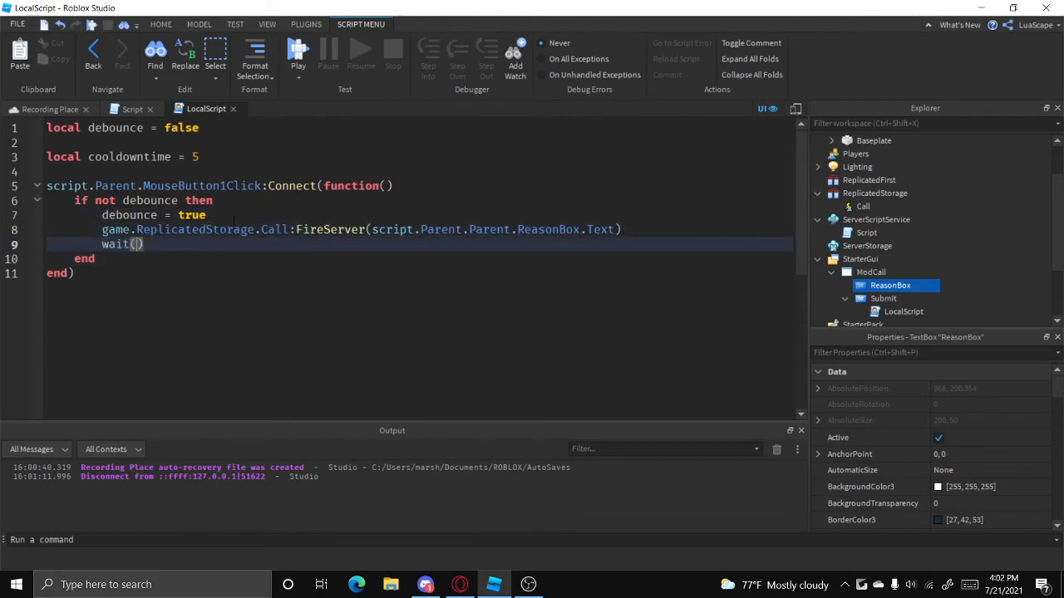
type("col")
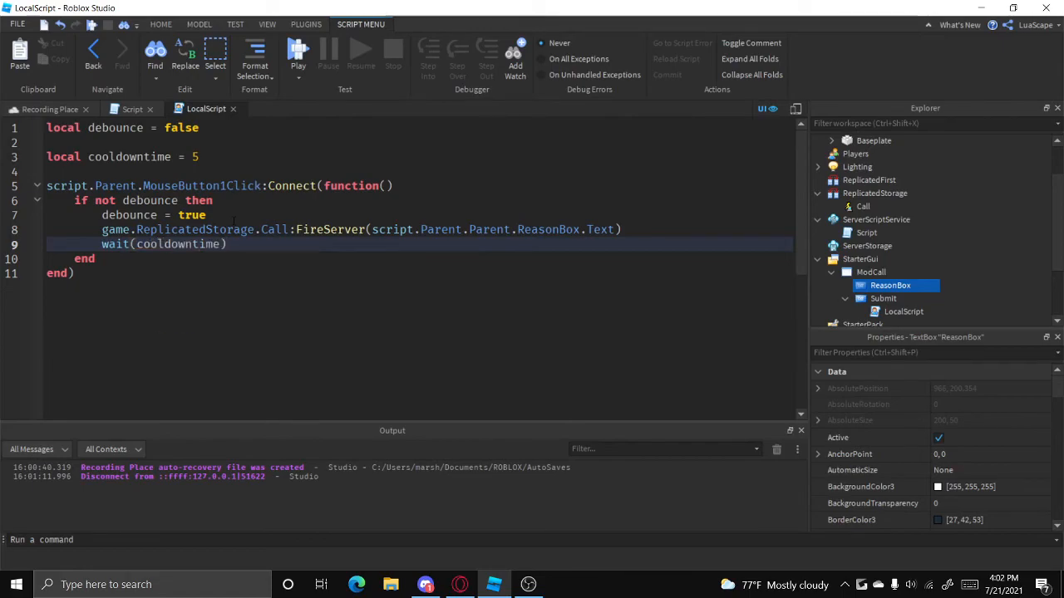
type("debounce")
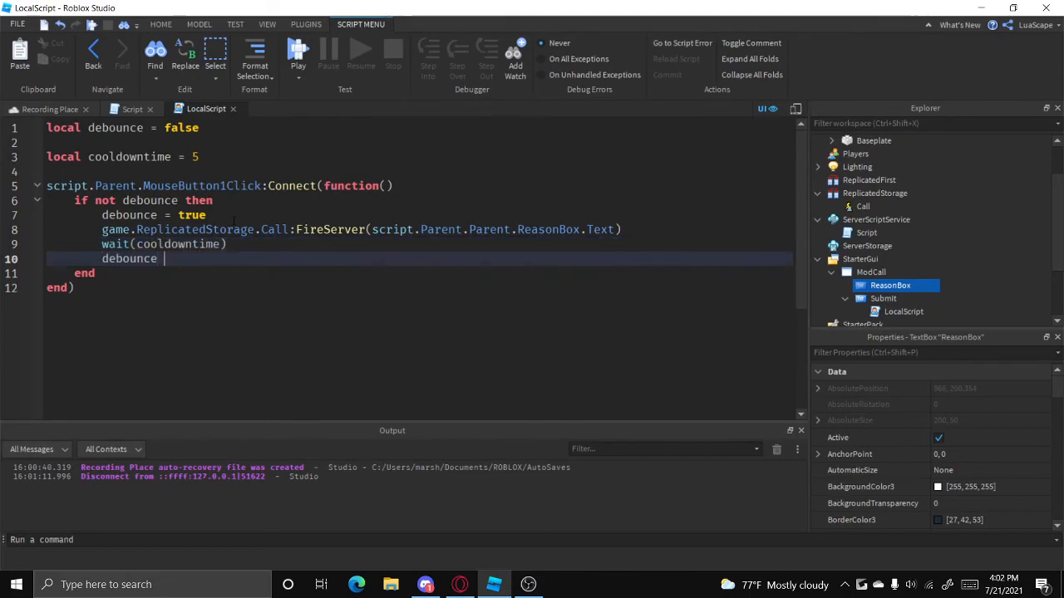
type("= false")
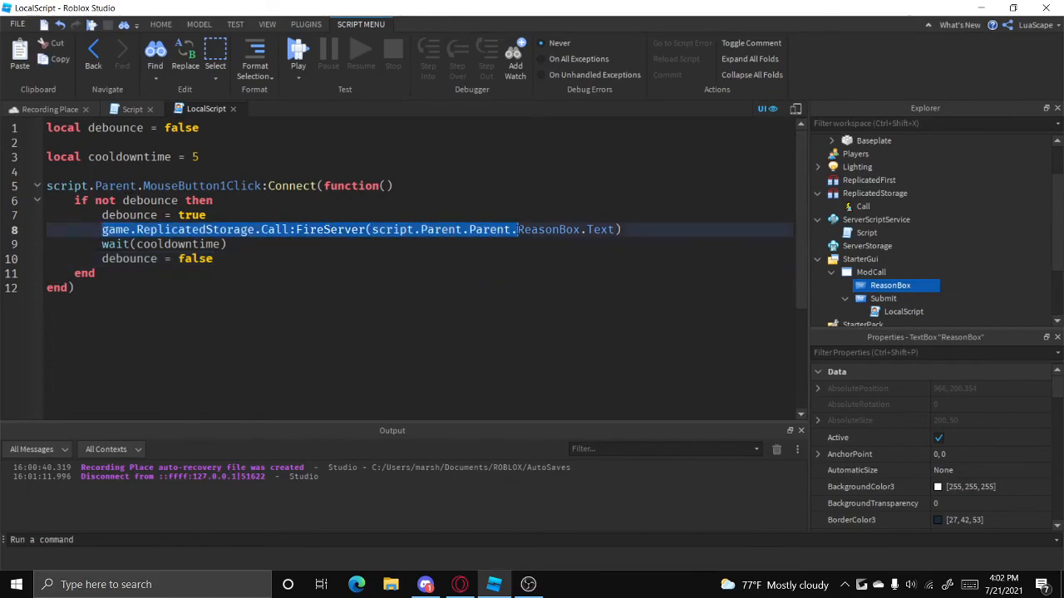
left_click(298, 54)
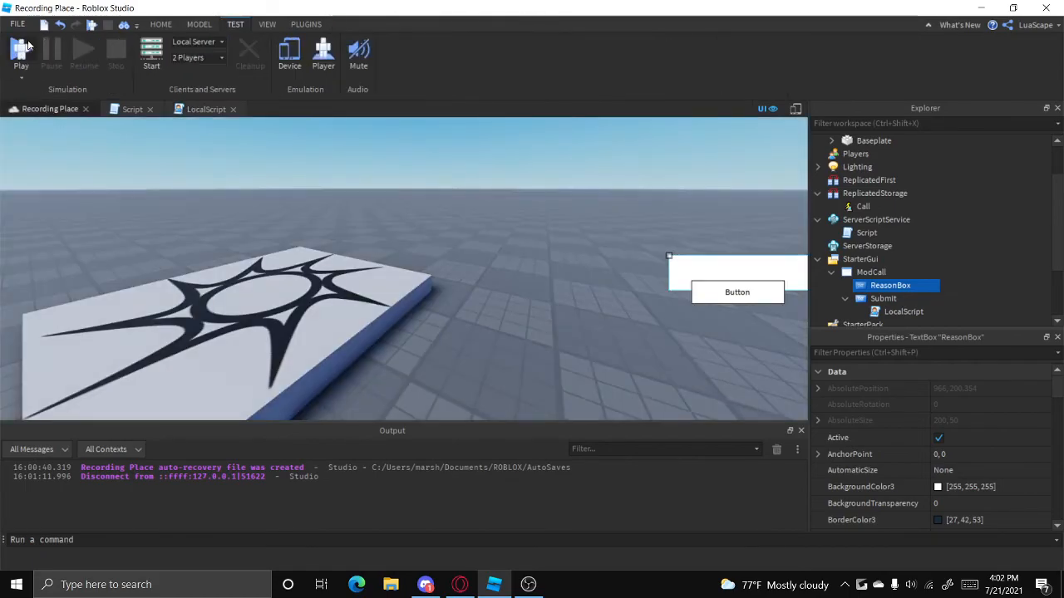
Step: Playtest, submit reports, and confirm Discord shows 'For the reason:' with 'test' in bold
left_click(20, 53)
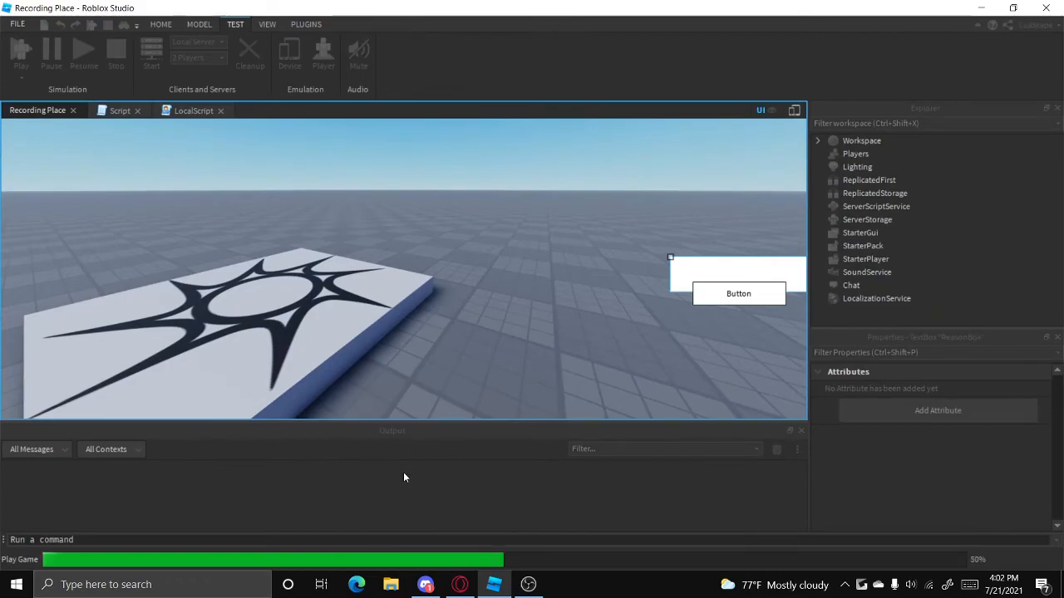
left_click(20, 53)
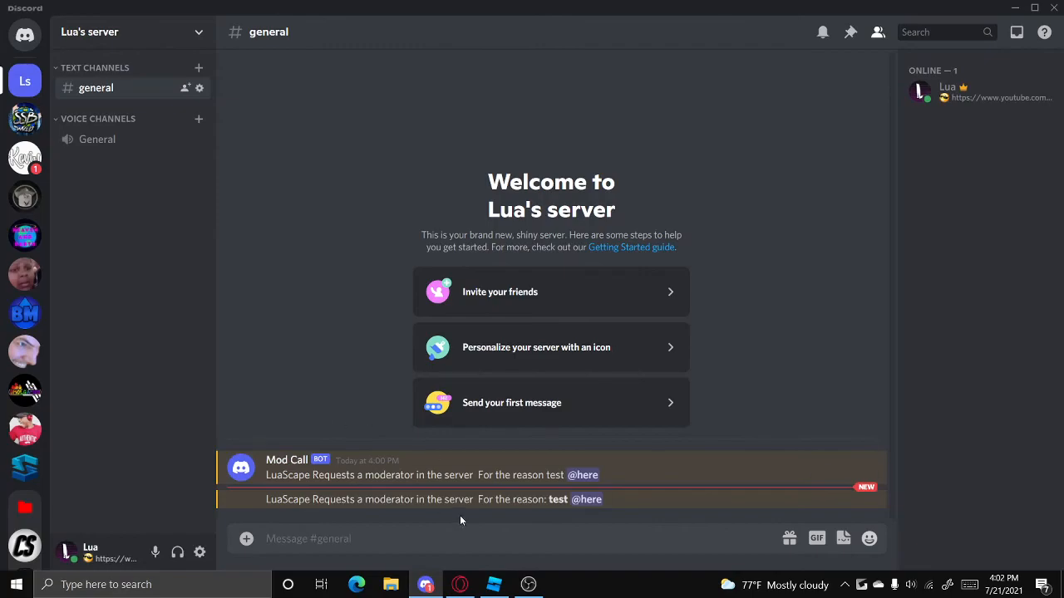
left_click(494, 585)
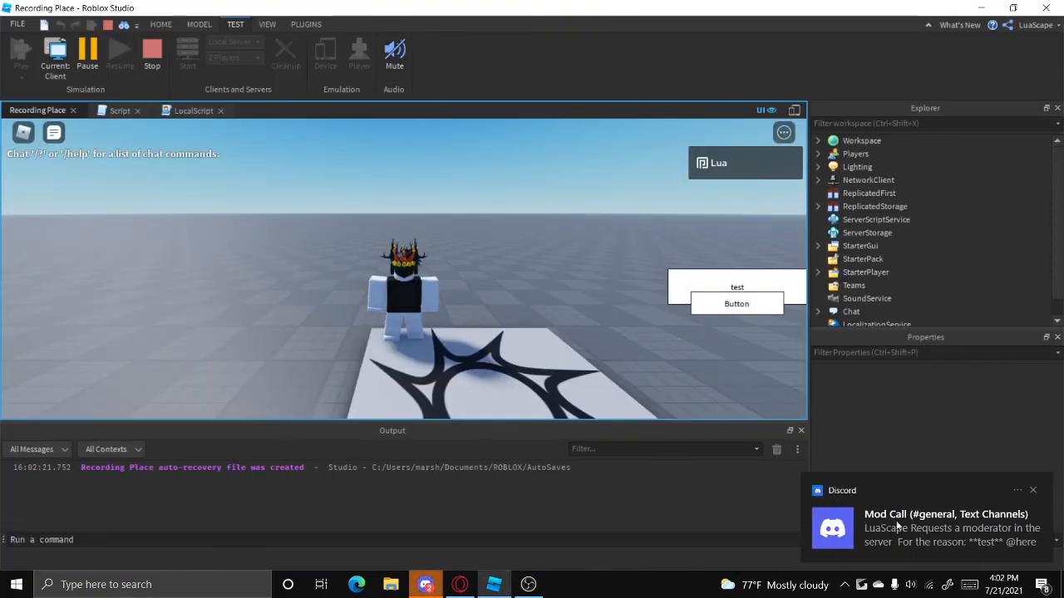
left_click(924, 528)
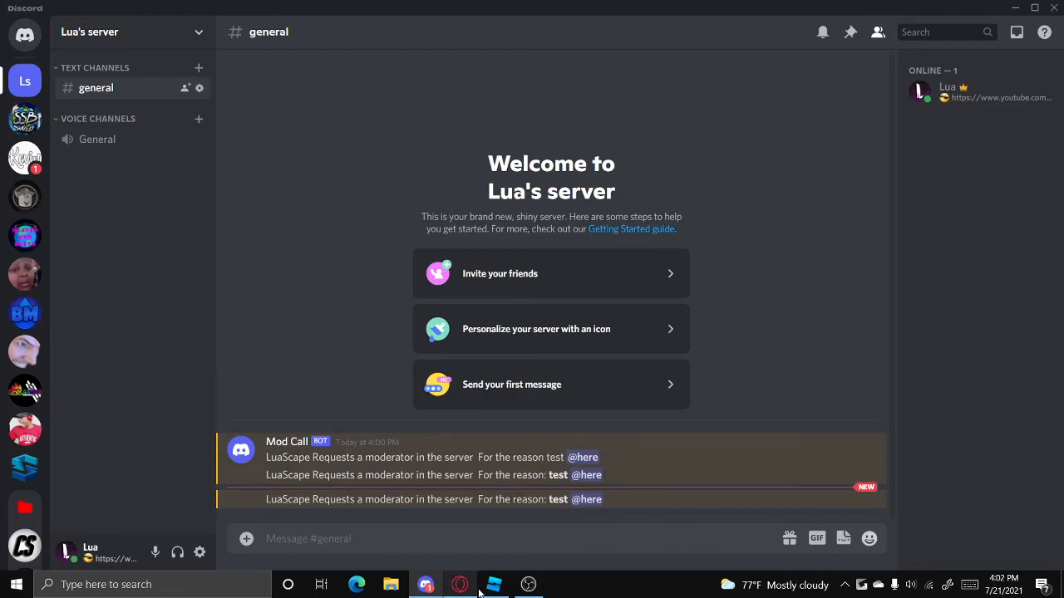
left_click(493, 585)
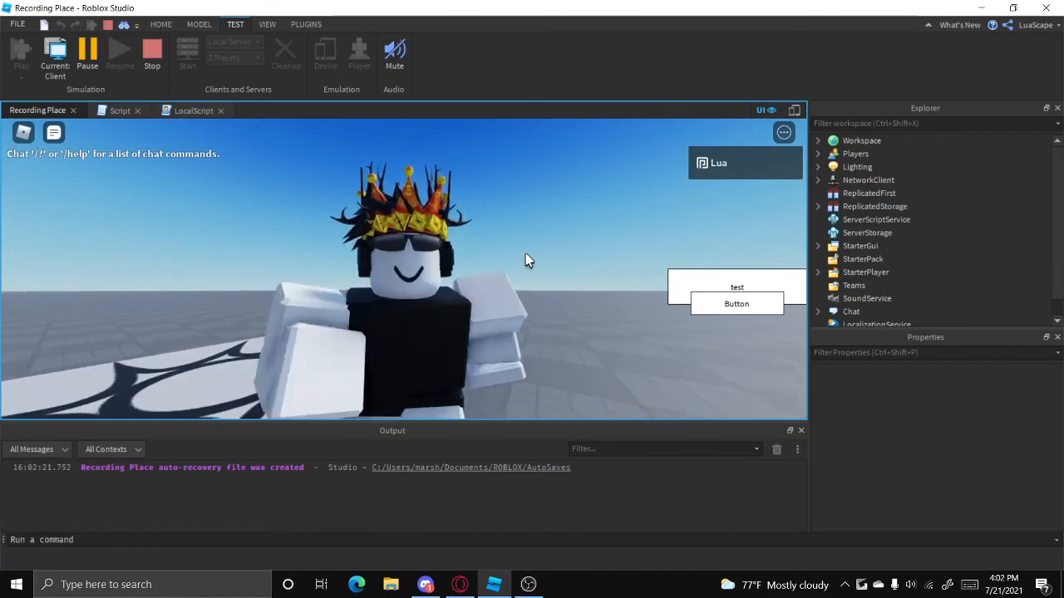